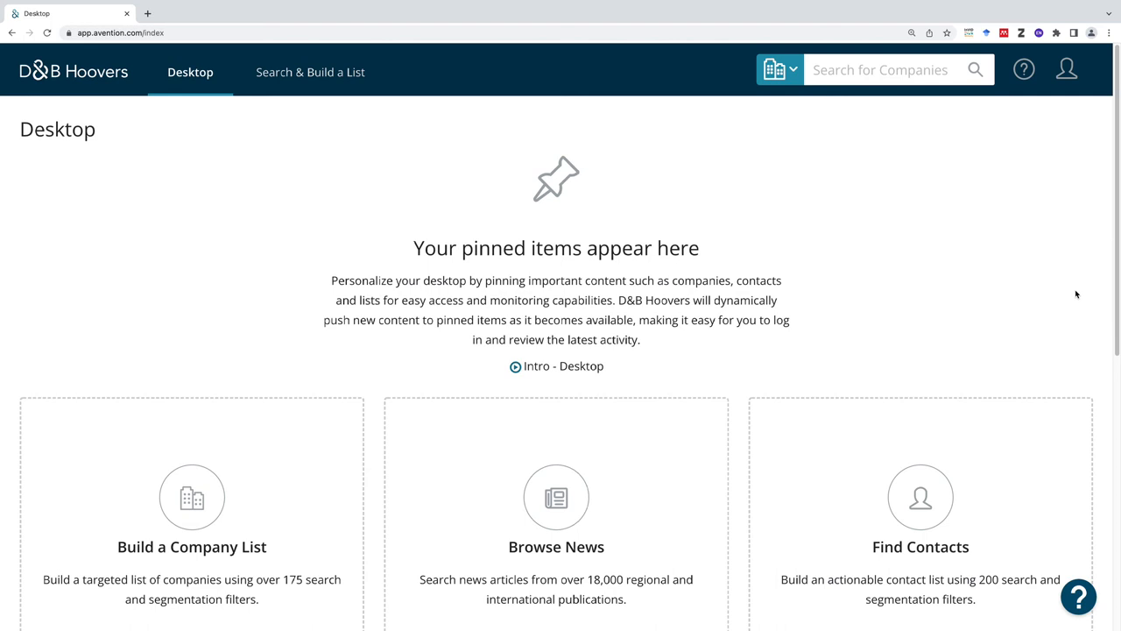
{"action": "mouse_move", "coordinate": [1014, 290]}
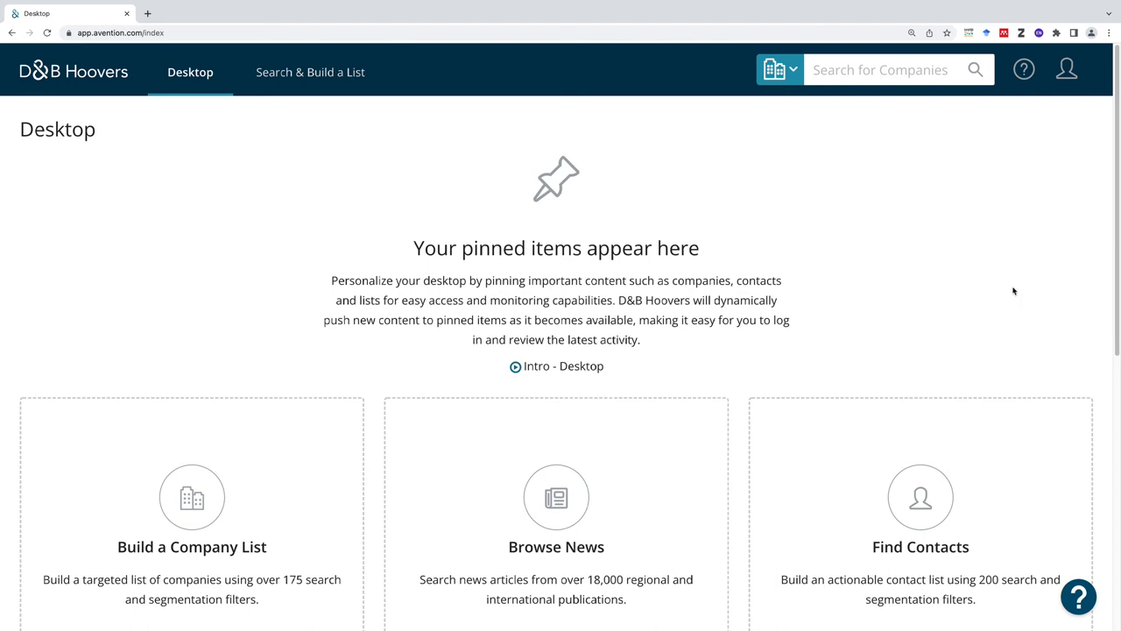
{"action": "mouse_move", "coordinate": [895, 270]}
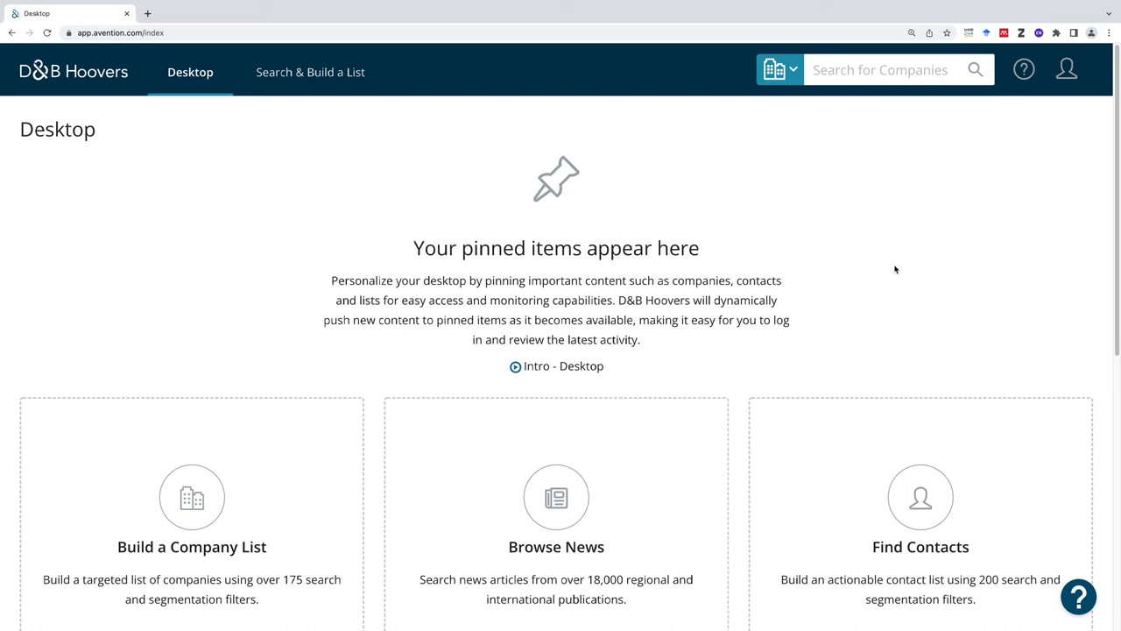
{"action": "mouse_move", "coordinate": [1060, 160]}
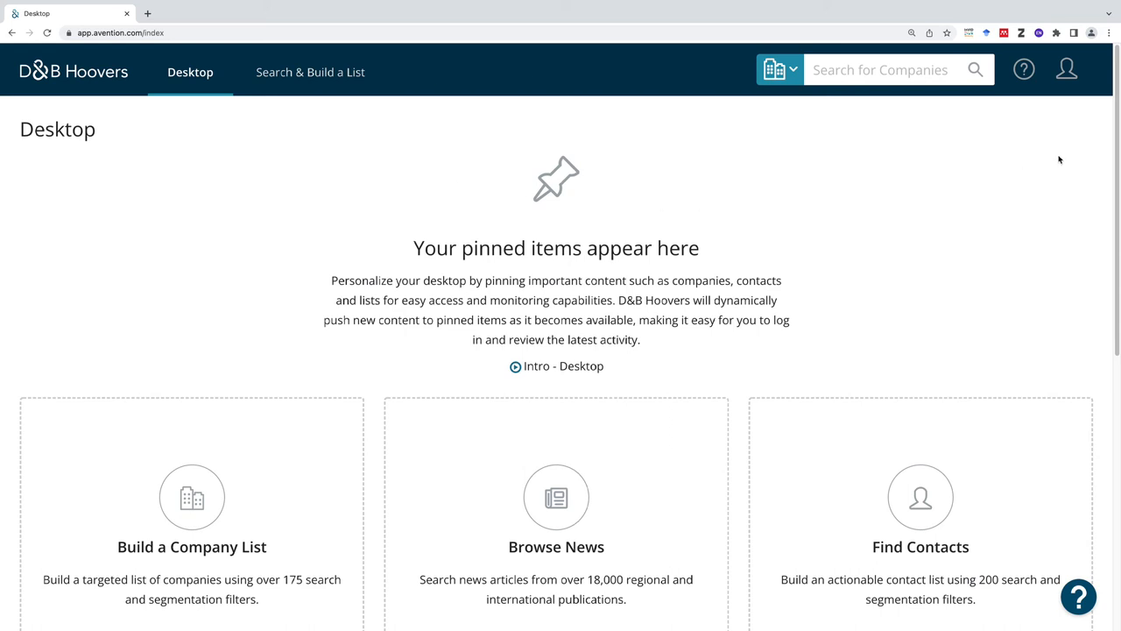
{"action": "mouse_move", "coordinate": [1072, 174]}
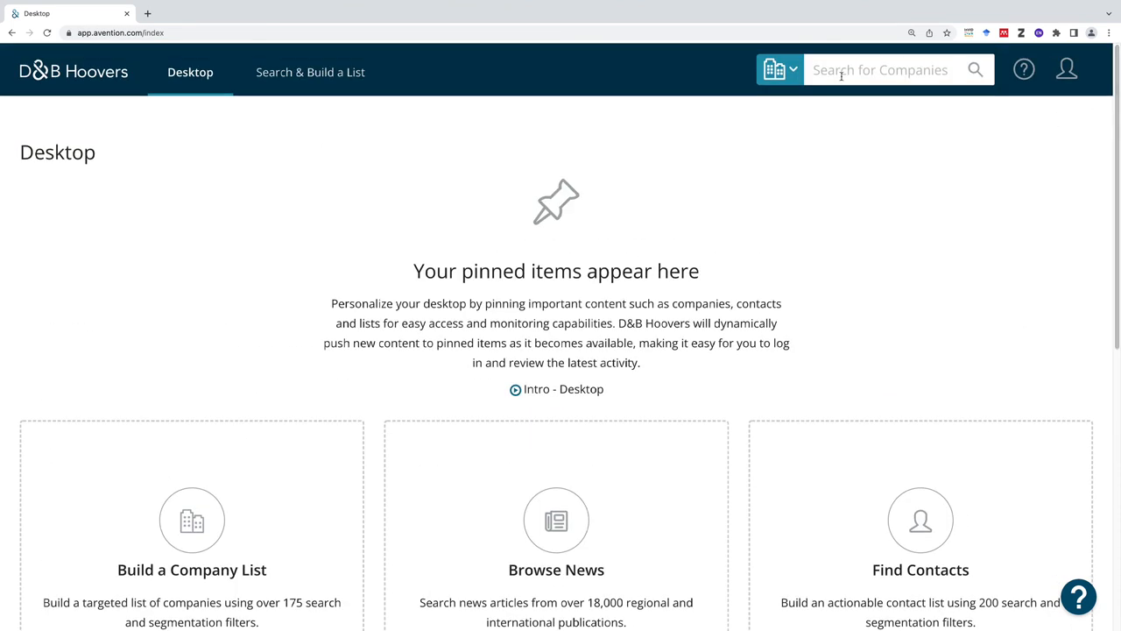
Show the quick-search category list (Companies, Contacts, News, Industries) with Companies checked
{"action": "left_click", "coordinate": [778, 70]}
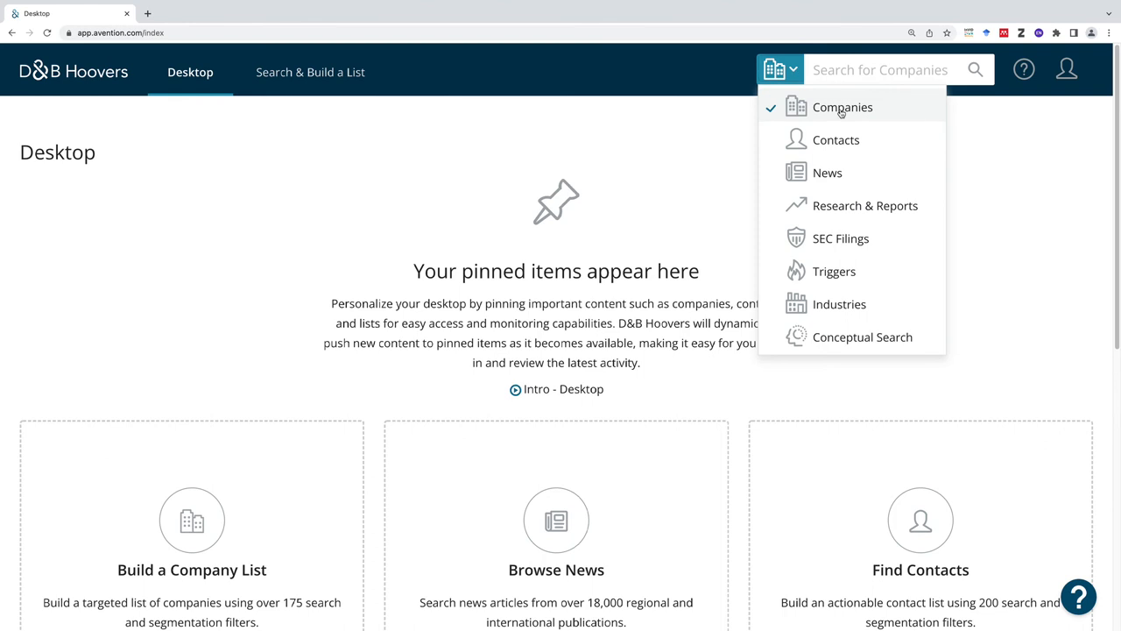
{"action": "mouse_move", "coordinate": [835, 140]}
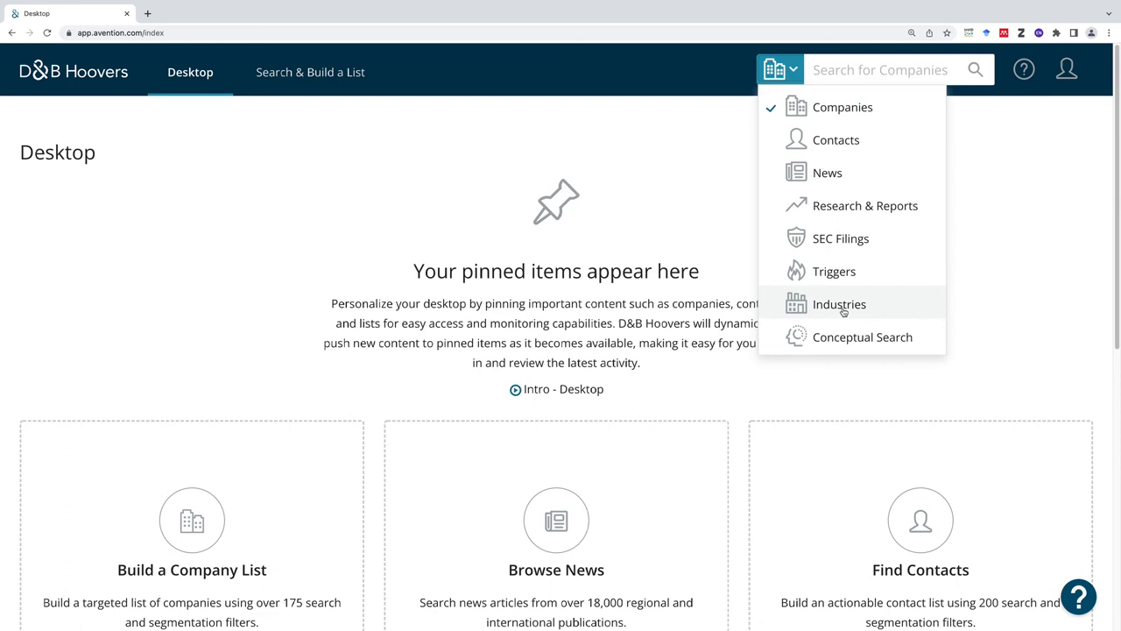
{"action": "mouse_move", "coordinate": [844, 312]}
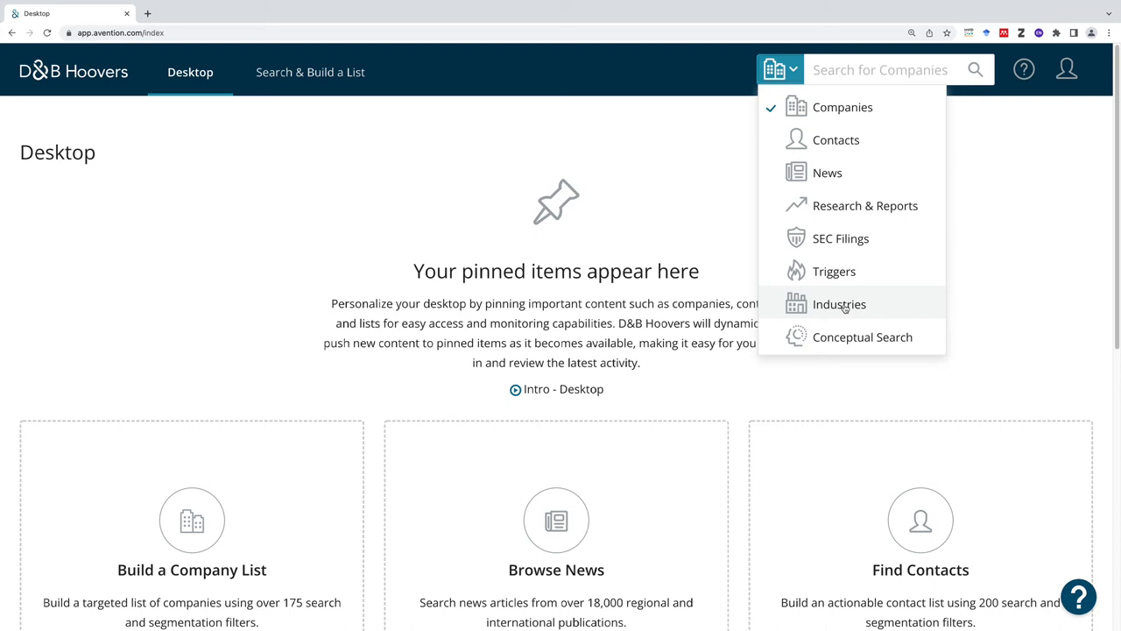
{"action": "mouse_move", "coordinate": [841, 107]}
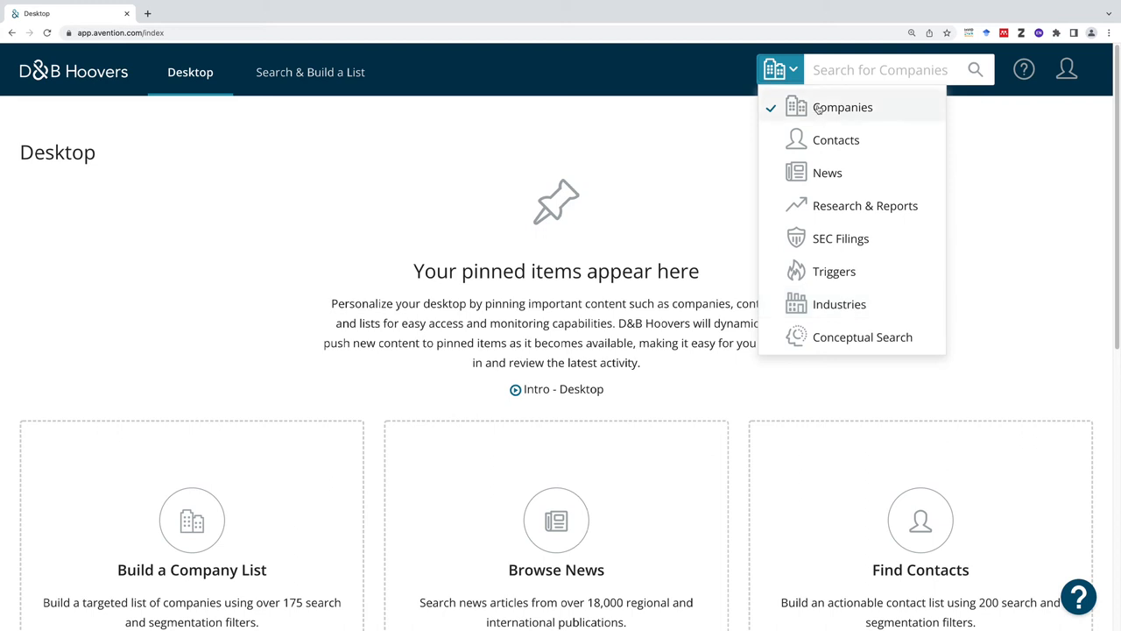
Search companies for 'Au' to bring up AutoZone, Inc. suggestions
{"action": "left_click", "coordinate": [879, 70]}
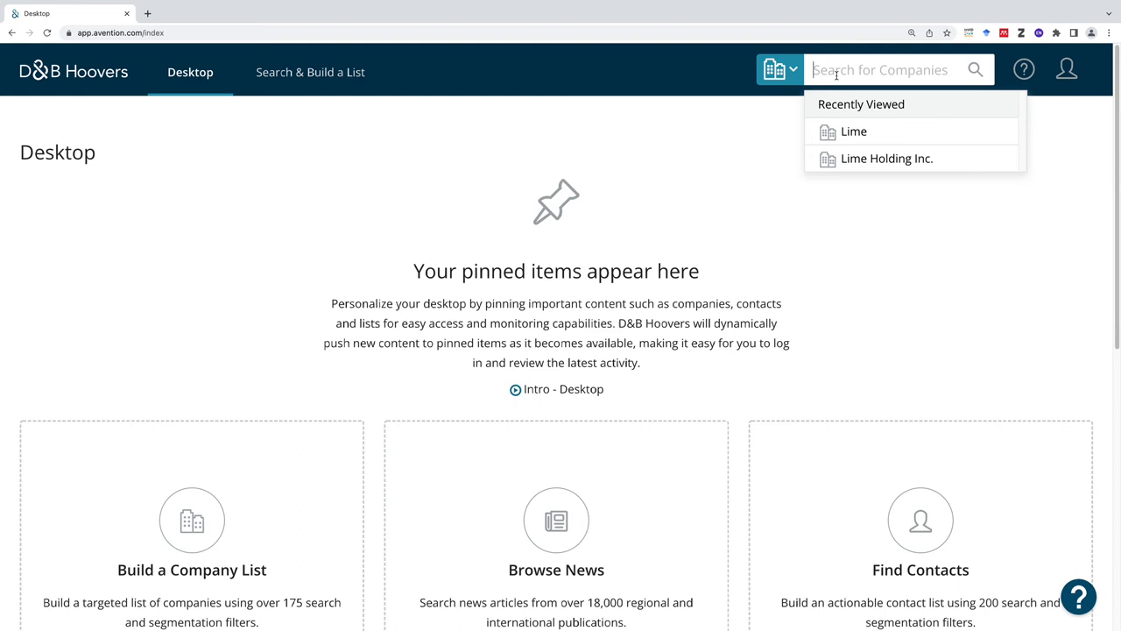
{"action": "type", "text": "Autozone"}
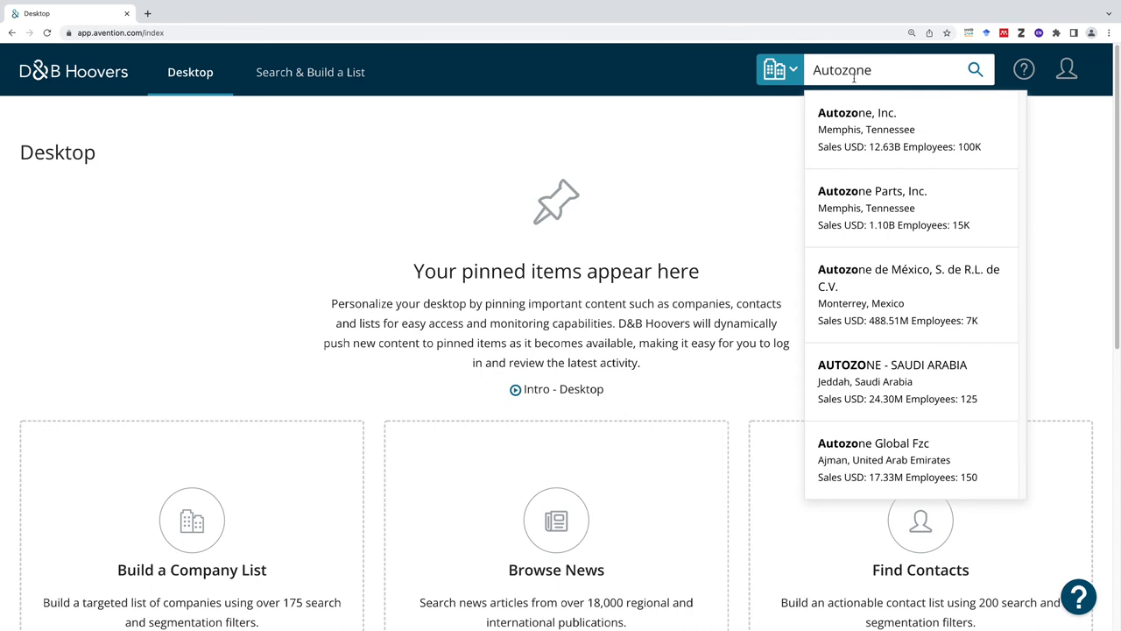
{"action": "mouse_move", "coordinate": [911, 207]}
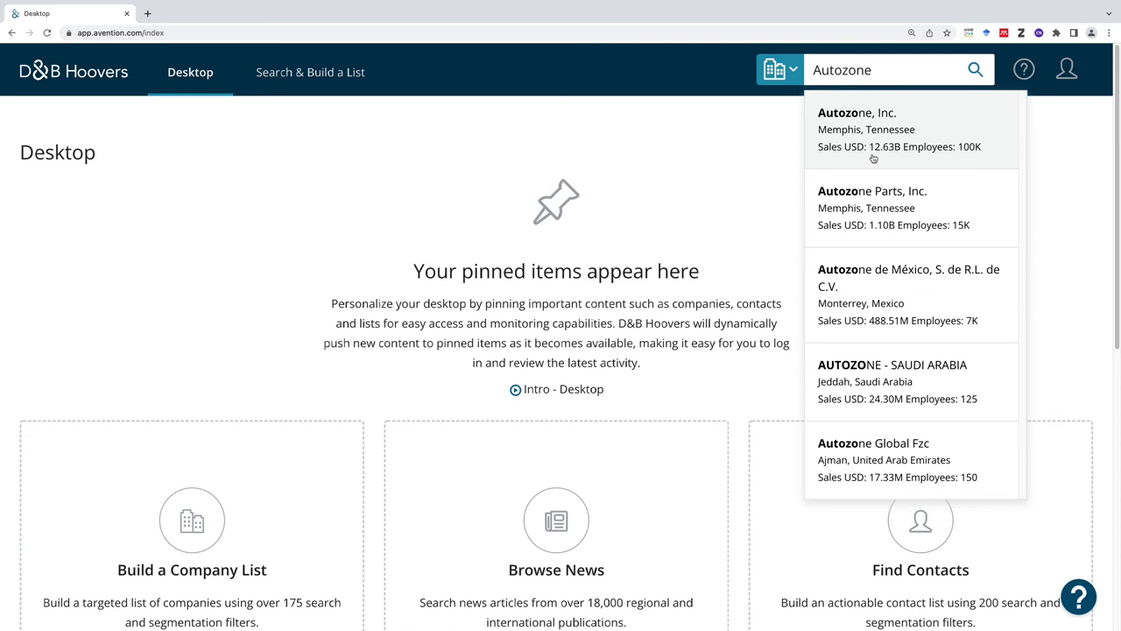
{"action": "mouse_move", "coordinate": [874, 157]}
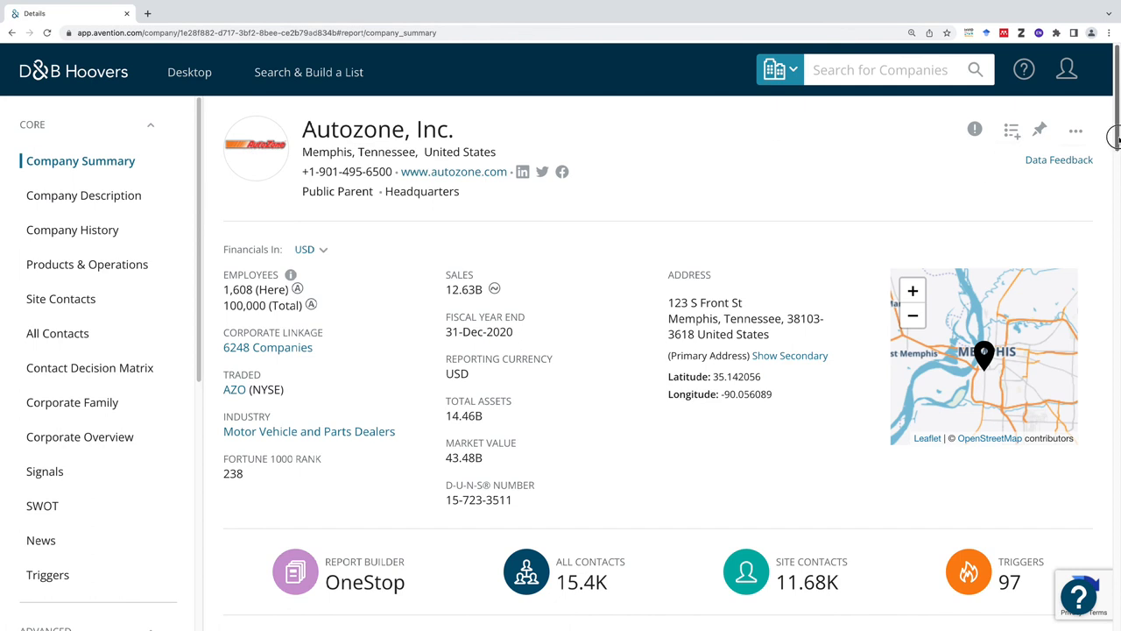
{"action": "scroll", "scroll_direction": "down", "scroll_amount": 3}
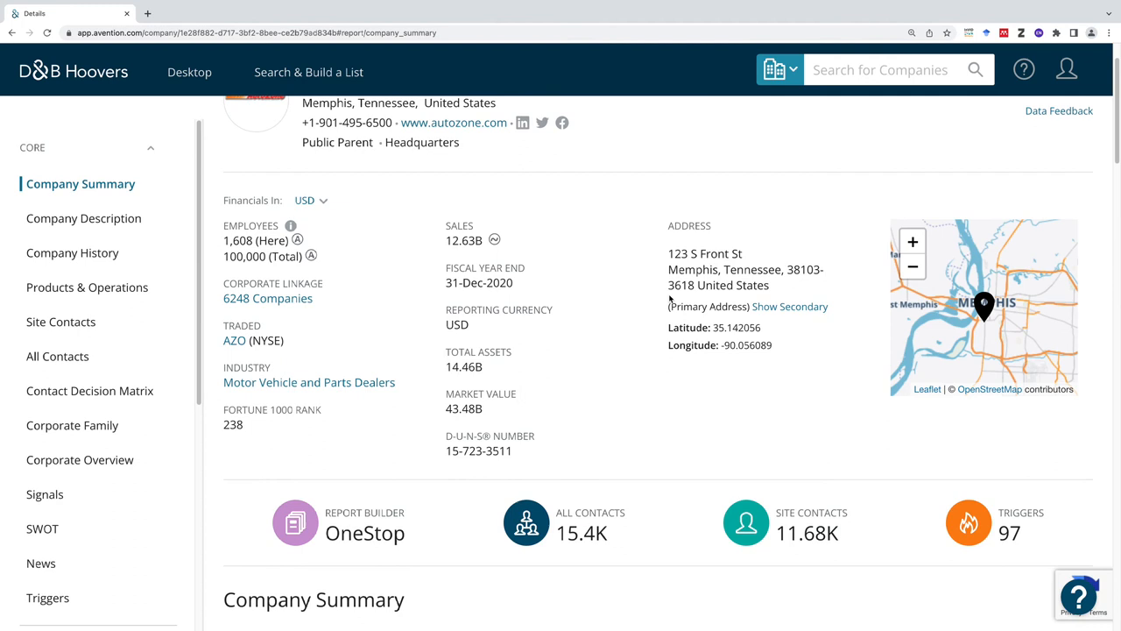
{"action": "scroll", "scroll_direction": "up", "scroll_amount": 3}
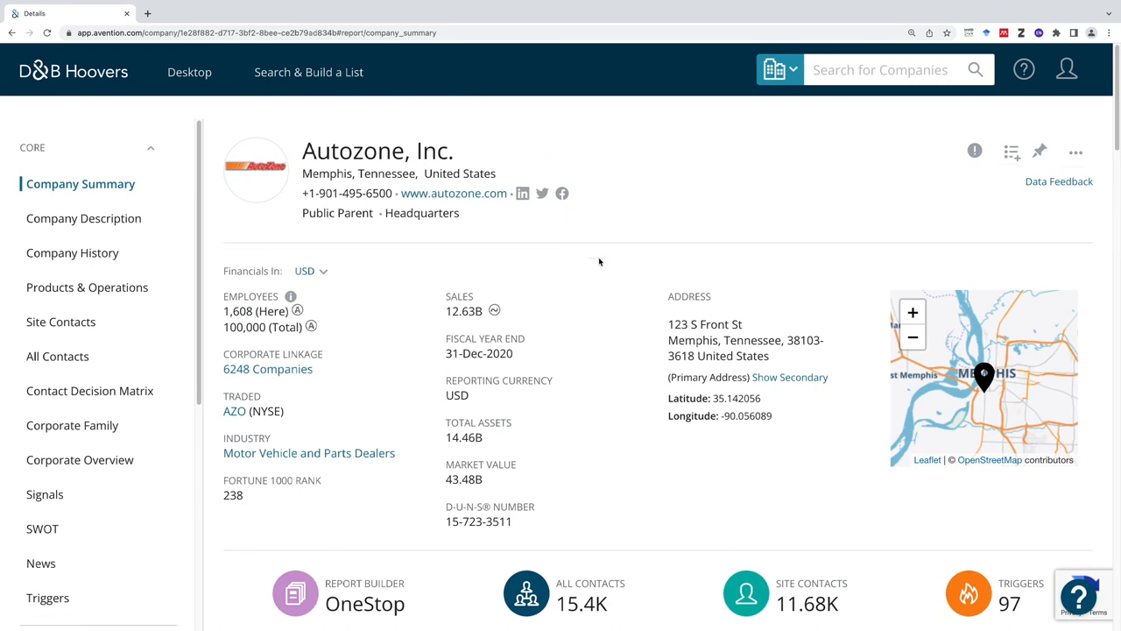
{"action": "mouse_move", "coordinate": [339, 287]}
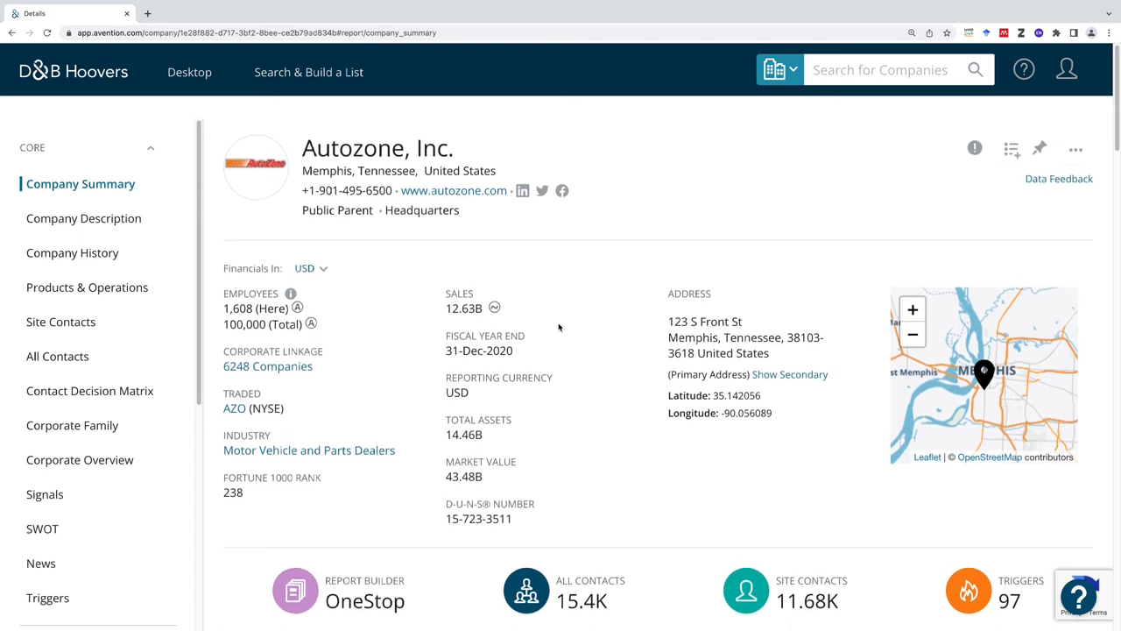
{"action": "scroll", "scroll_direction": "down", "scroll_amount": 3}
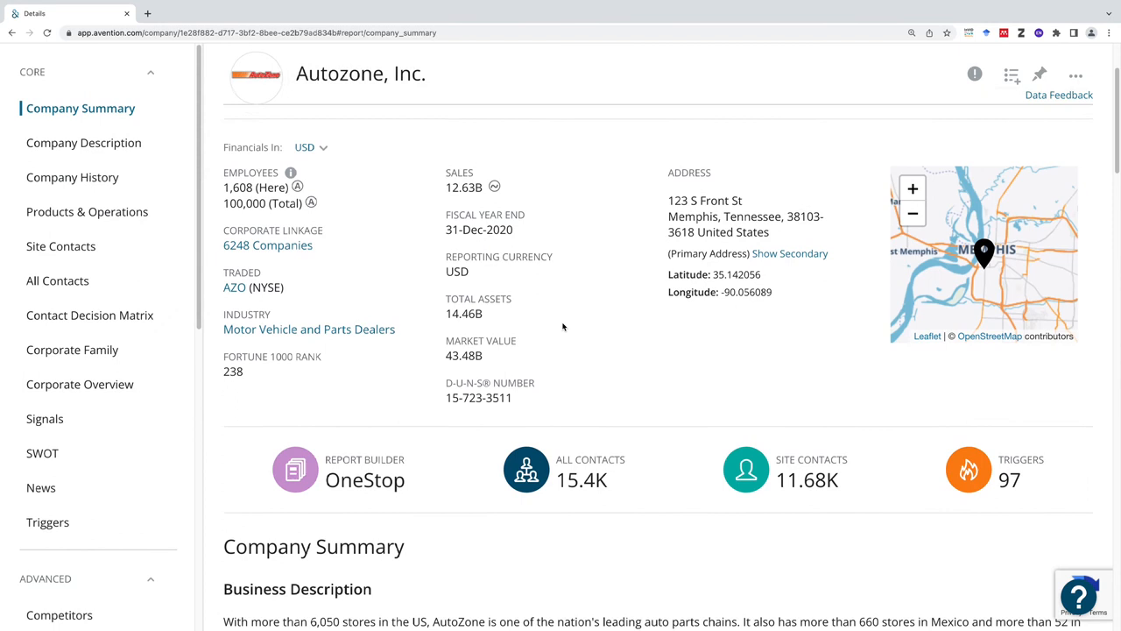
{"action": "scroll", "scroll_direction": "down", "scroll_amount": 3}
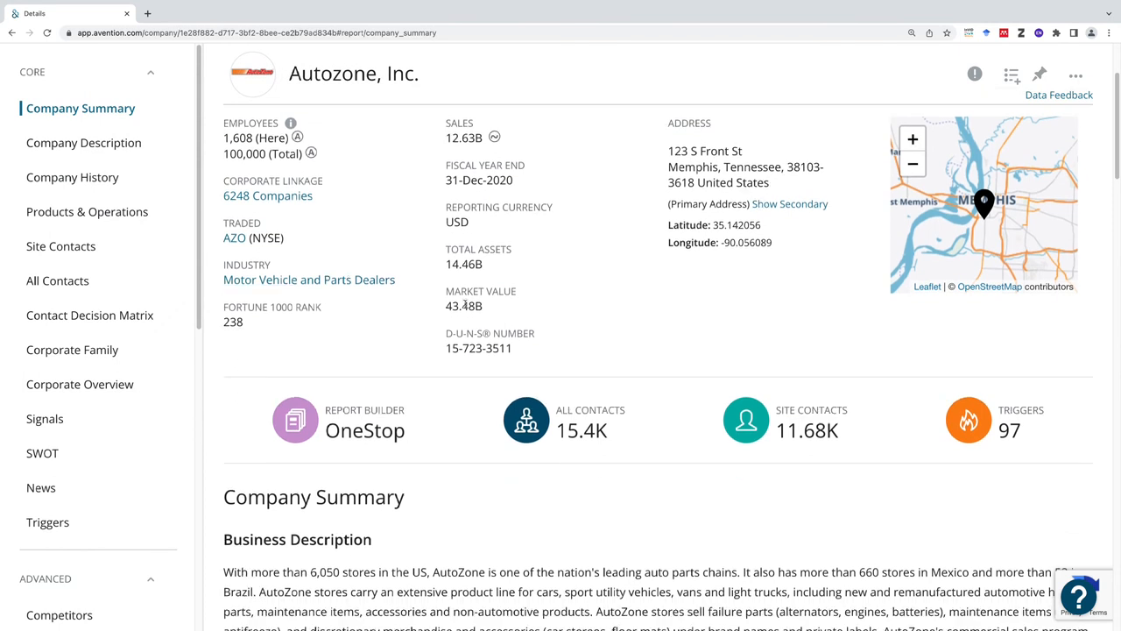
{"action": "scroll", "scroll_direction": "down", "scroll_amount": 3}
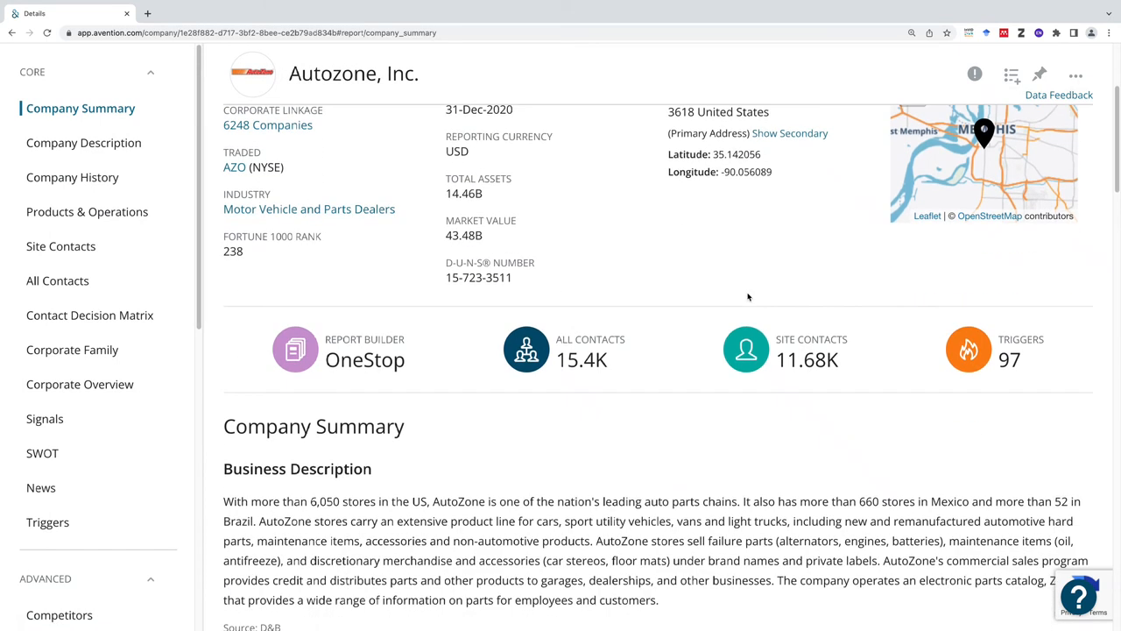
Bring AutoZone's NAICS 2017 Automotive Parts and Accessories Stores classification and news into view
{"action": "scroll", "scroll_direction": "down", "scroll_amount": 3}
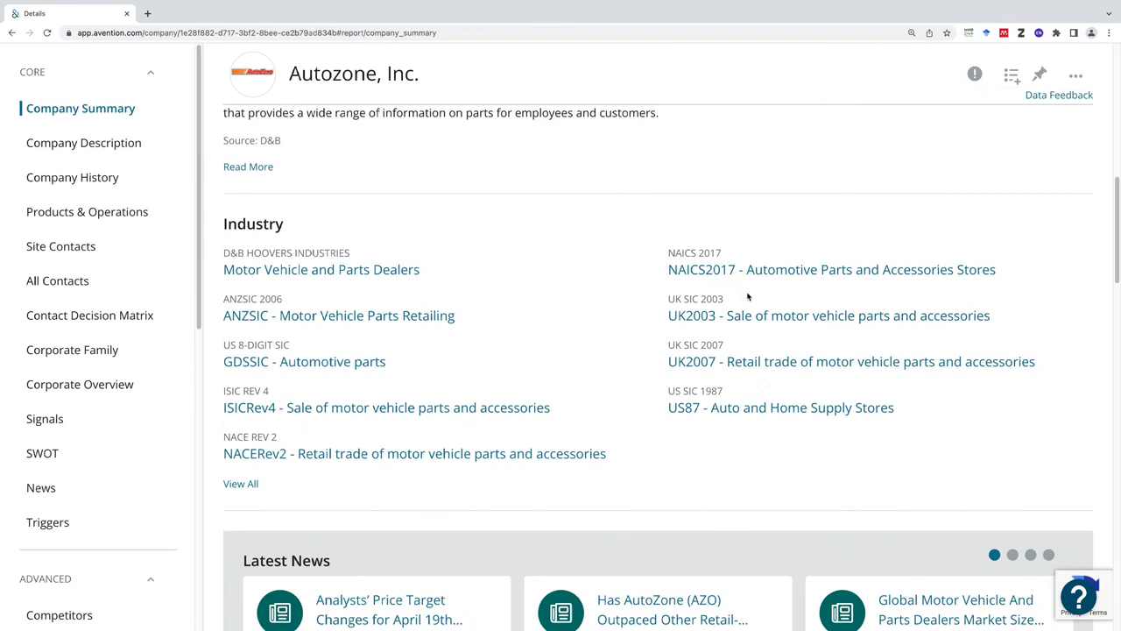
{"action": "scroll", "scroll_direction": "down", "scroll_amount": 3}
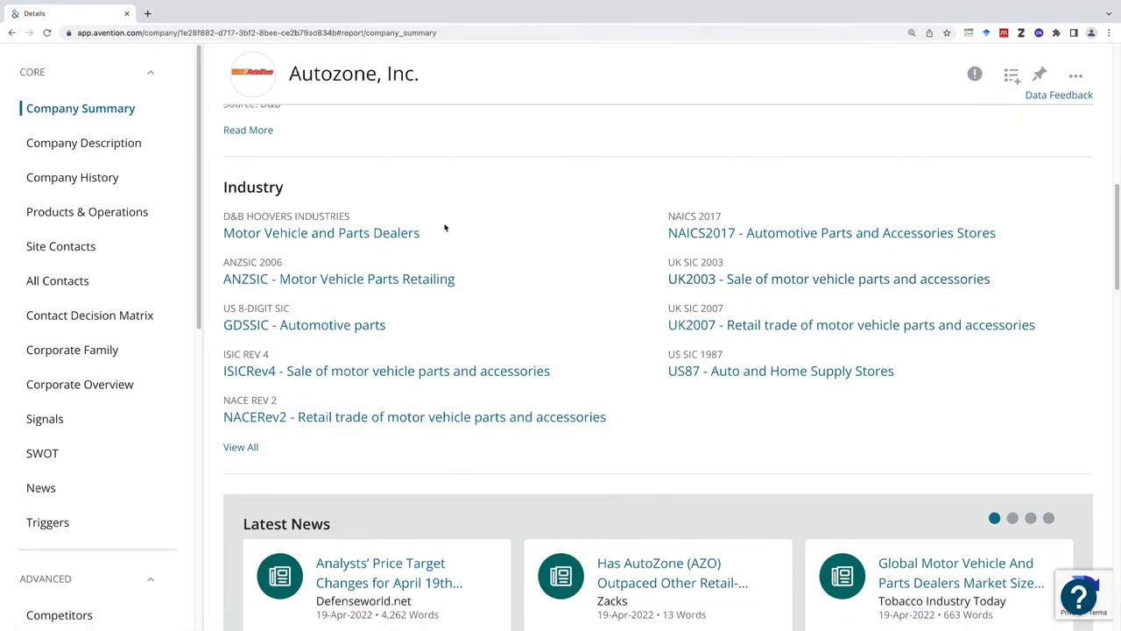
{"action": "mouse_move", "coordinate": [322, 233]}
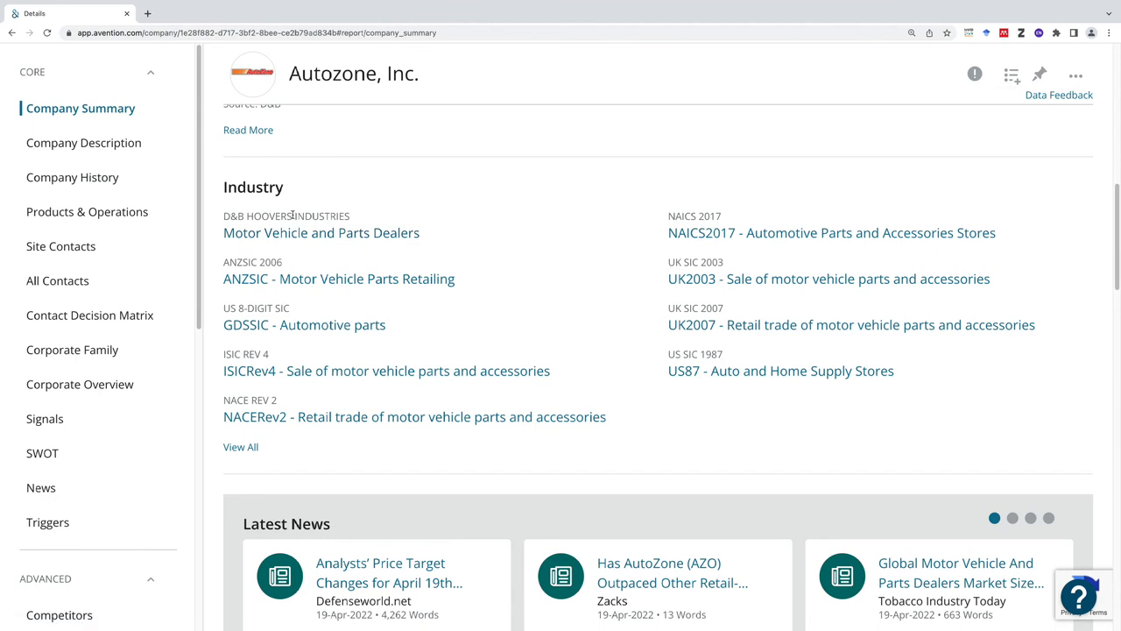
{"action": "mouse_move", "coordinate": [321, 231]}
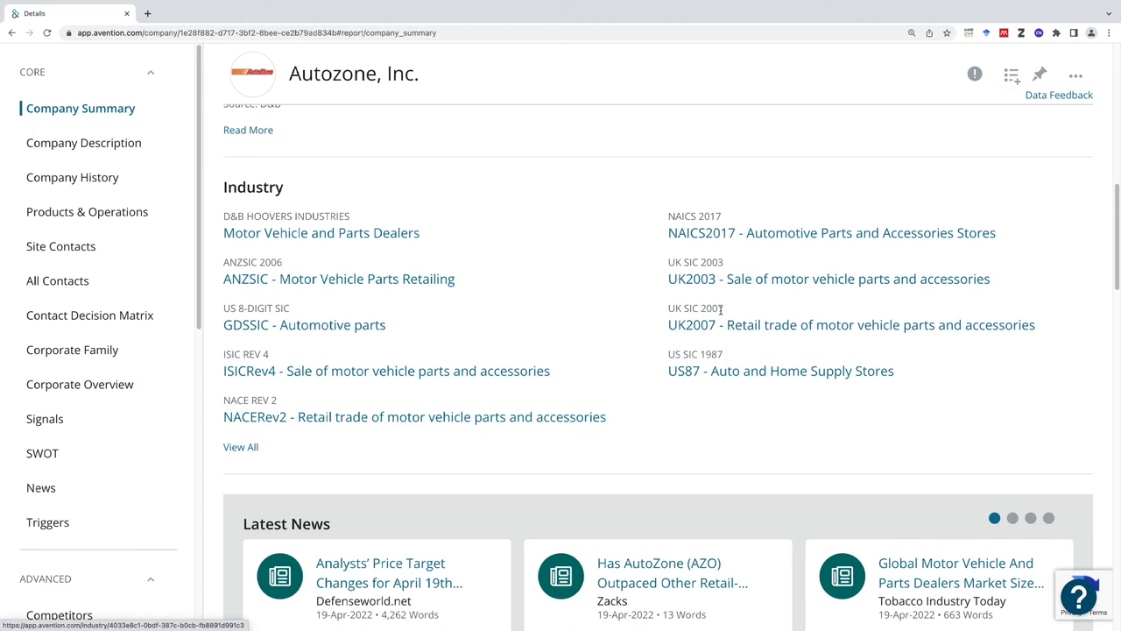
{"action": "mouse_move", "coordinate": [827, 279]}
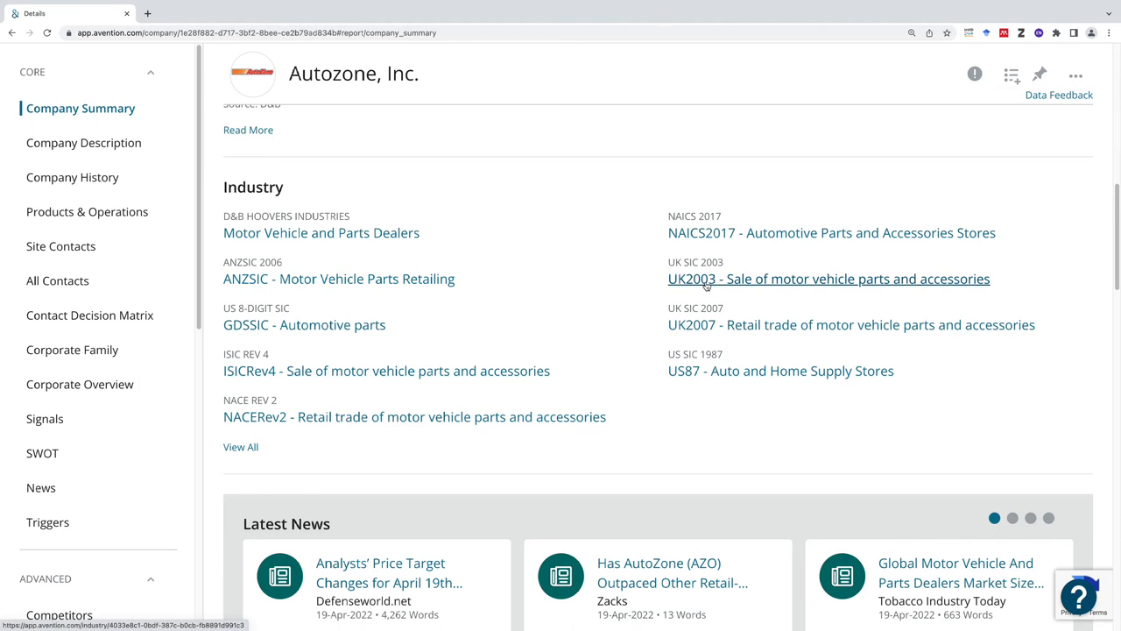
{"action": "mouse_move", "coordinate": [707, 287]}
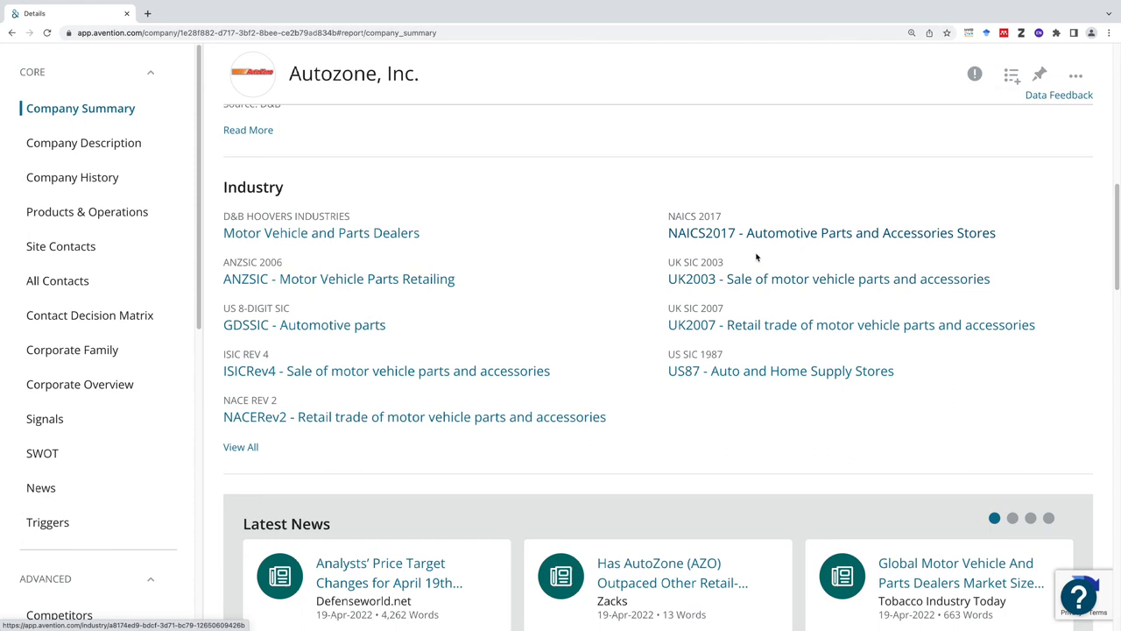
{"action": "mouse_move", "coordinate": [776, 255]}
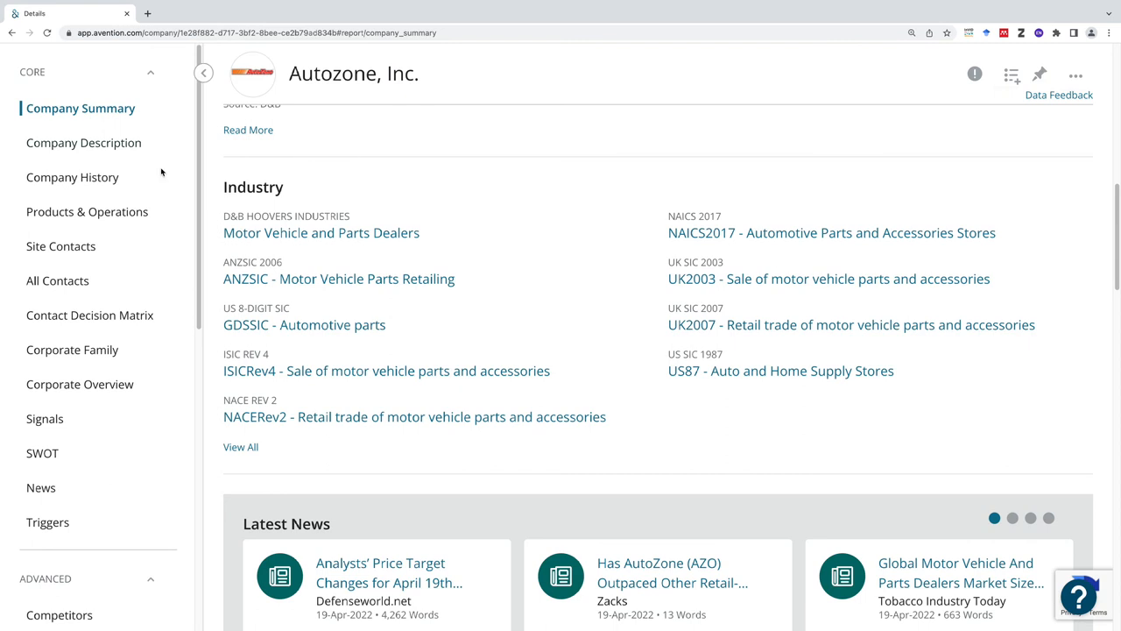
{"action": "mouse_move", "coordinate": [194, 184]}
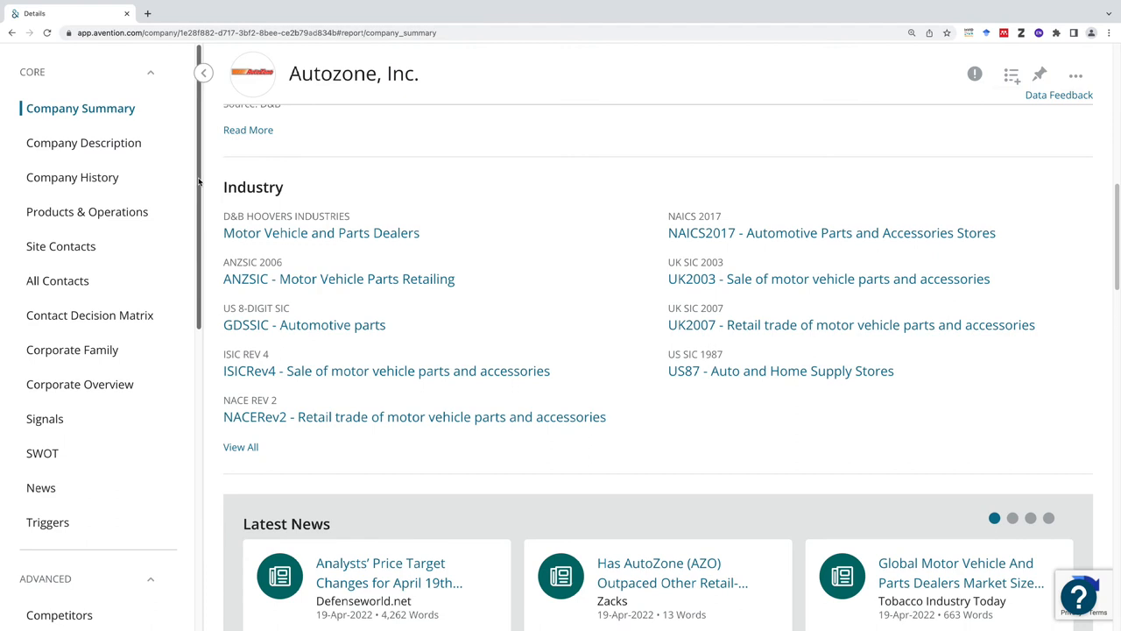
{"action": "mouse_move", "coordinate": [84, 143]}
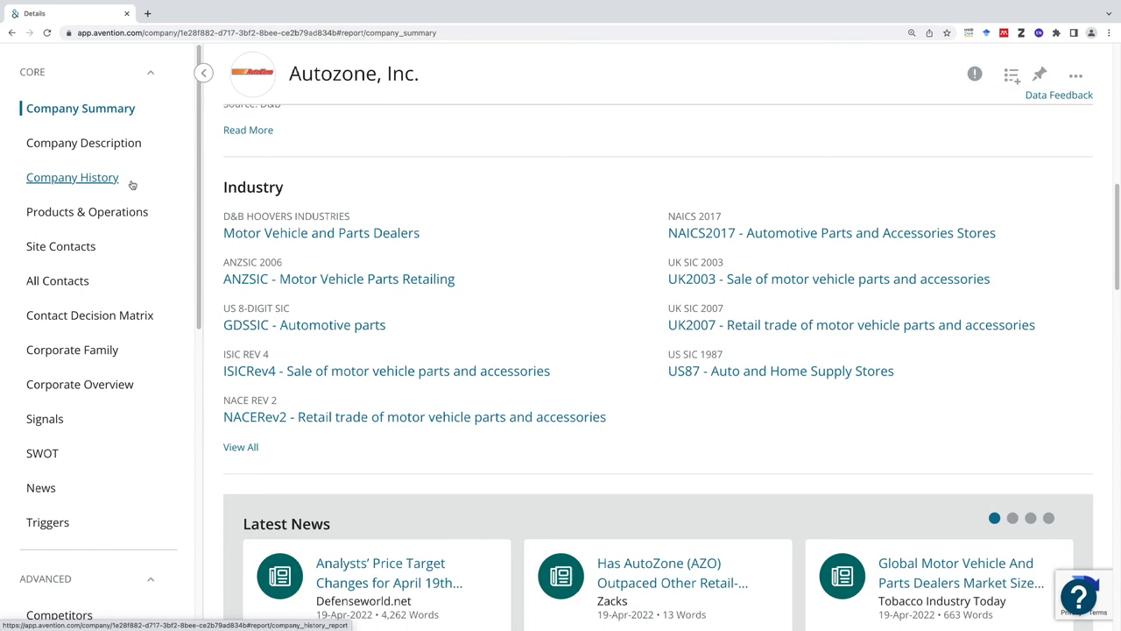
{"action": "mouse_move", "coordinate": [88, 210]}
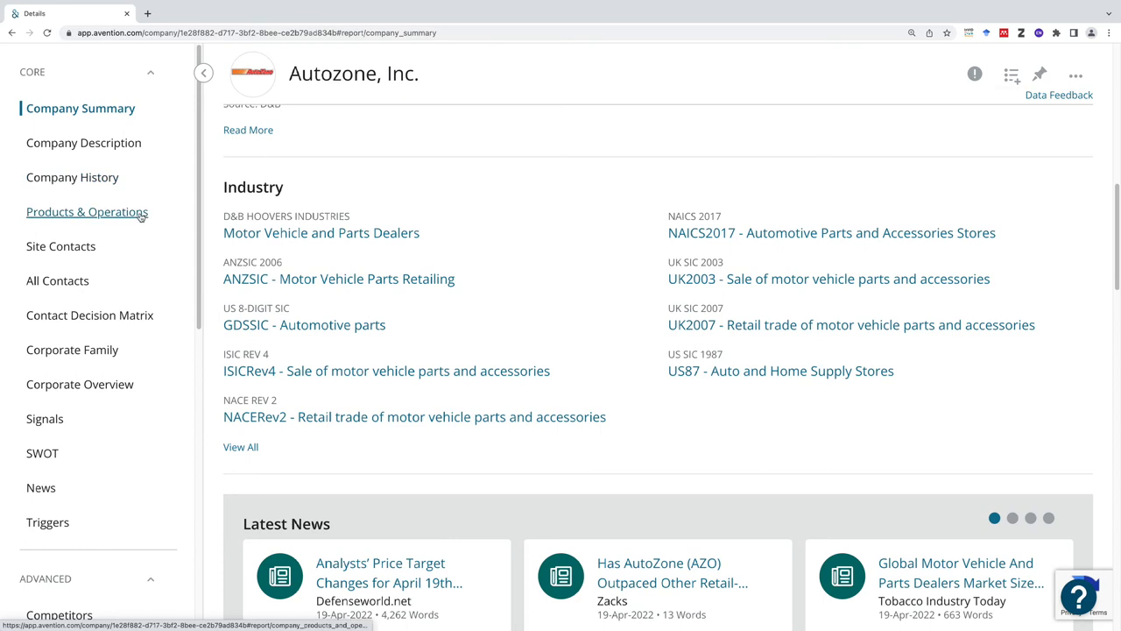
View AutoZone's Products & Operations report: 2019 store counts, sales breakdown and selected merchandise
{"action": "left_click", "coordinate": [88, 212]}
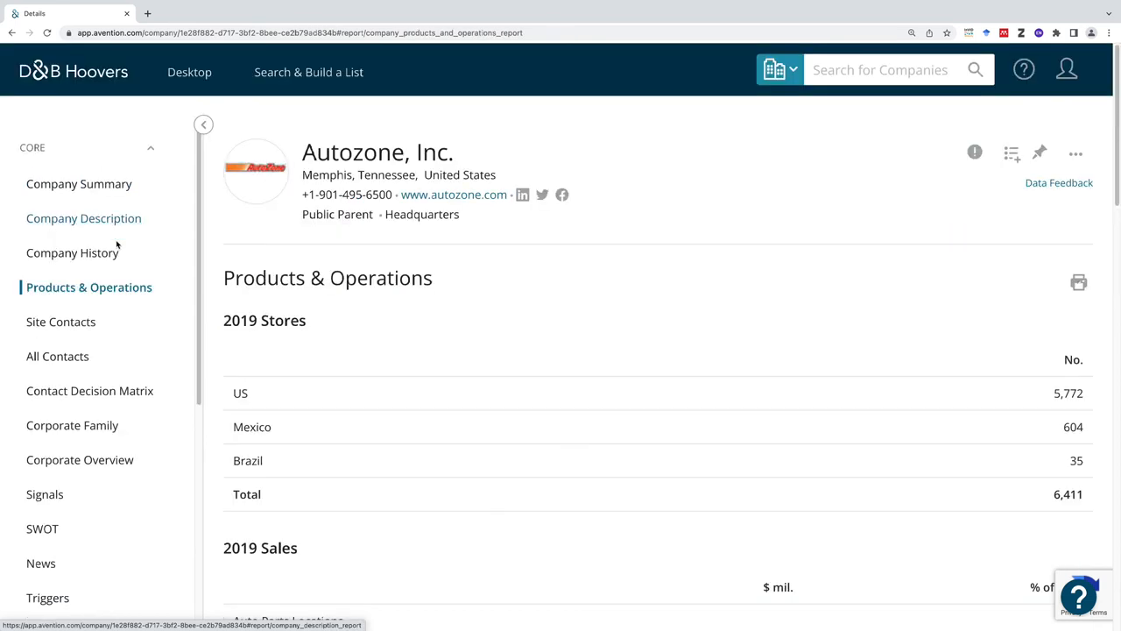
{"action": "scroll", "scroll_direction": "down", "scroll_amount": 3}
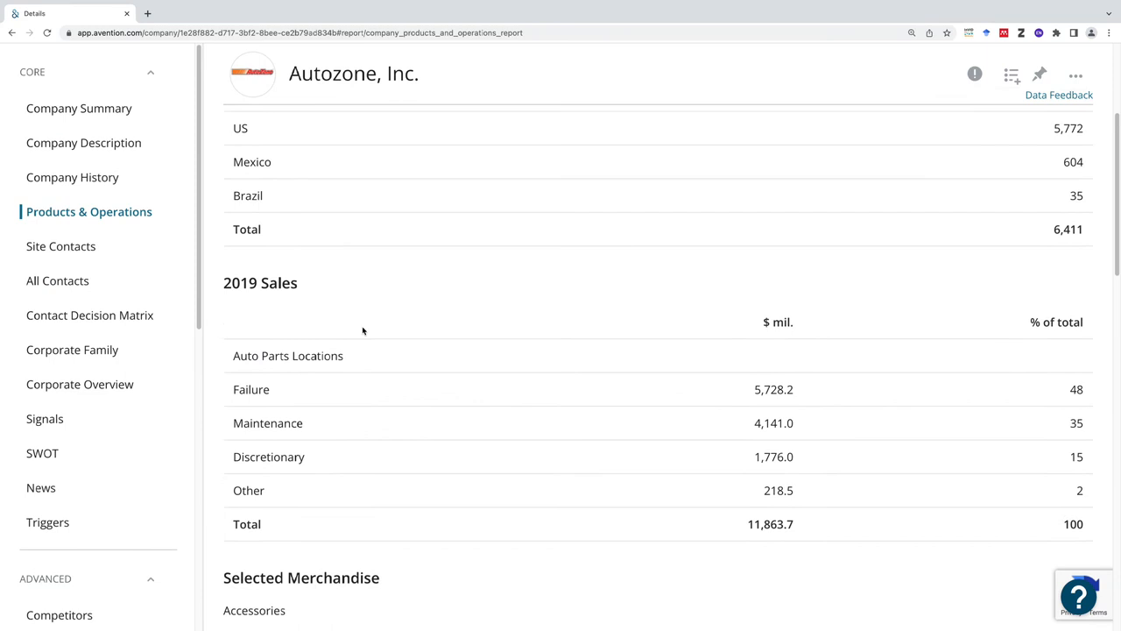
{"action": "scroll", "scroll_direction": "down", "scroll_amount": 3}
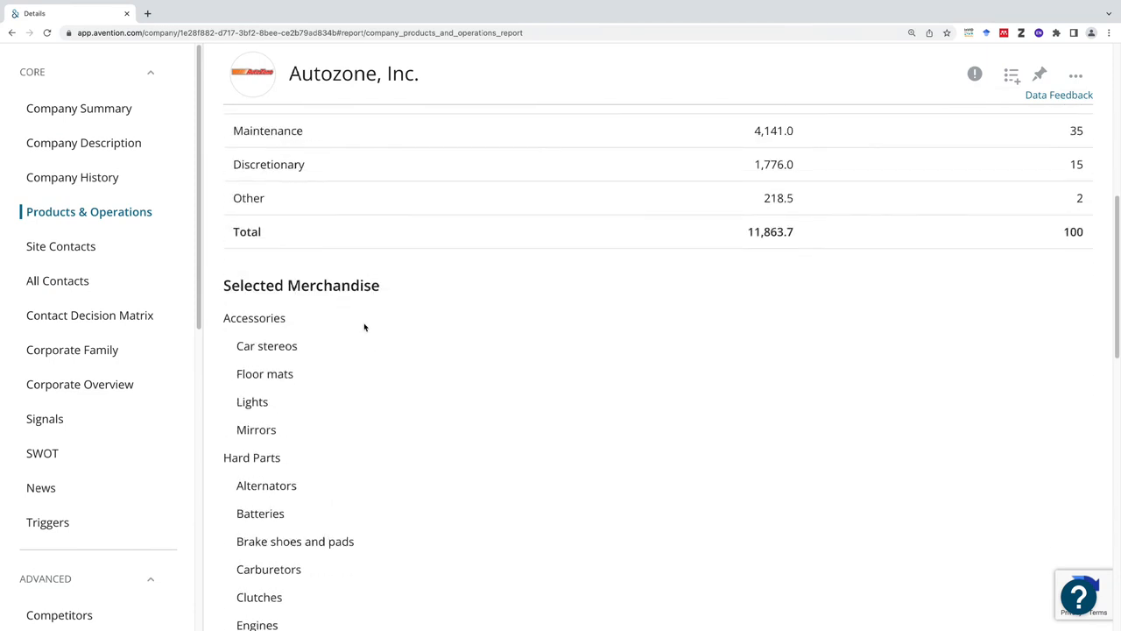
{"action": "scroll", "scroll_direction": "down", "scroll_amount": 3}
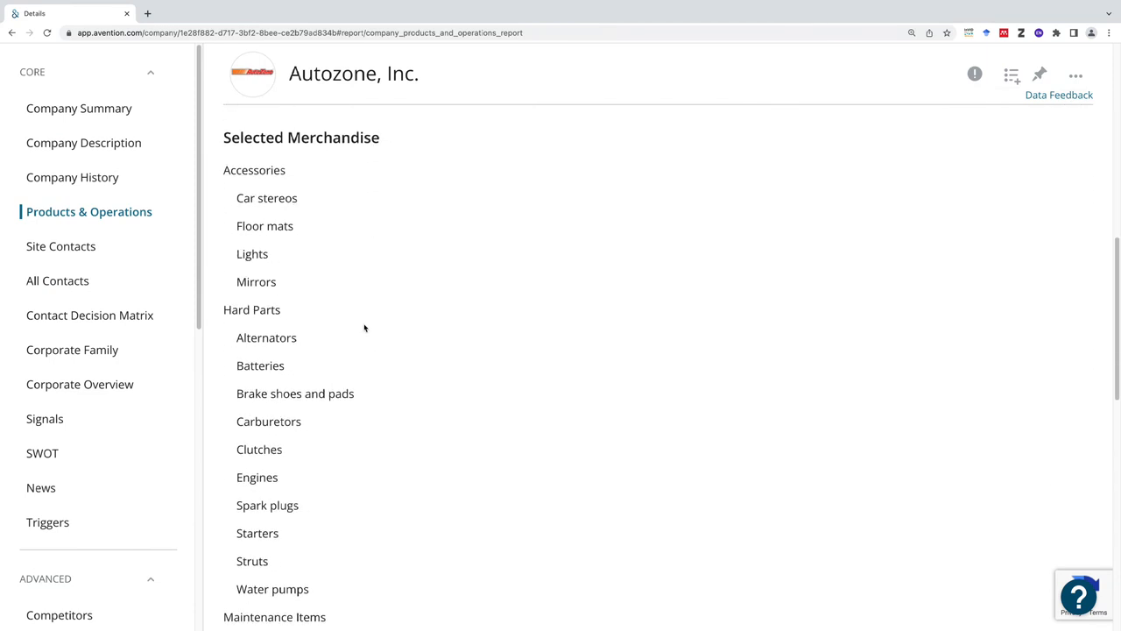
{"action": "mouse_move", "coordinate": [343, 328]}
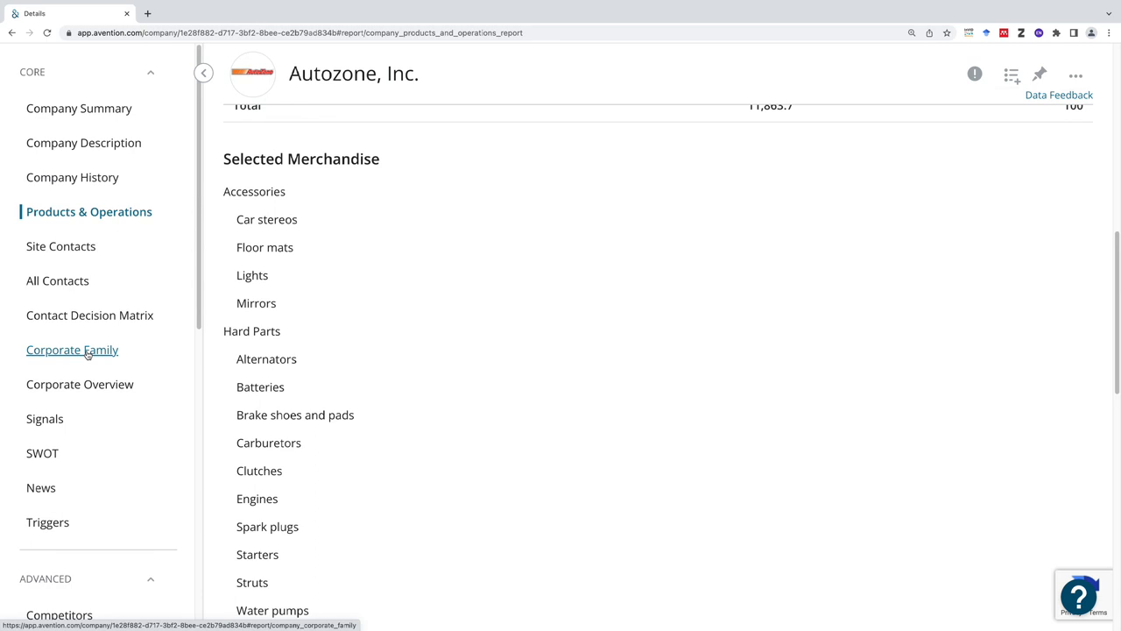
Browse AutoZone's 6248-member Corporate Family table with branch locations hidden
{"action": "left_click", "coordinate": [72, 350]}
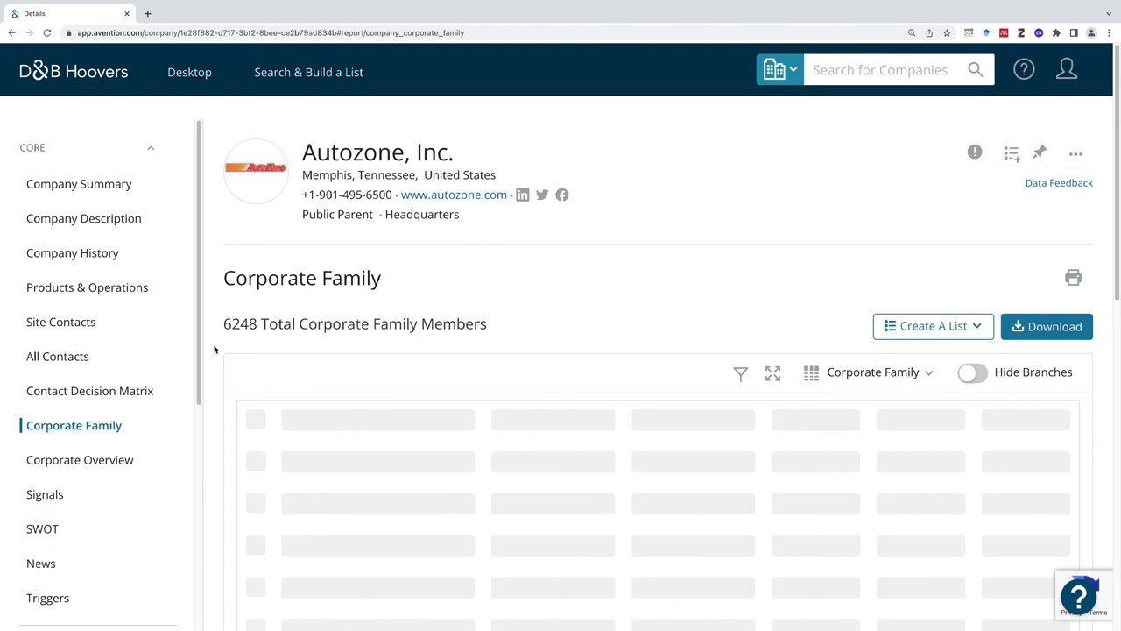
{"action": "left_click", "coordinate": [971, 372]}
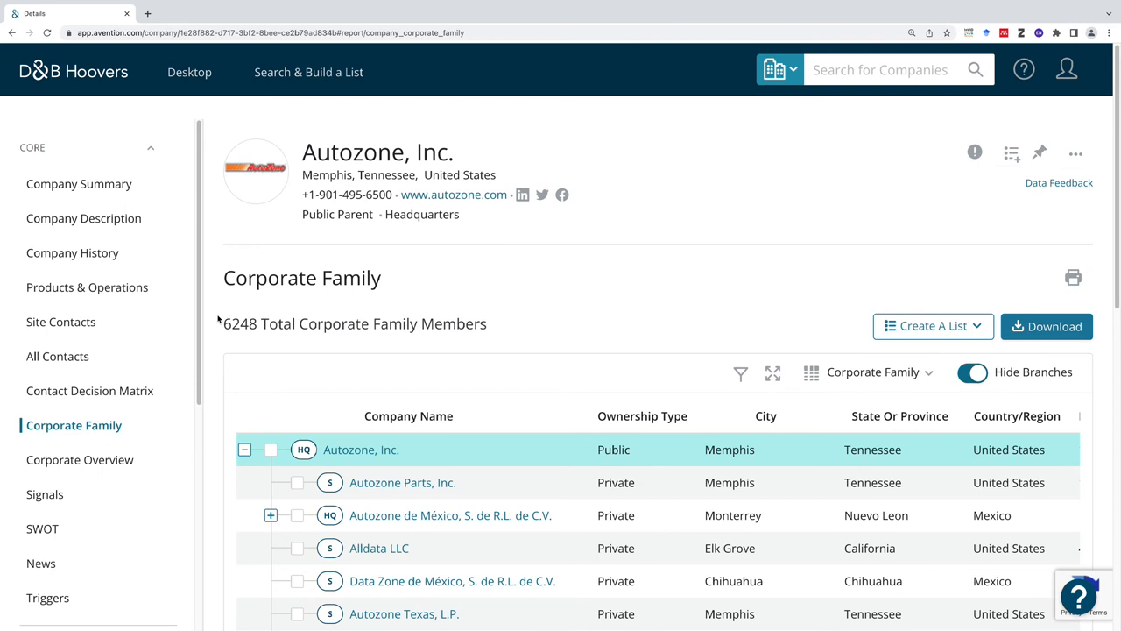
{"action": "scroll", "scroll_direction": "down", "scroll_amount": 3}
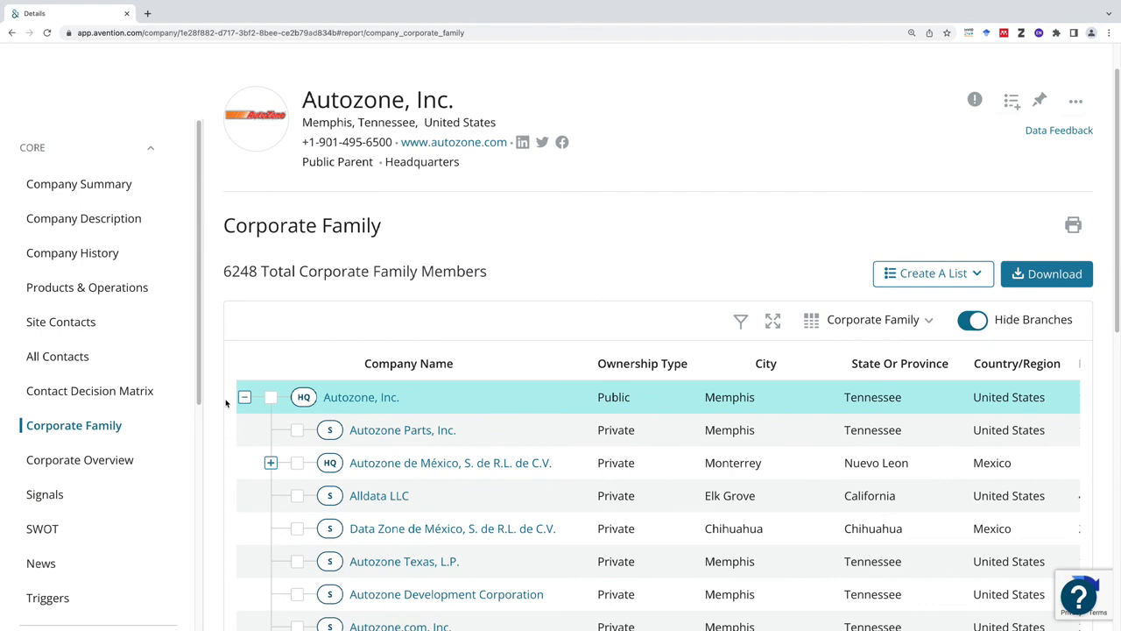
{"action": "scroll", "scroll_direction": "down", "scroll_amount": 3}
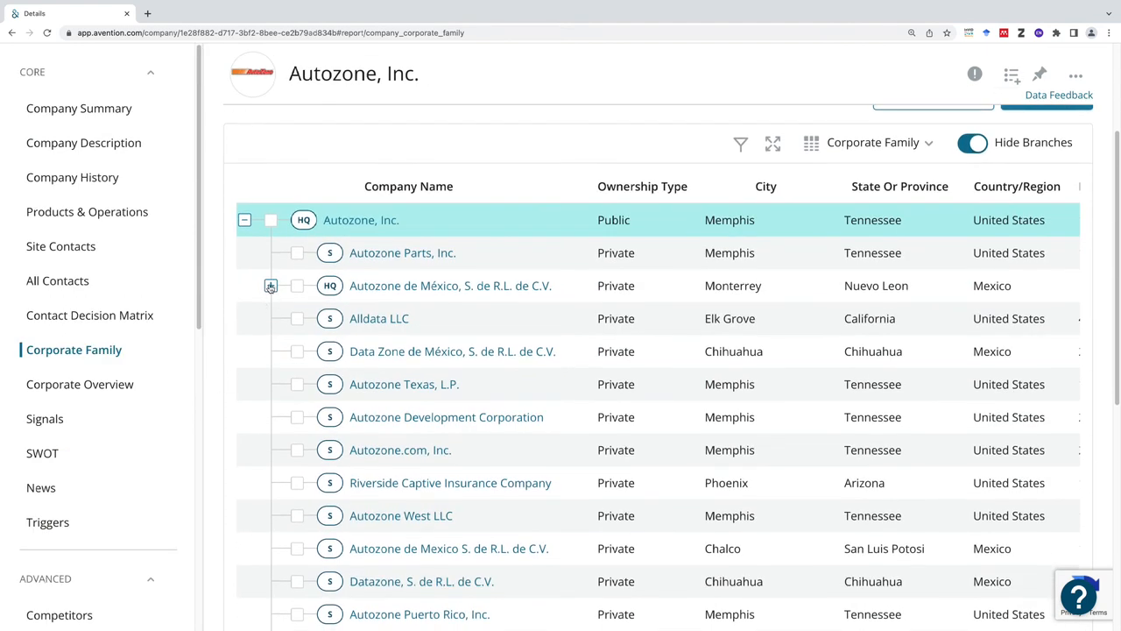
{"action": "left_click", "coordinate": [270, 286]}
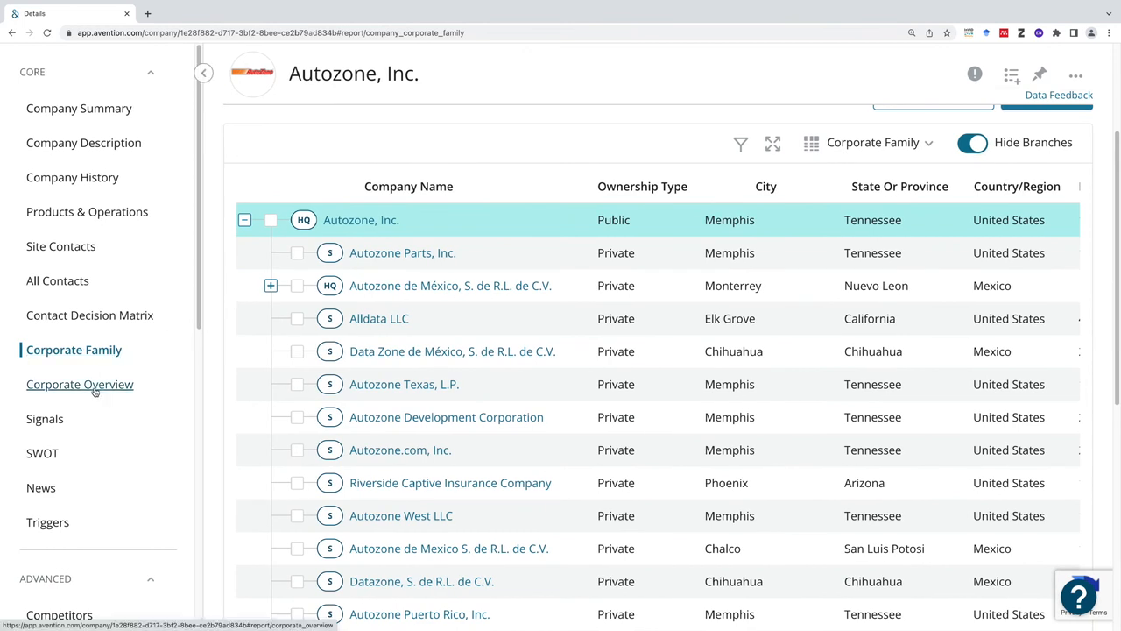
Move on to AutoZone's Corporate Overview report
{"action": "left_click", "coordinate": [80, 384]}
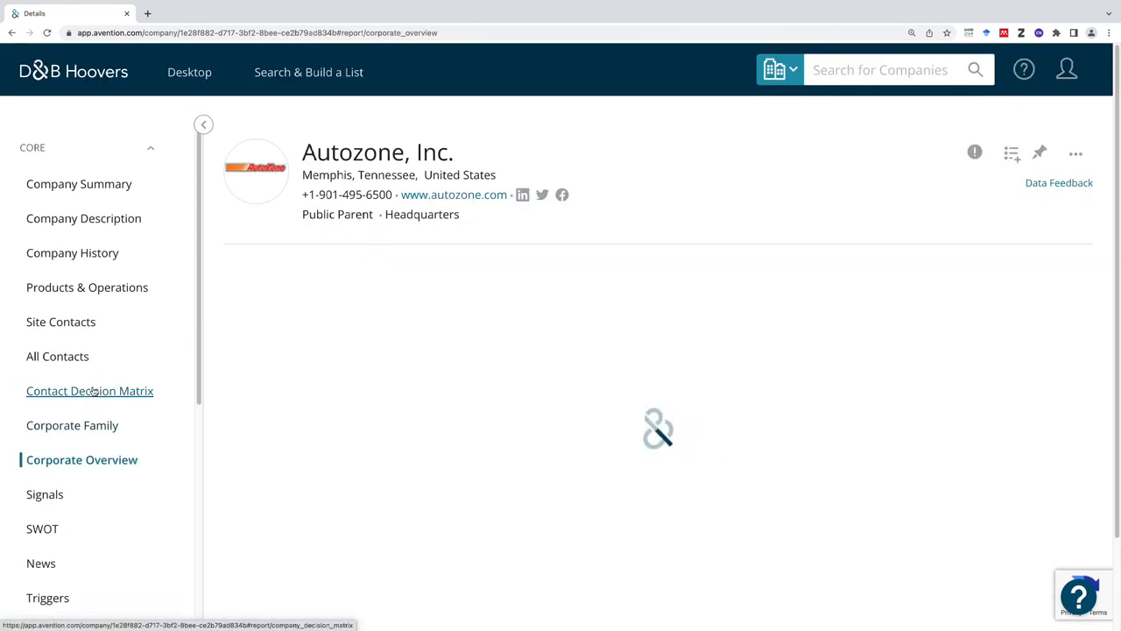
Bring the Industry Codes section with NAICS 441310 Automotive Parts and Accessories Stores into view
{"action": "scroll", "scroll_direction": "down", "scroll_amount": 3}
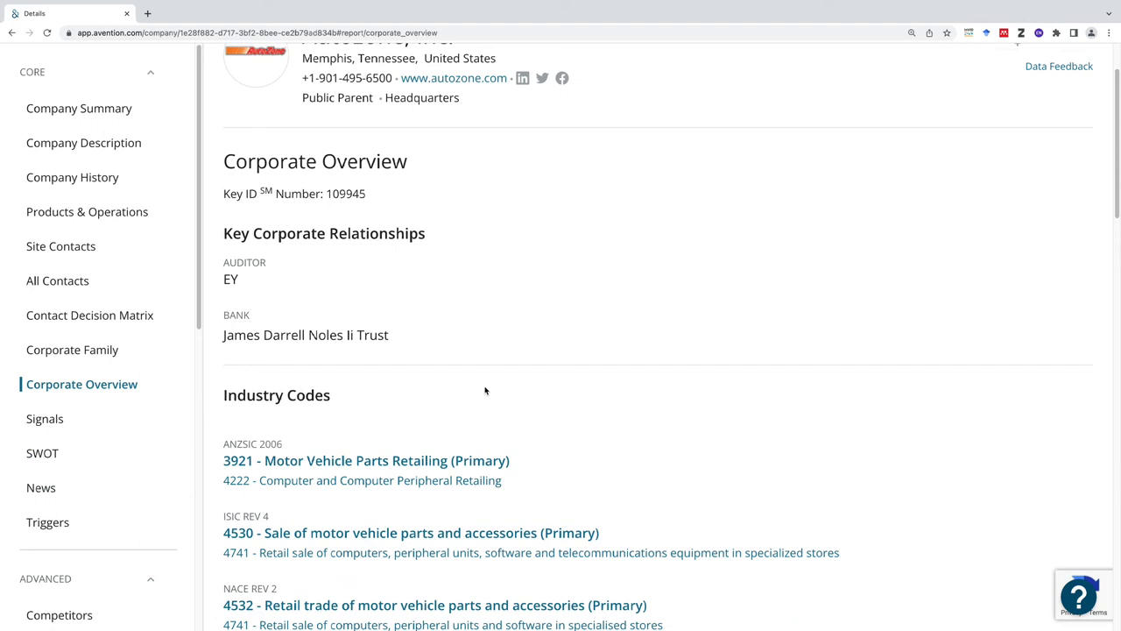
{"action": "scroll", "scroll_direction": "down", "scroll_amount": 3}
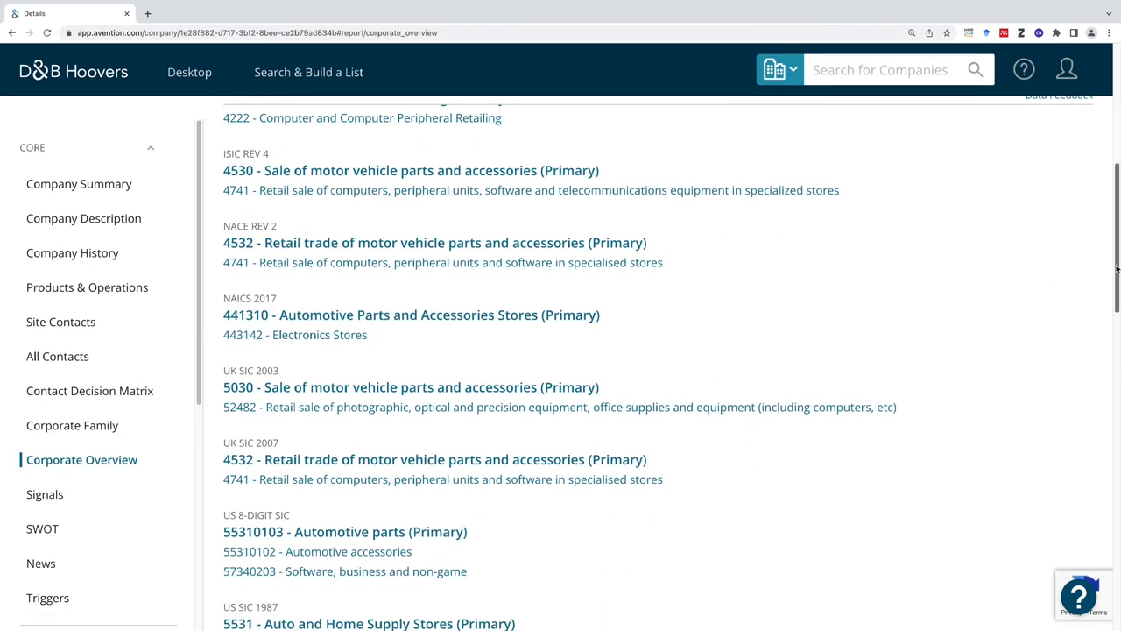
{"action": "scroll", "scroll_direction": "down", "scroll_amount": 3}
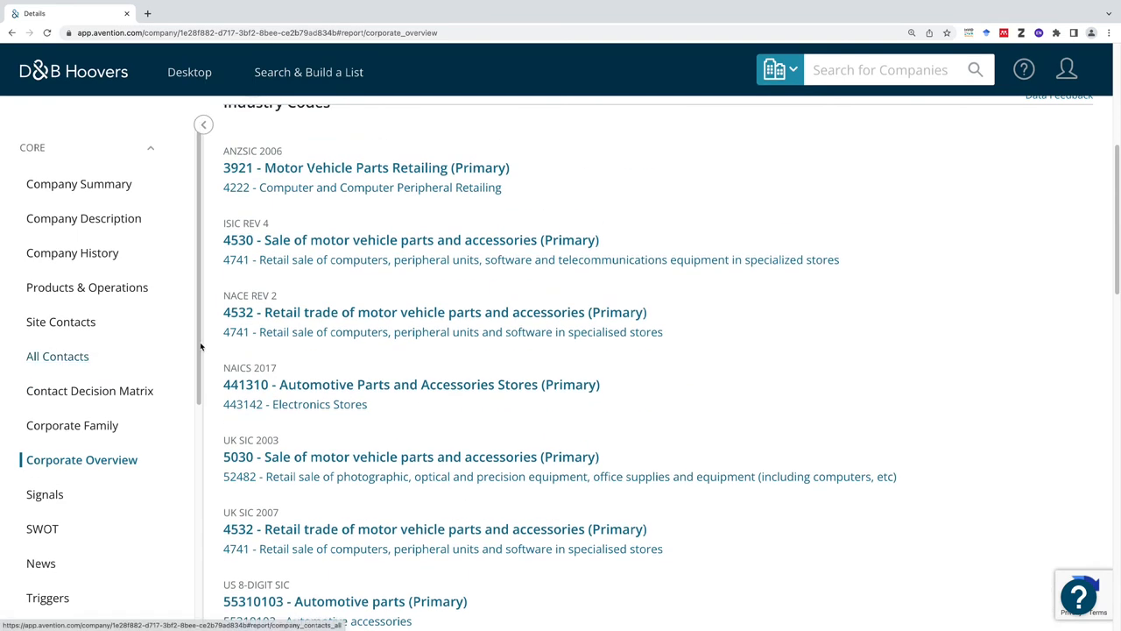
{"action": "scroll", "scroll_direction": "down", "scroll_amount": 3}
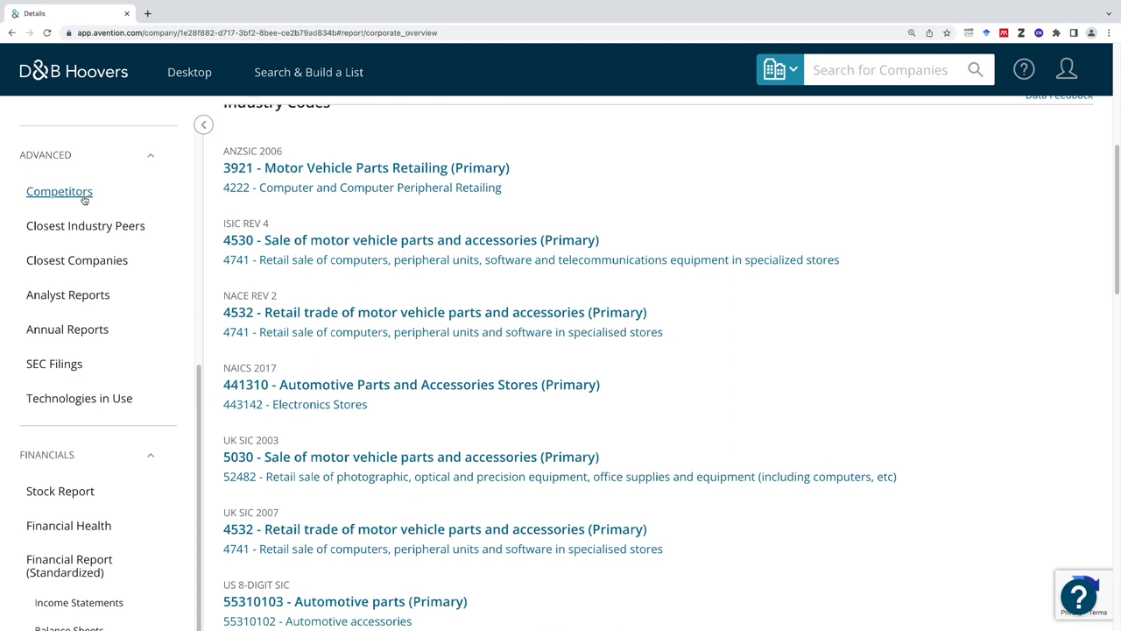
Review AutoZone's competitors such as Advance Auto Parts and Genuine Parts, then move to SEC Filings
{"action": "left_click", "coordinate": [60, 191]}
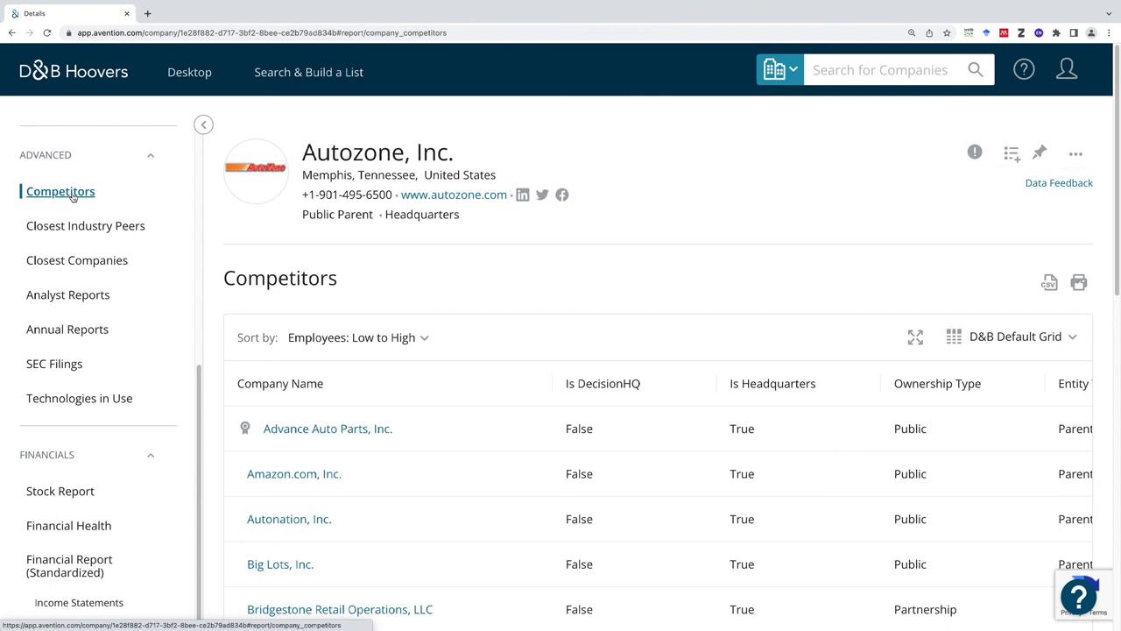
{"action": "mouse_move", "coordinate": [120, 199]}
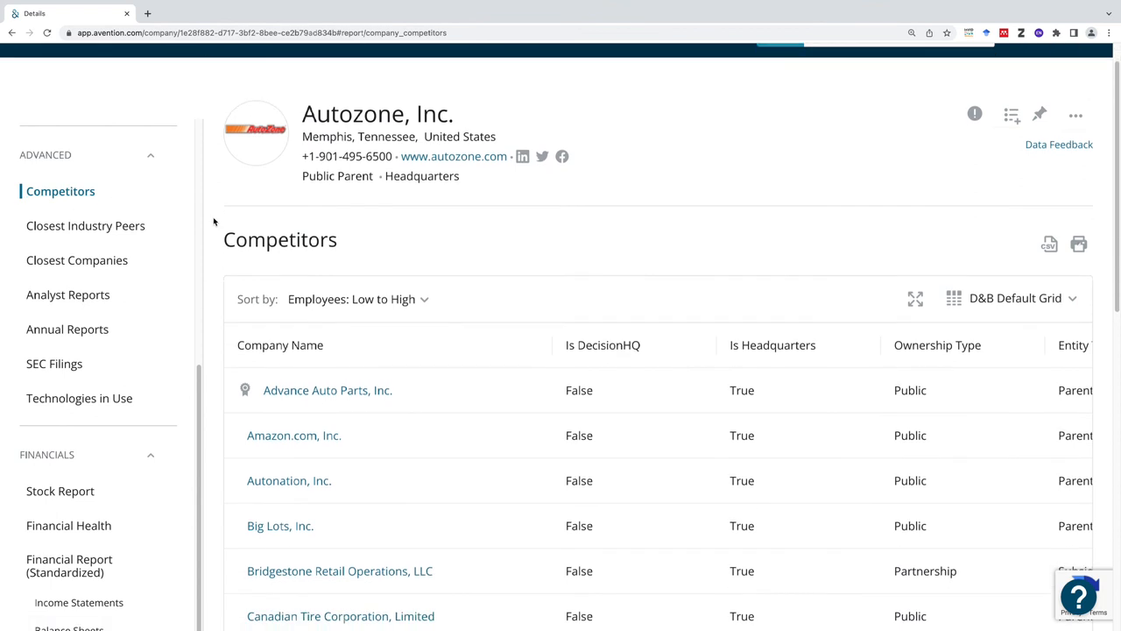
{"action": "scroll", "scroll_direction": "down", "scroll_amount": 3}
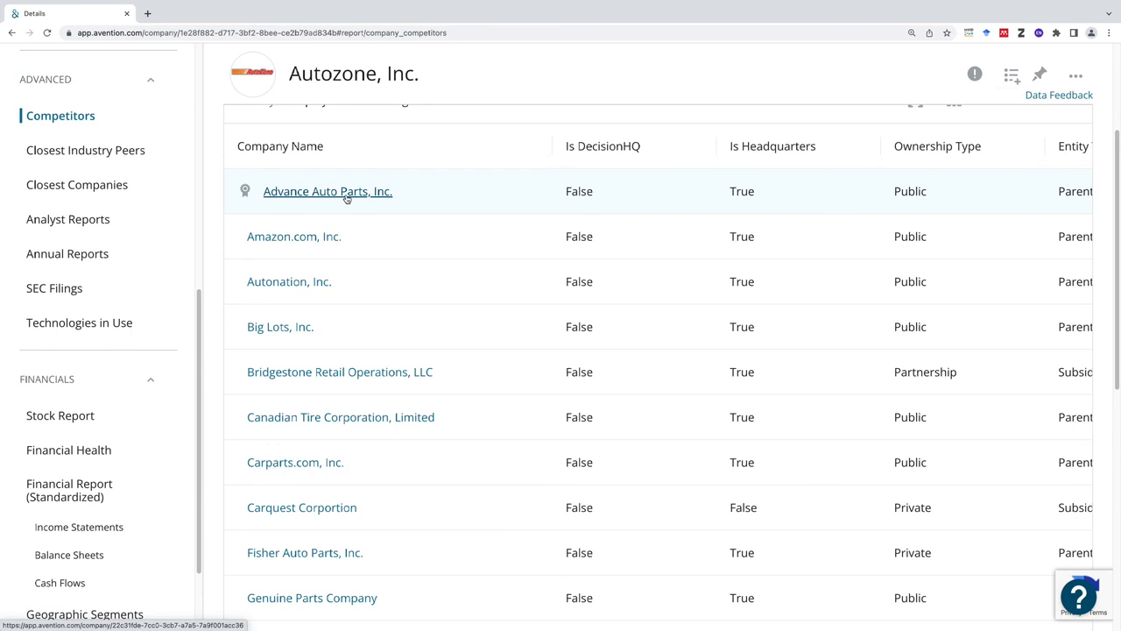
{"action": "scroll", "scroll_direction": "down", "scroll_amount": 3}
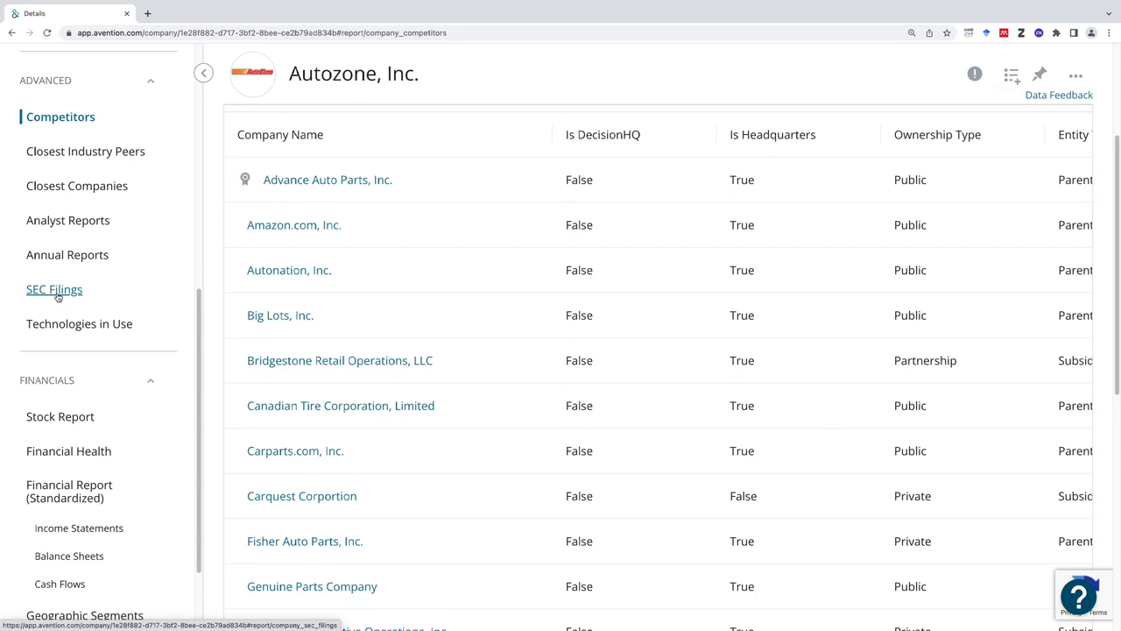
{"action": "left_click", "coordinate": [54, 289]}
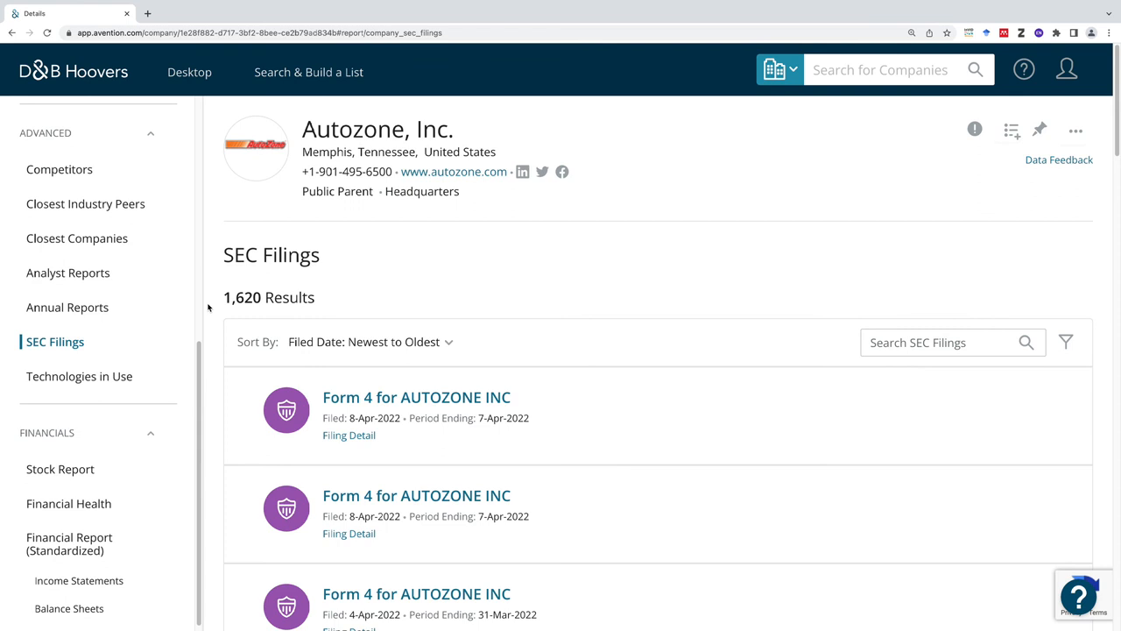
Browse the 1,620 SEC filings including Form 4 entries, then move to the Financial Health report
{"action": "scroll", "scroll_direction": "down", "scroll_amount": 3}
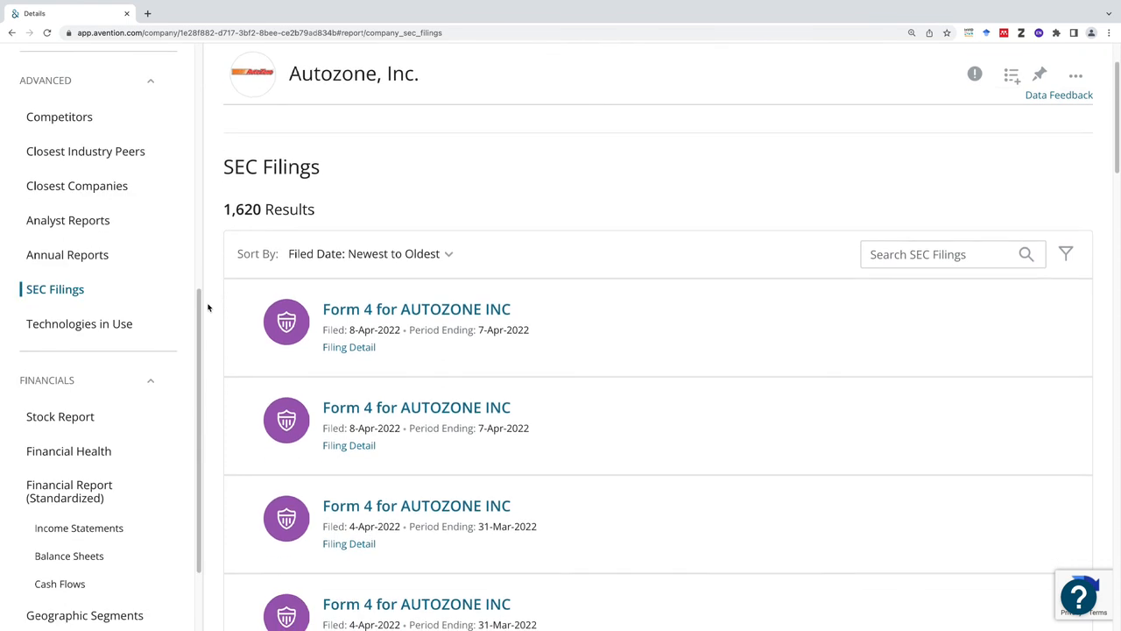
{"action": "scroll", "scroll_direction": "down", "scroll_amount": 3}
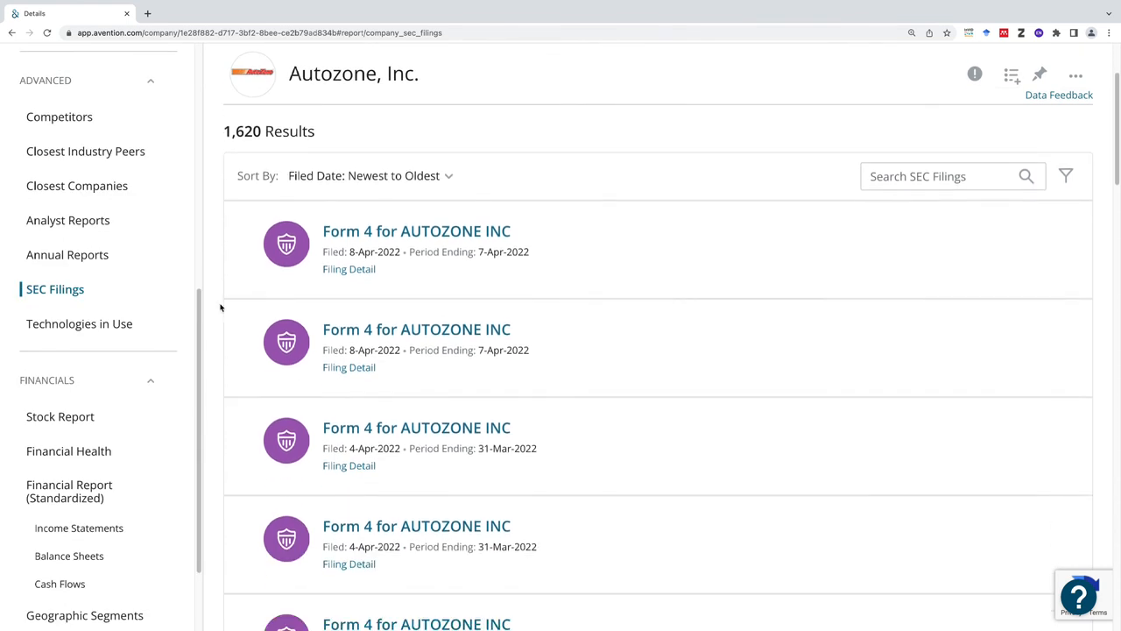
{"action": "scroll", "scroll_direction": "down", "scroll_amount": 3}
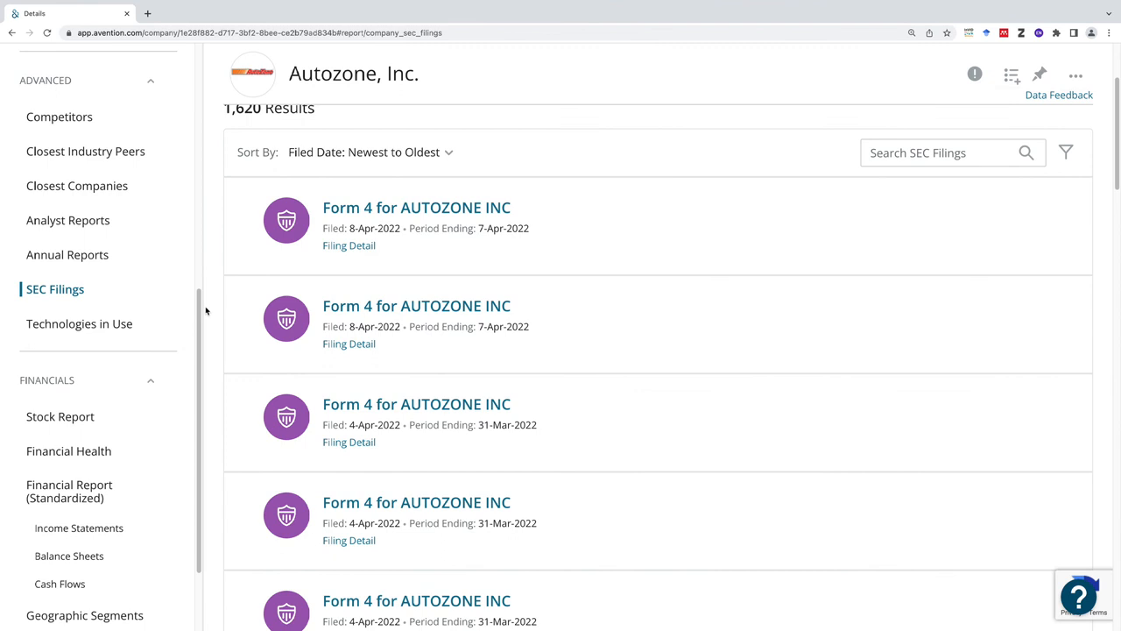
{"action": "scroll", "scroll_direction": "down", "scroll_amount": 3}
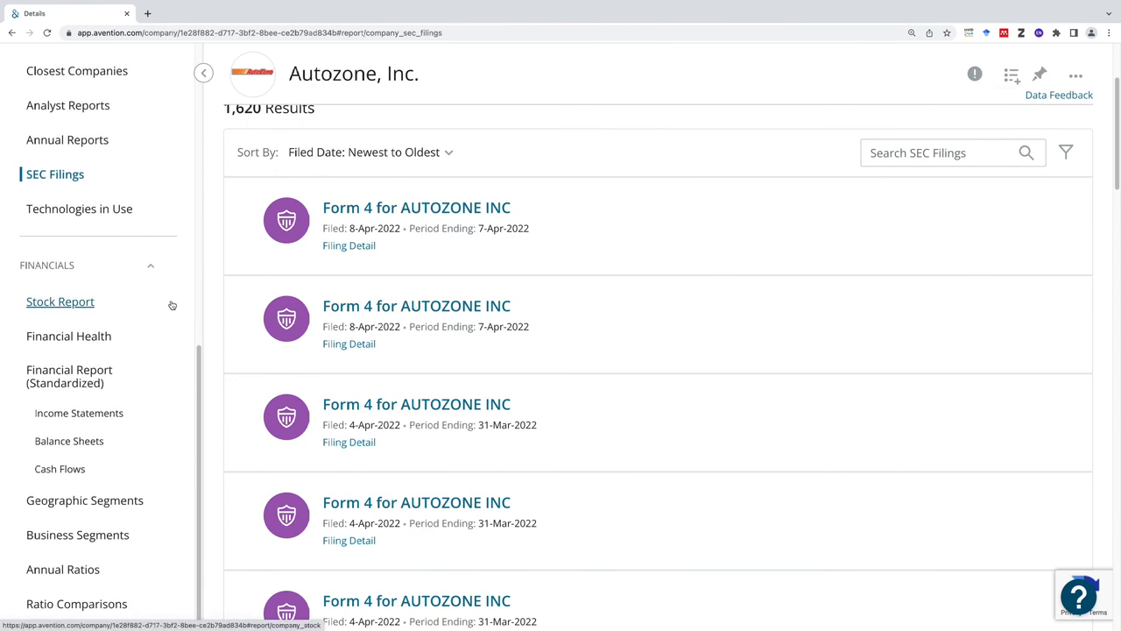
{"action": "mouse_move", "coordinate": [171, 305]}
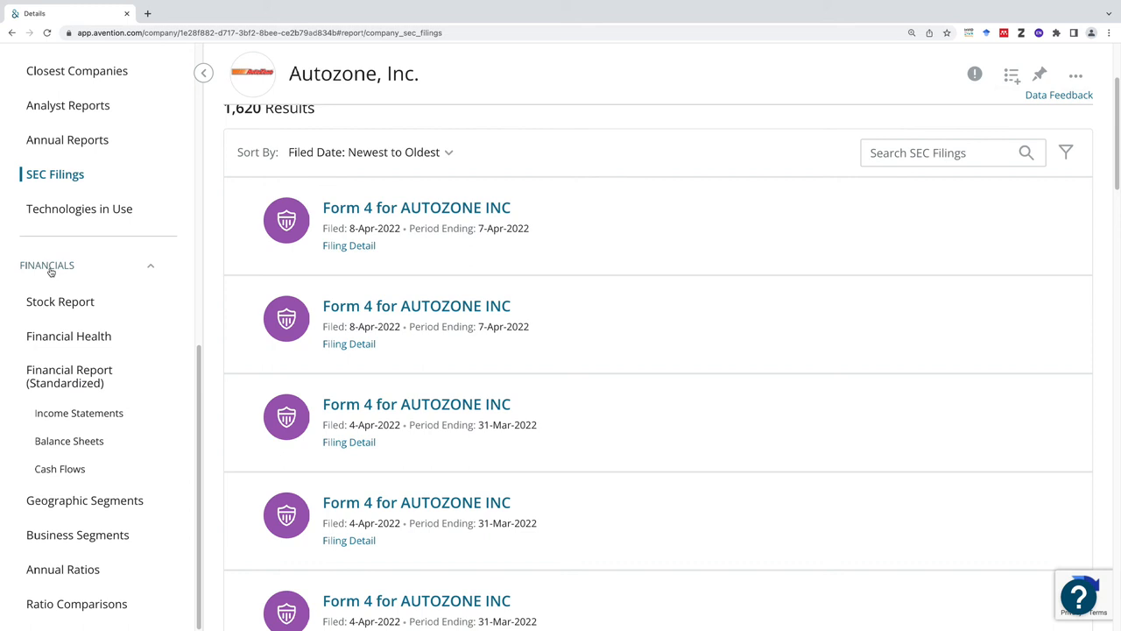
{"action": "scroll", "scroll_direction": "down", "scroll_amount": 3}
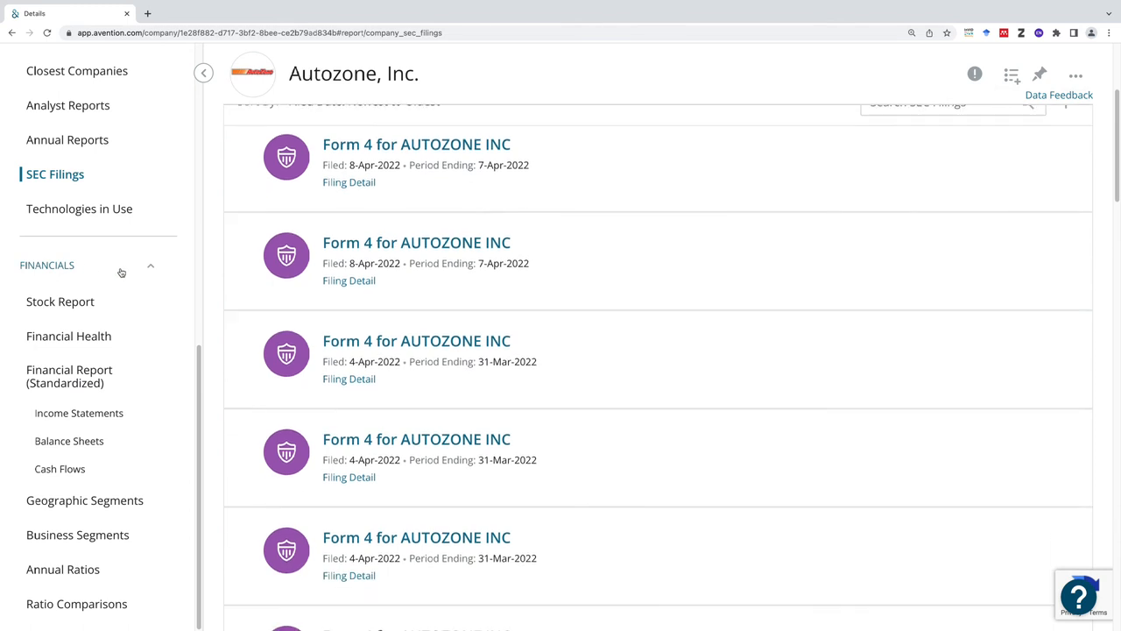
{"action": "scroll", "scroll_direction": "down", "scroll_amount": 3}
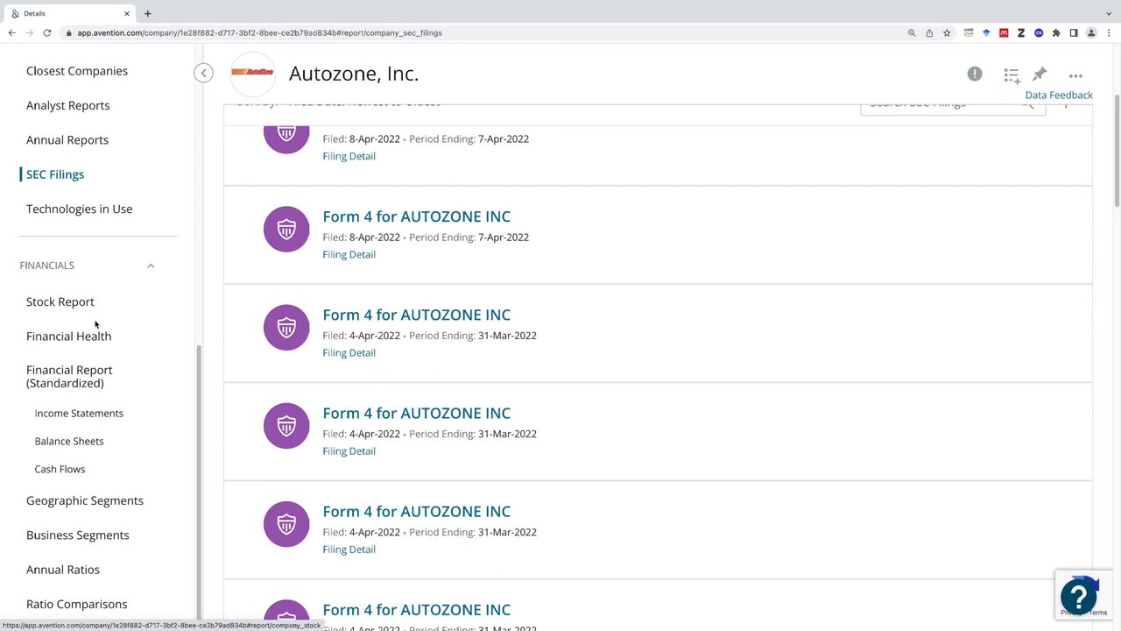
{"action": "scroll", "scroll_direction": "down", "scroll_amount": 3}
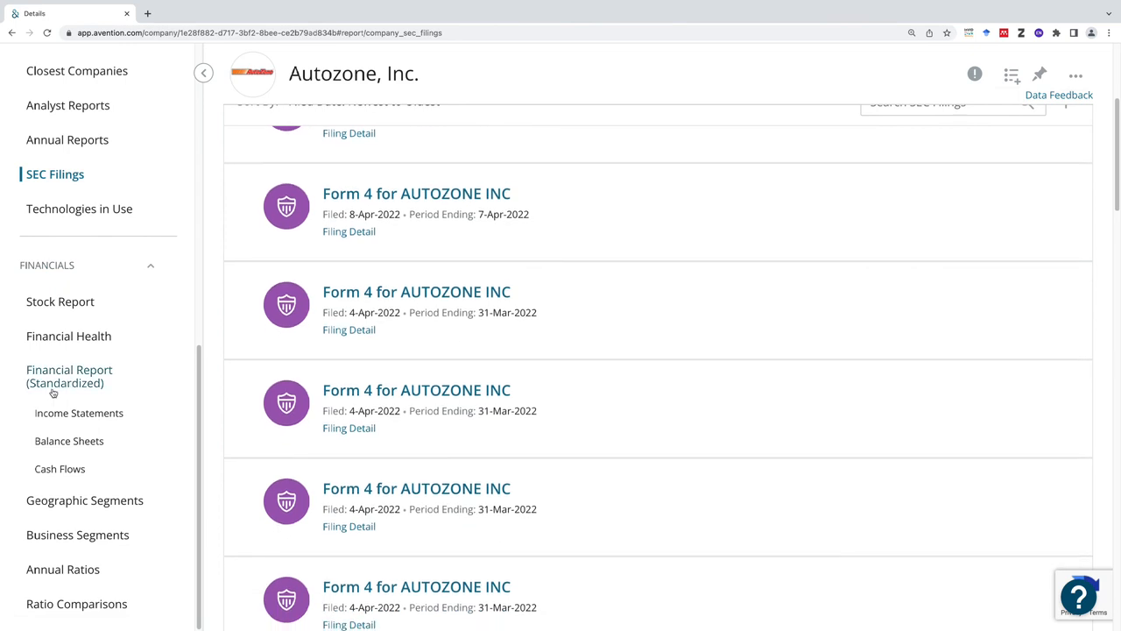
{"action": "mouse_move", "coordinate": [68, 336]}
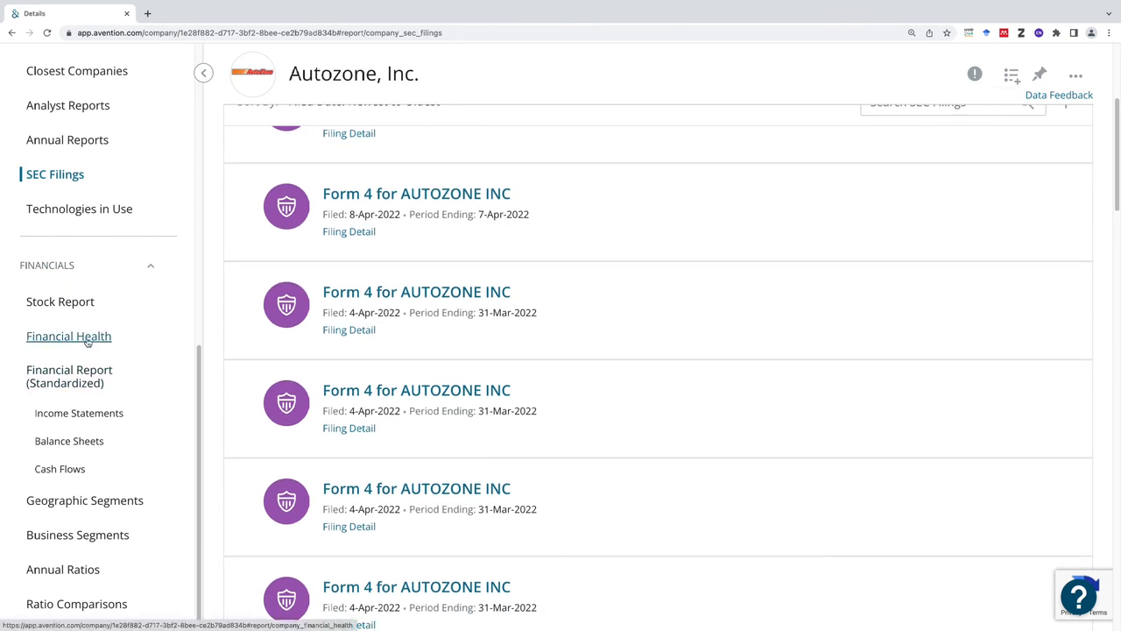
{"action": "left_click", "coordinate": [68, 336]}
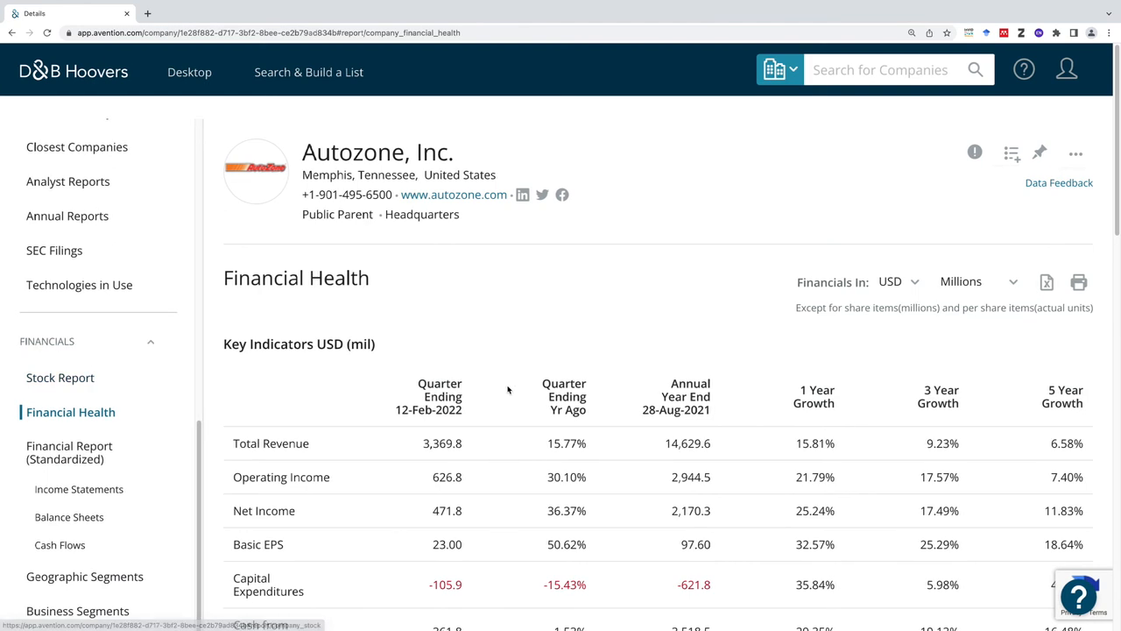
Review Financial Health key indicators for revenue, income and growth, then move to Income Statements
{"action": "scroll", "scroll_direction": "down", "scroll_amount": 3}
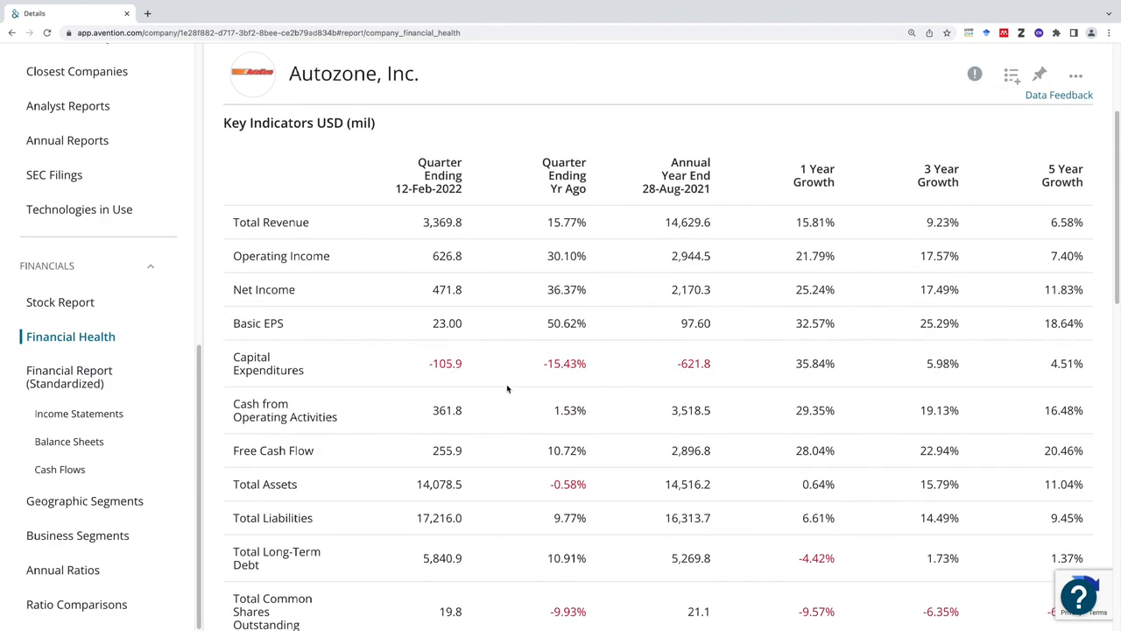
{"action": "scroll", "scroll_direction": "down", "scroll_amount": 3}
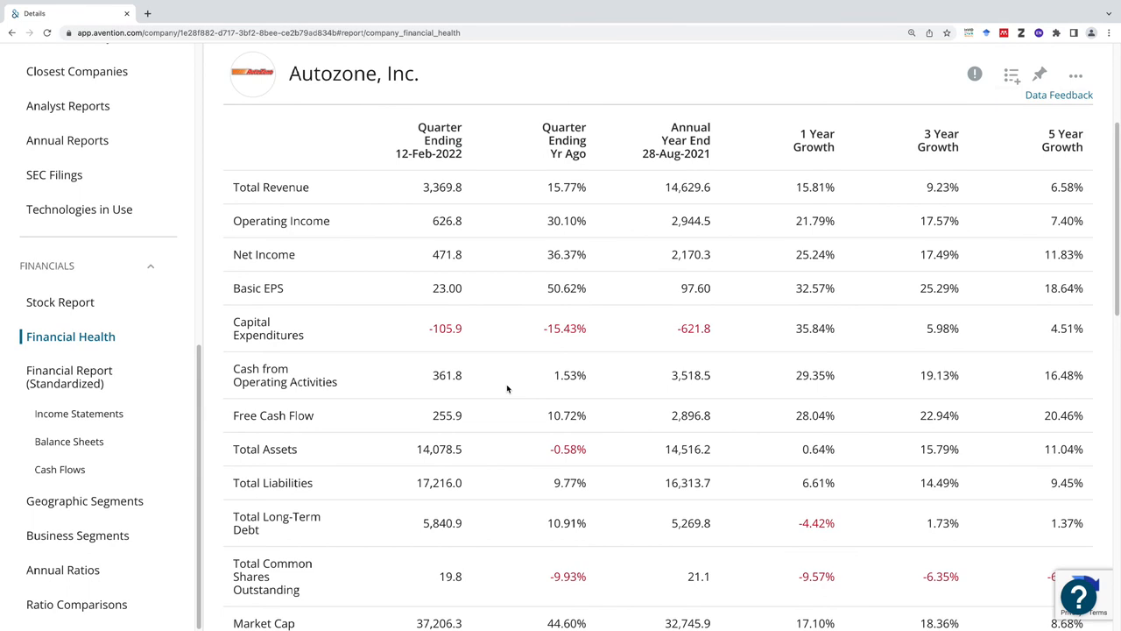
{"action": "mouse_move", "coordinate": [508, 382]}
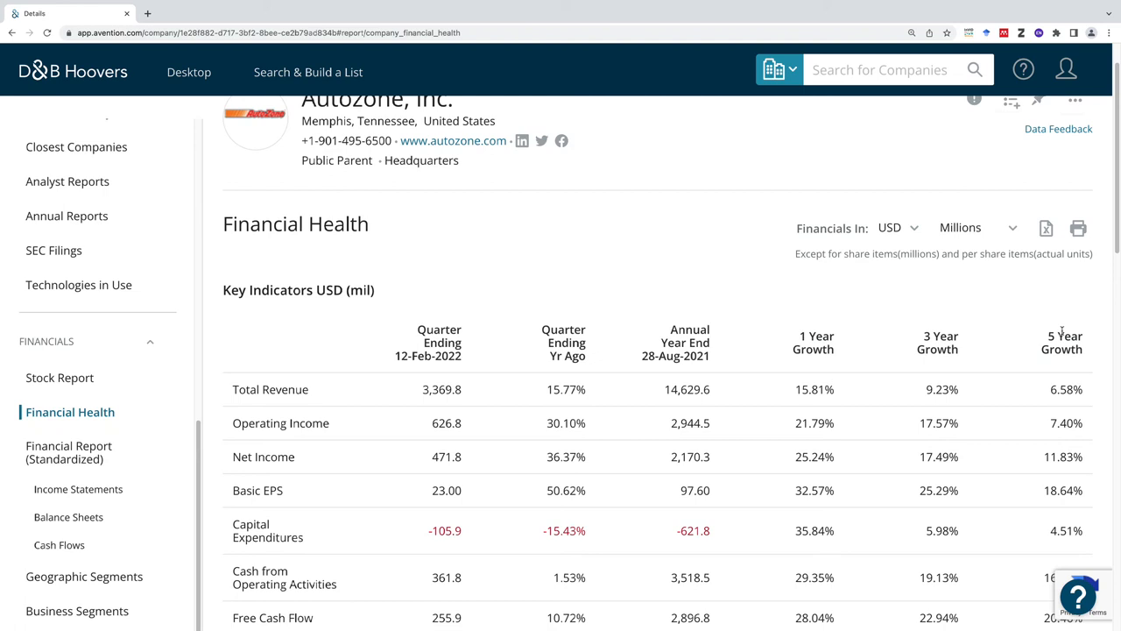
{"action": "scroll", "scroll_direction": "down", "scroll_amount": 3}
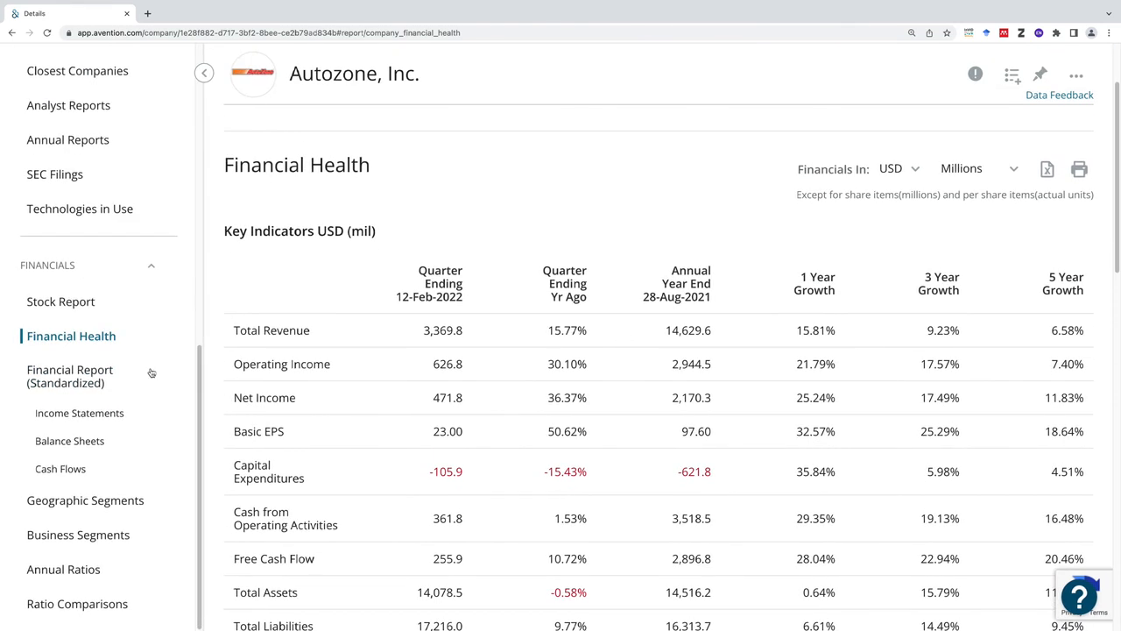
{"action": "left_click", "coordinate": [79, 413]}
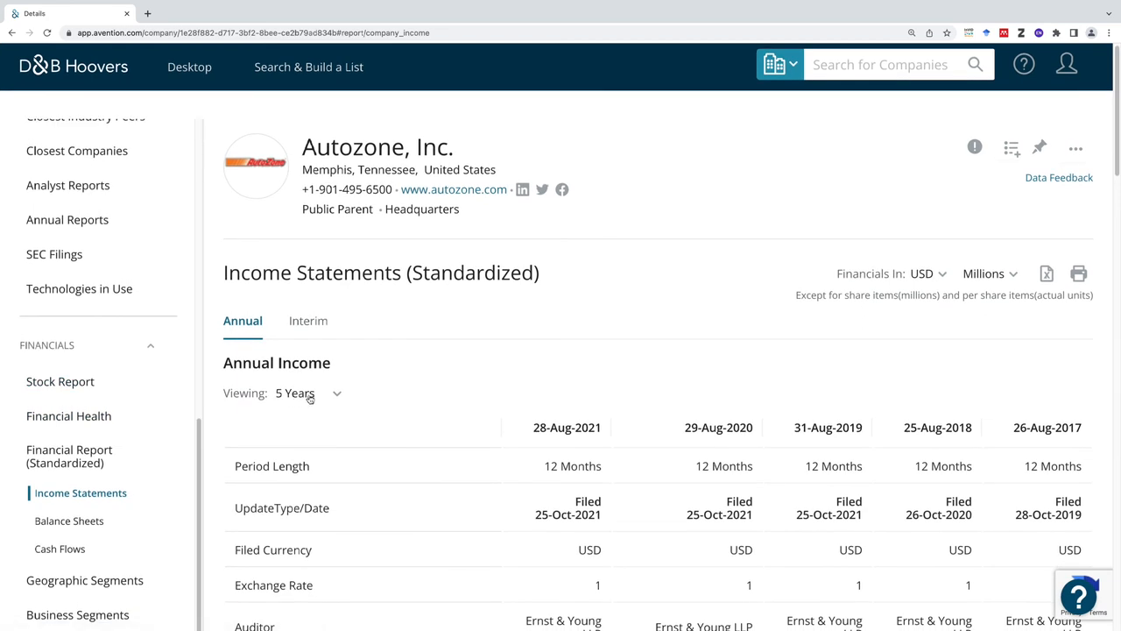
Review the standardized annual income statements, 2017 $10,888.7M to 2021 $14,629.6M, with auditor details
{"action": "left_click", "coordinate": [305, 392]}
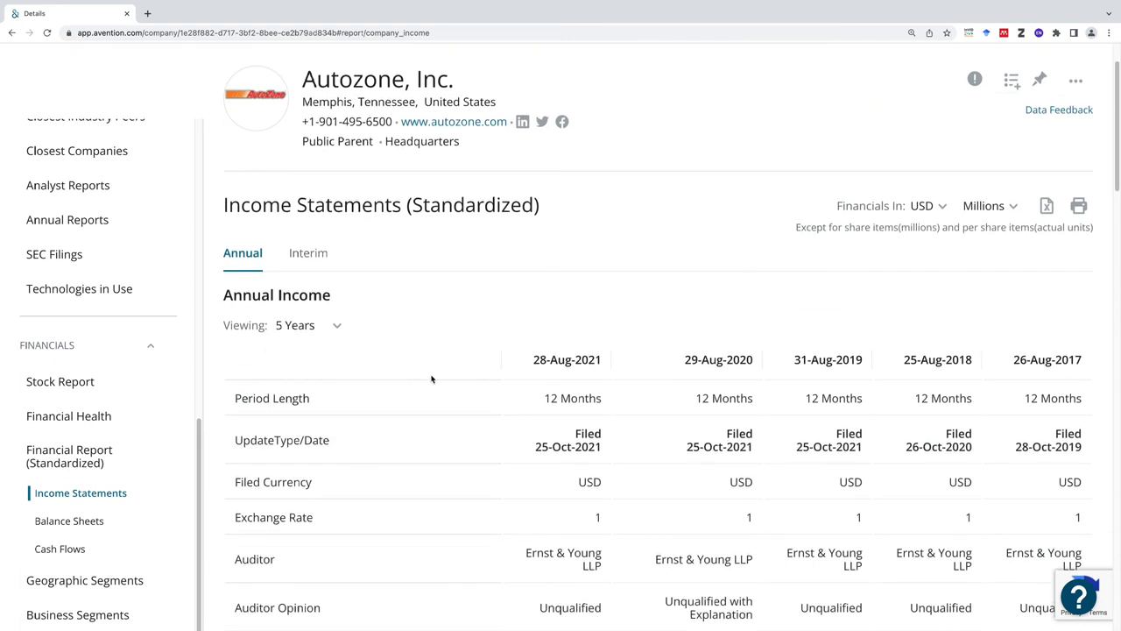
{"action": "scroll", "scroll_direction": "down", "scroll_amount": 3}
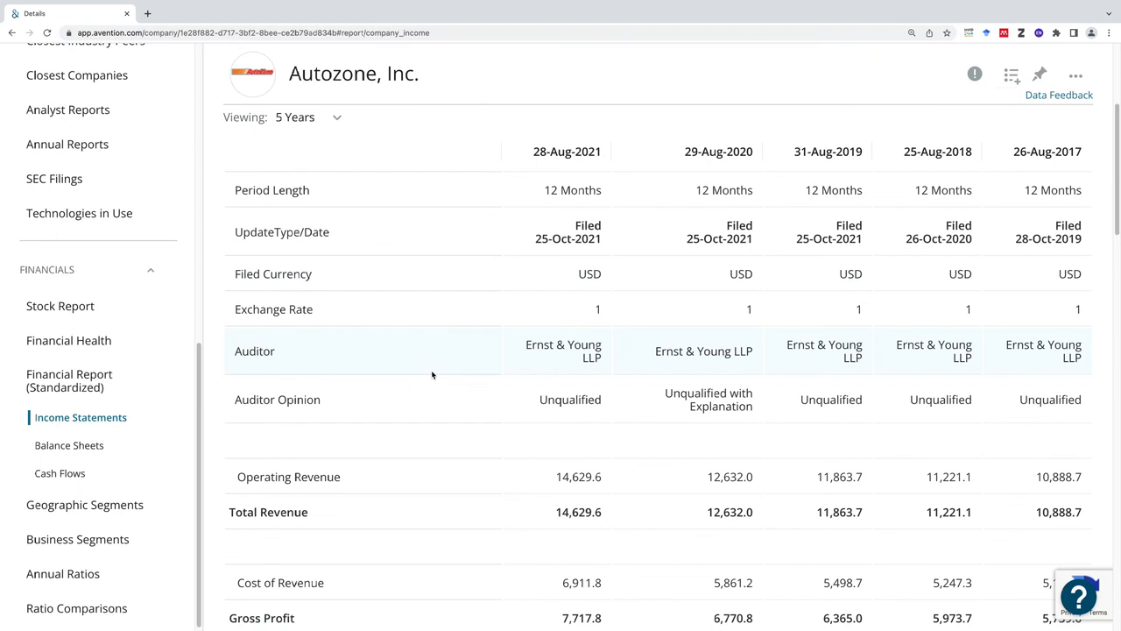
{"action": "mouse_move", "coordinate": [429, 375]}
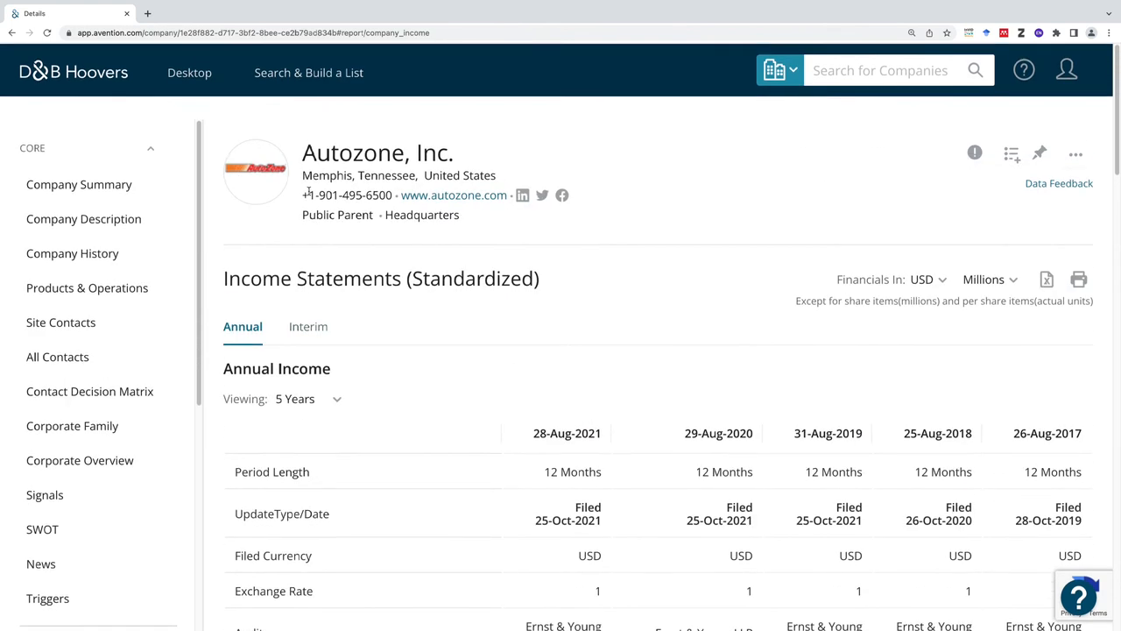
Start a new company search from Search & Build a List > Companies
{"action": "left_click", "coordinate": [308, 71]}
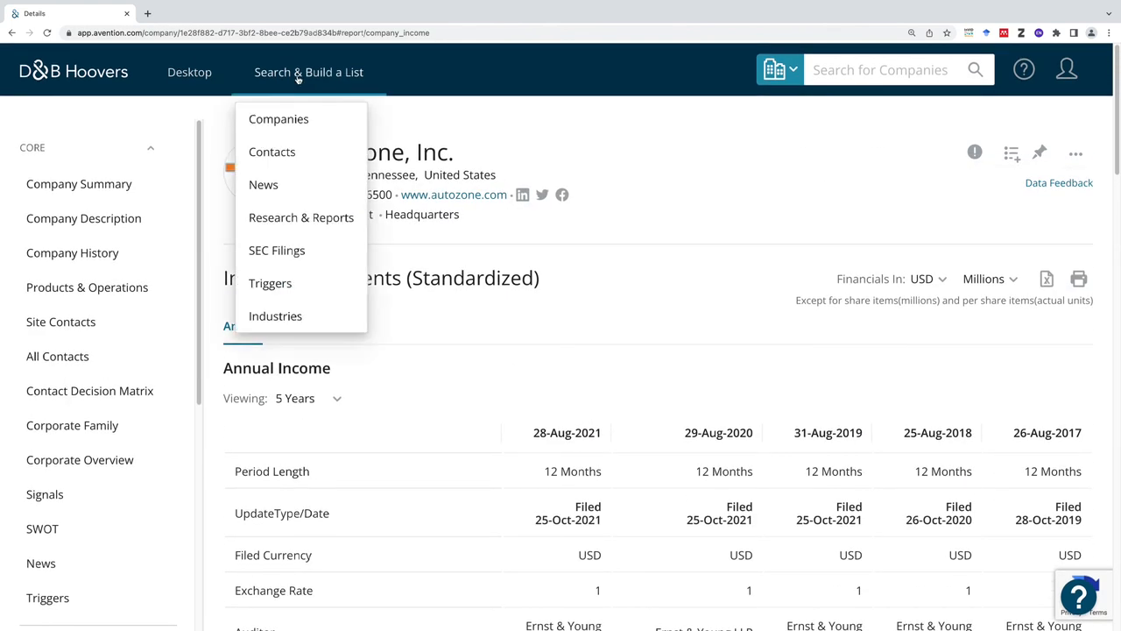
{"action": "left_click", "coordinate": [278, 119]}
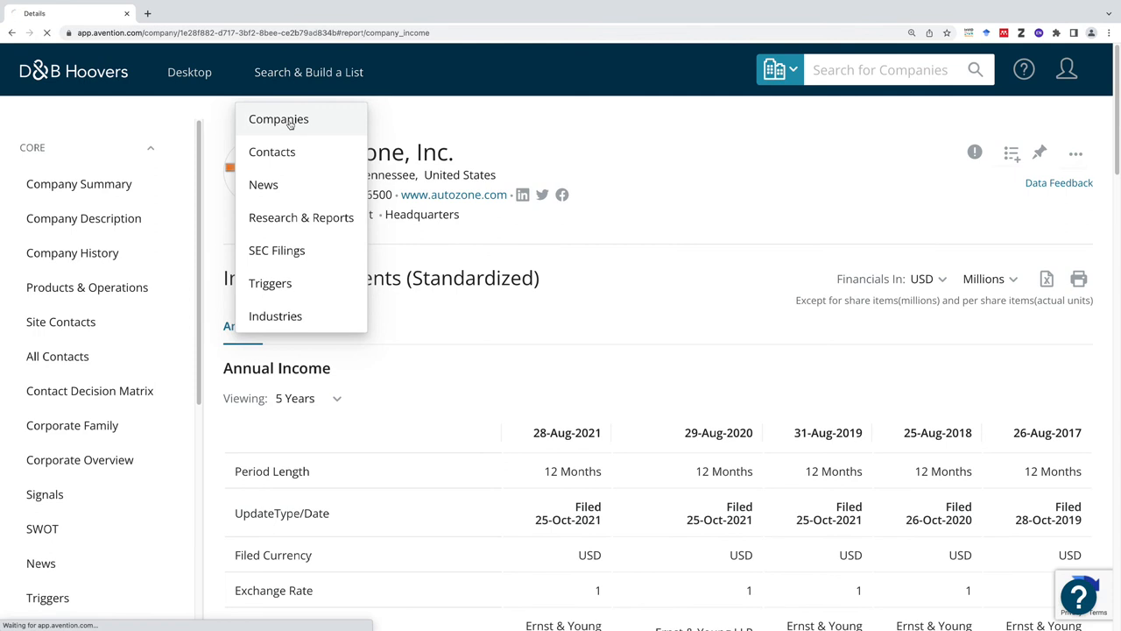
{"action": "left_click", "coordinate": [279, 119]}
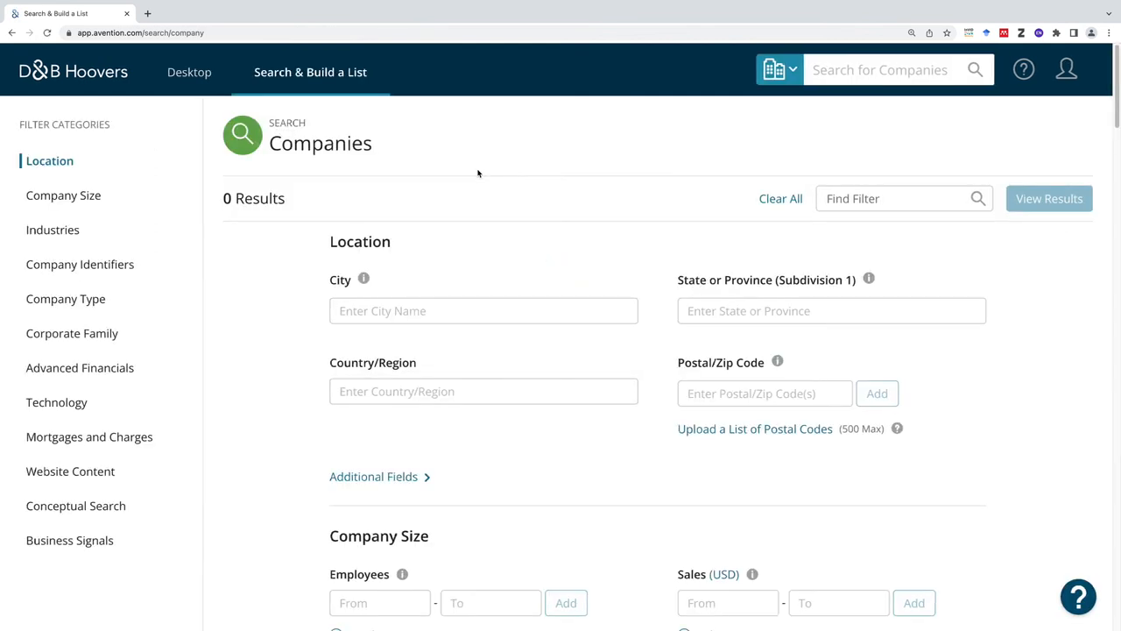
{"action": "mouse_move", "coordinate": [487, 179]}
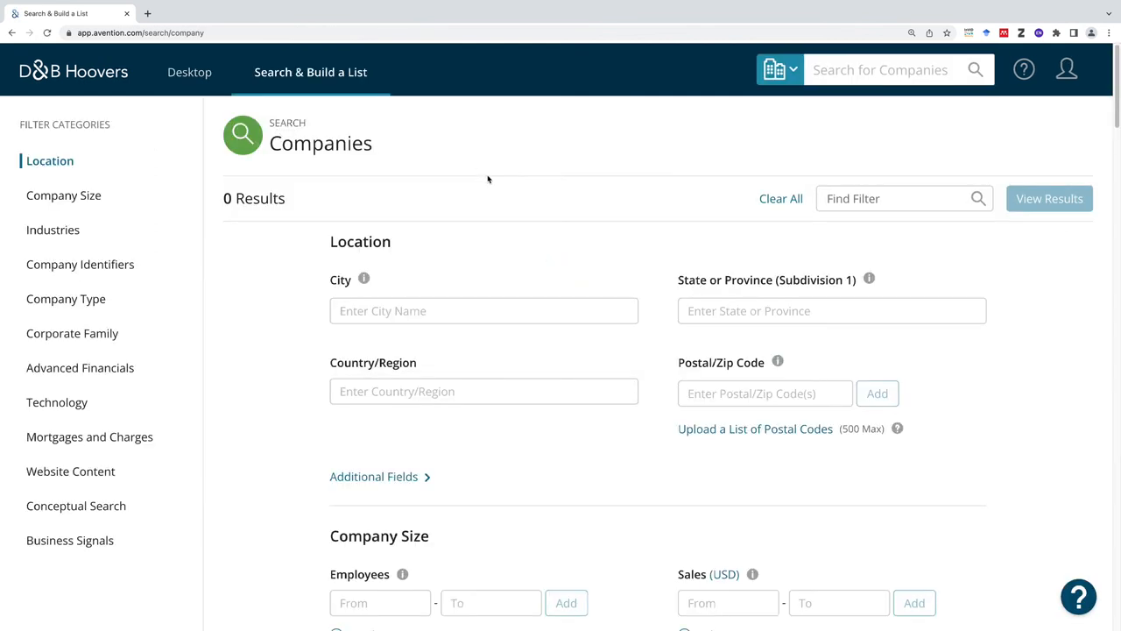
{"action": "mouse_move", "coordinate": [497, 205]}
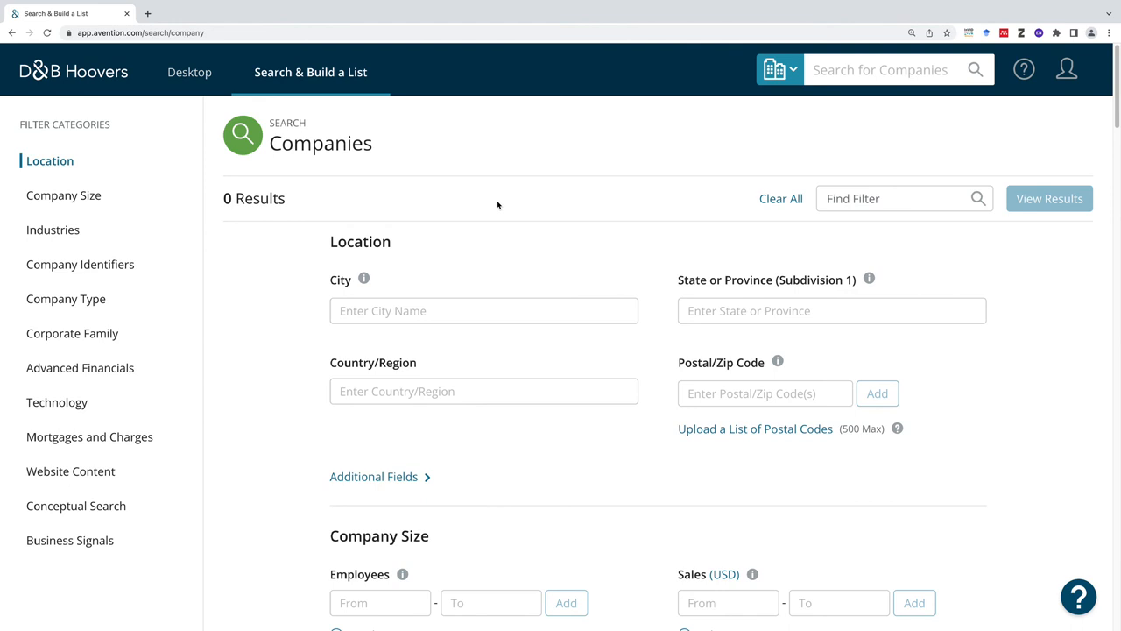
Limit the location to Washington, United States (840,856 results) and move down to Industries
{"action": "left_click", "coordinate": [484, 310]}
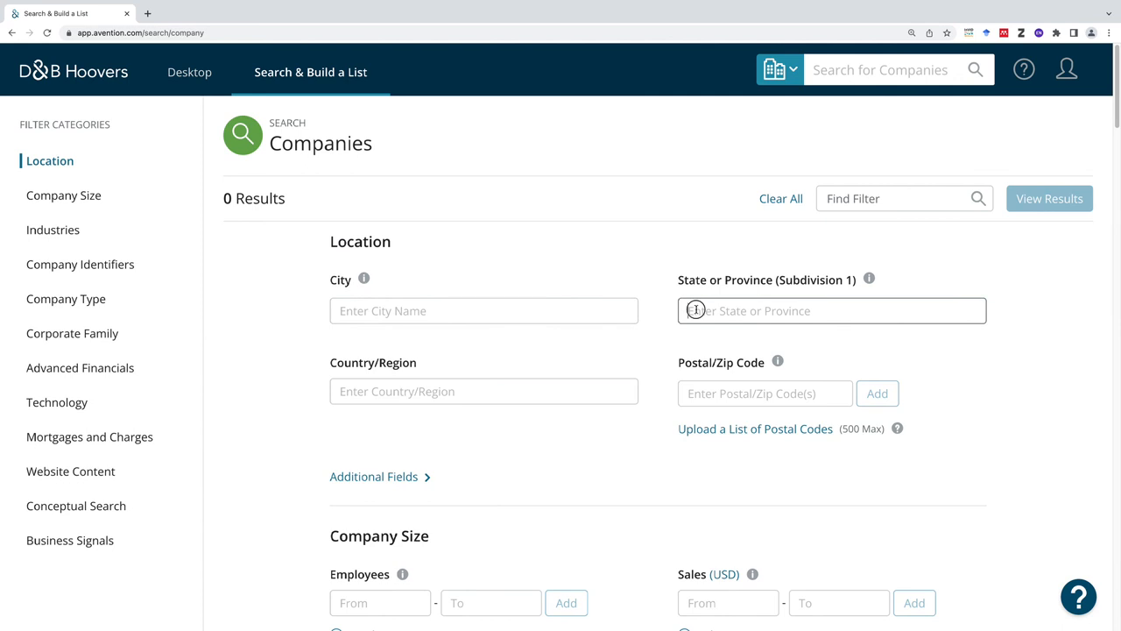
{"action": "type", "text": "Was"}
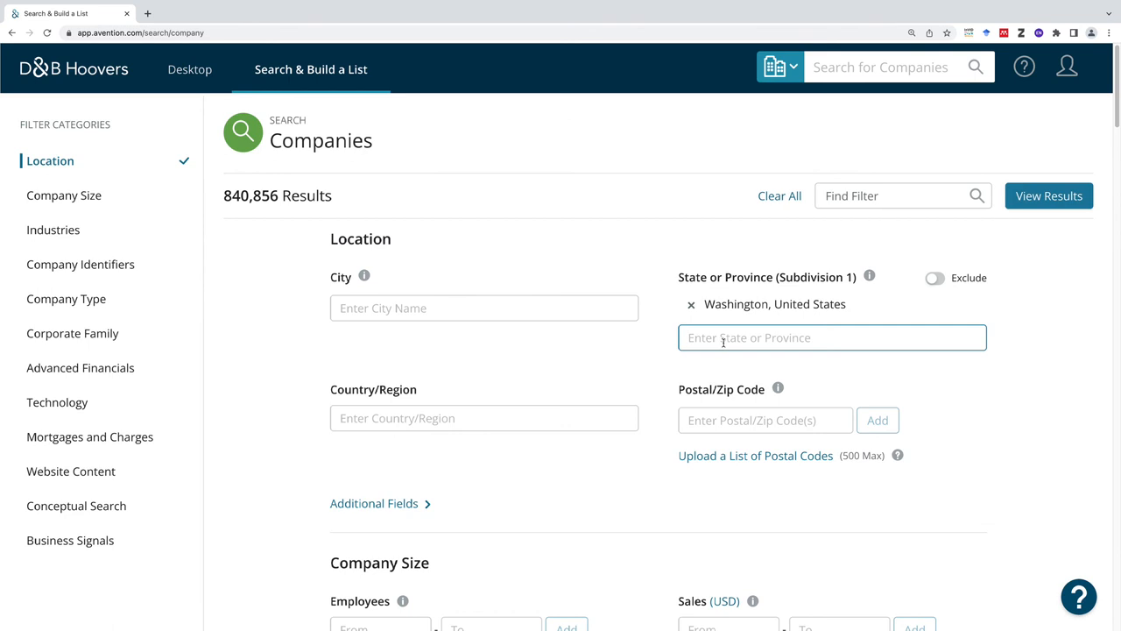
{"action": "scroll", "scroll_direction": "up", "scroll_amount": 3}
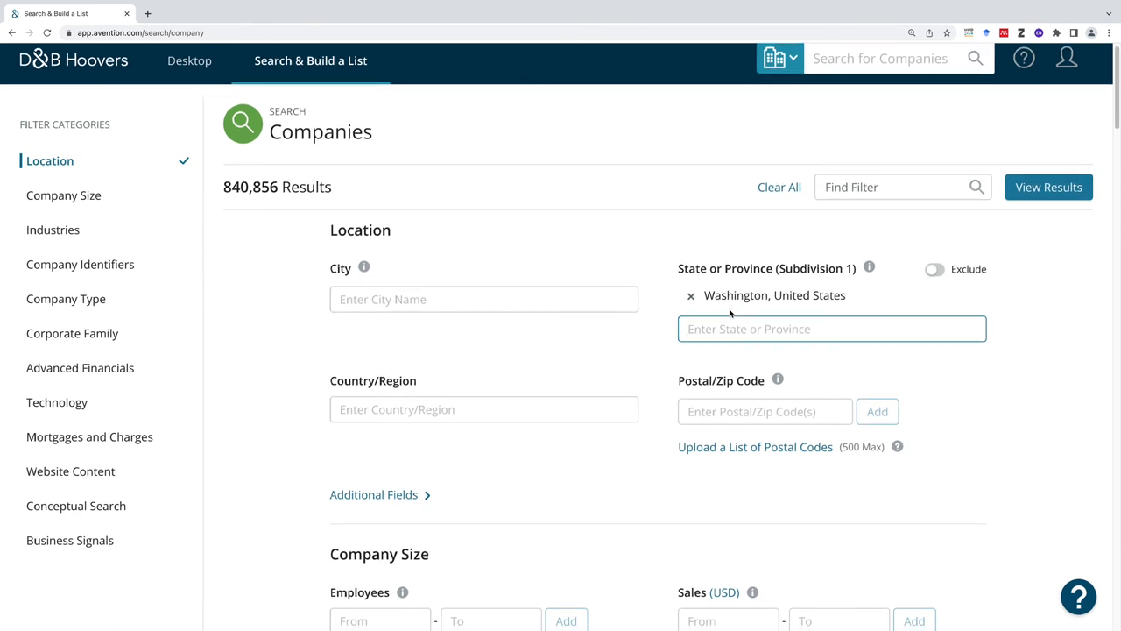
{"action": "scroll", "scroll_direction": "down", "scroll_amount": 3}
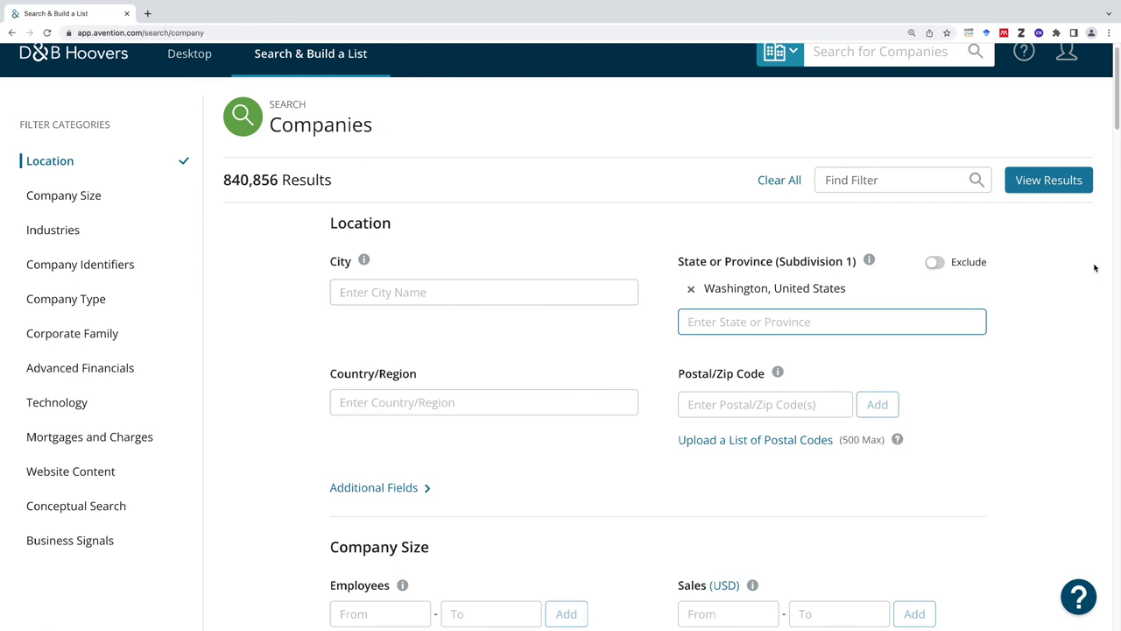
{"action": "scroll", "scroll_direction": "down", "scroll_amount": 3}
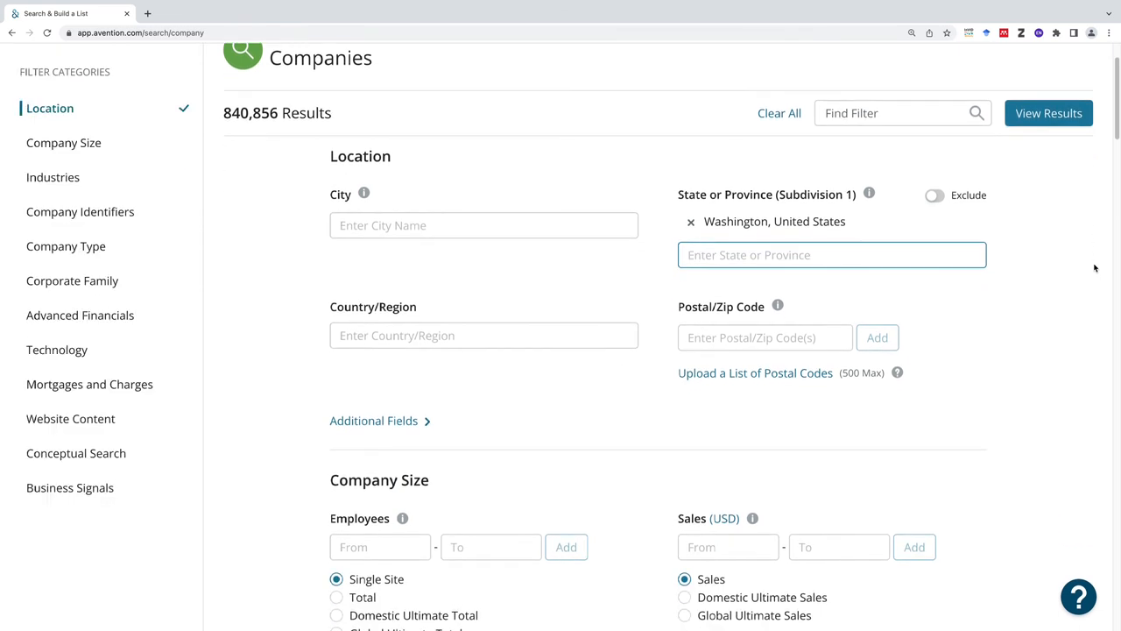
{"action": "scroll", "scroll_direction": "down", "scroll_amount": 3}
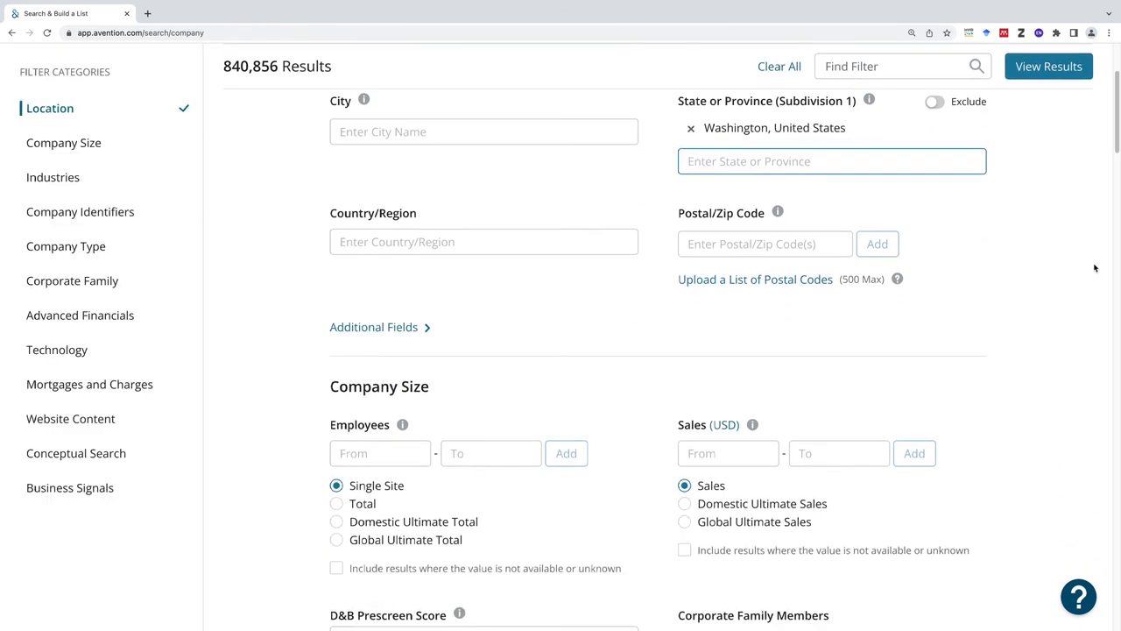
{"action": "scroll", "scroll_direction": "down", "scroll_amount": 3}
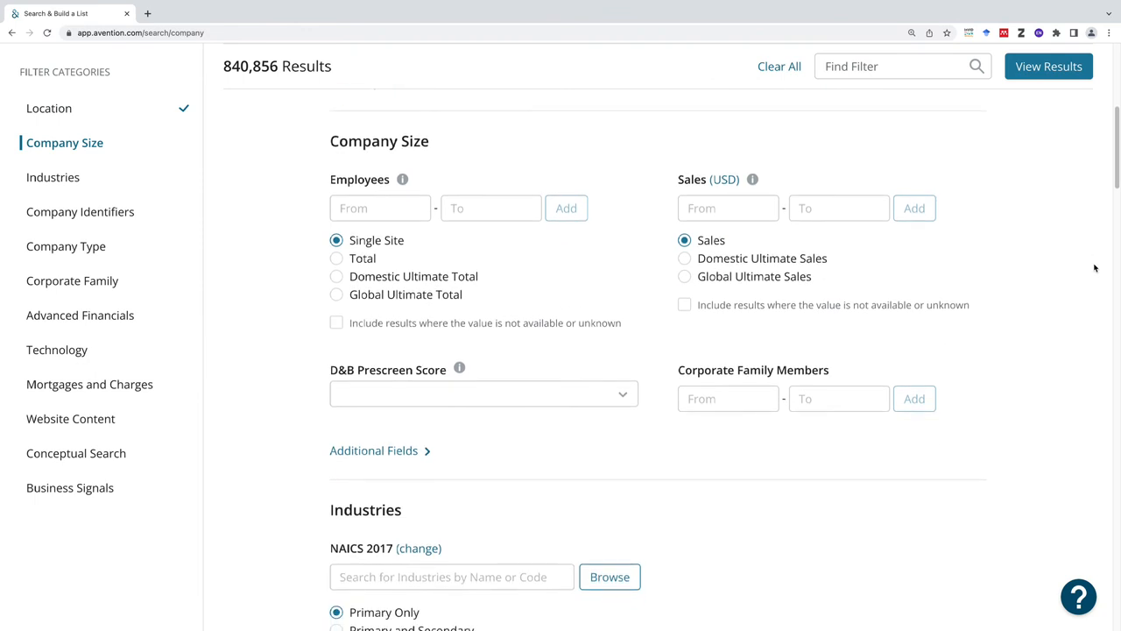
{"action": "scroll", "scroll_direction": "down", "scroll_amount": 3}
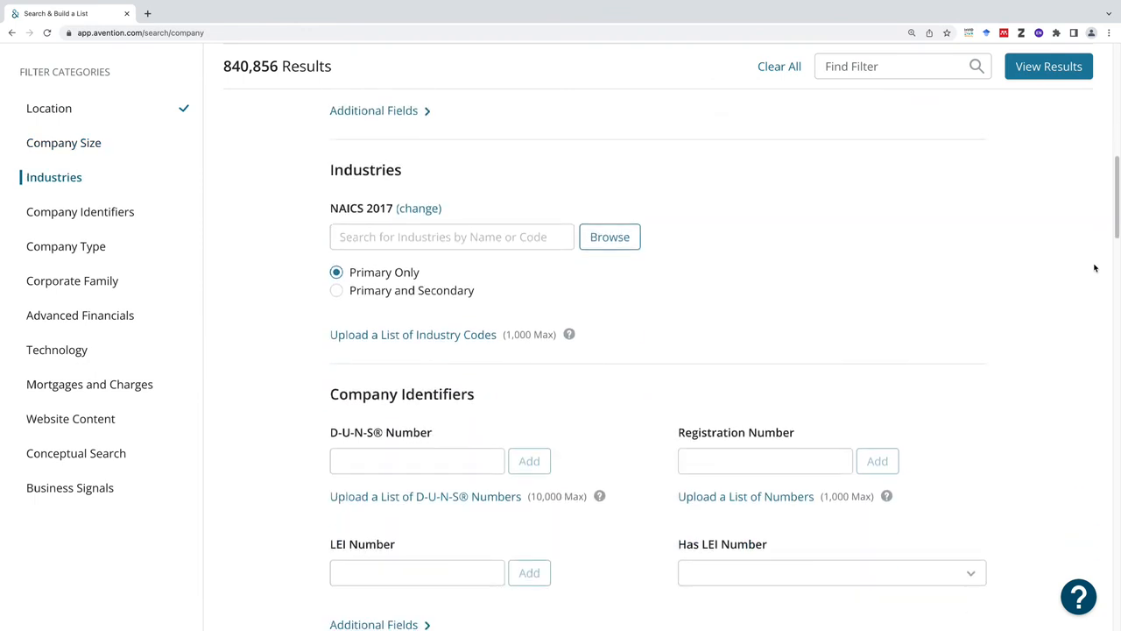
Search NAICS 2017 industries for 'au' then 'cof', surfacing Coffee and Tea Manufacturing codes
{"action": "scroll", "scroll_direction": "down", "scroll_amount": 3}
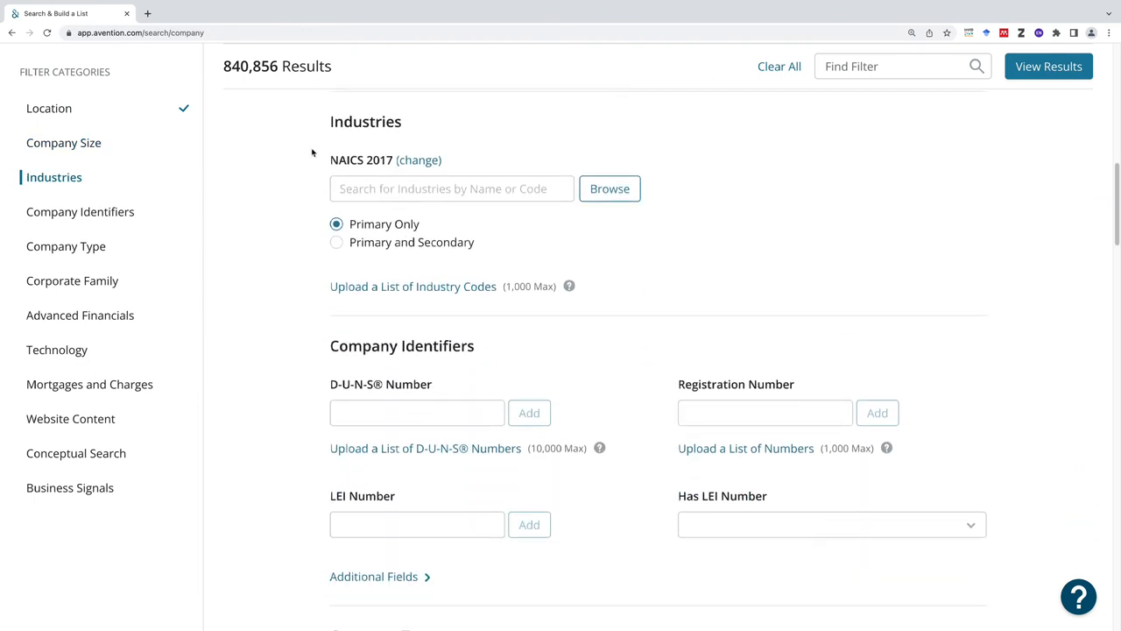
{"action": "mouse_move", "coordinate": [554, 232]}
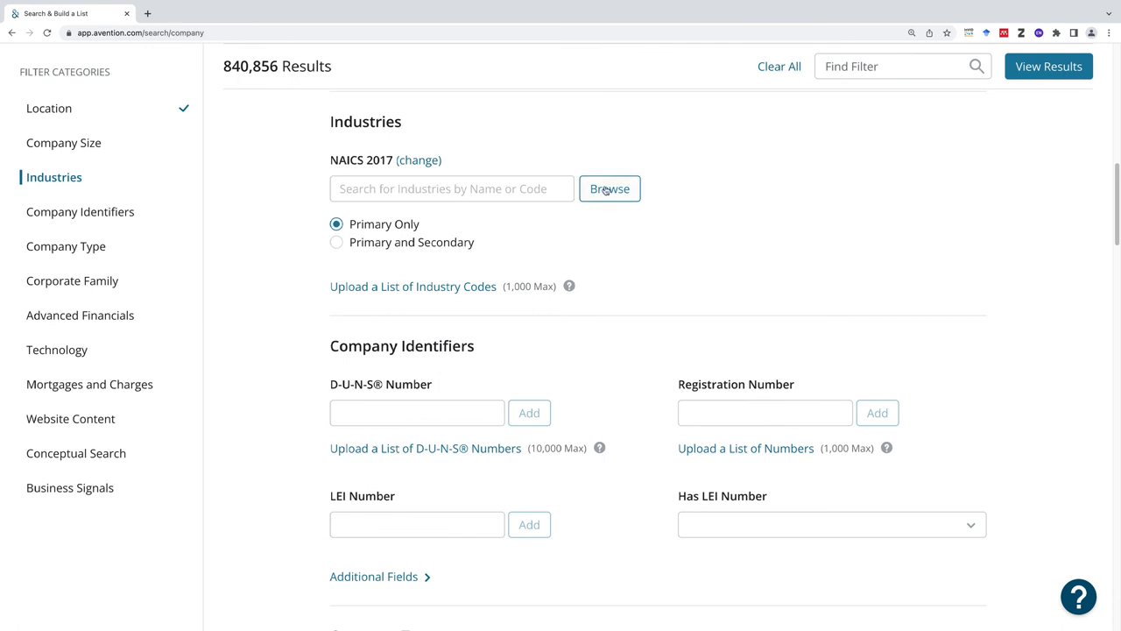
{"action": "left_click", "coordinate": [452, 189]}
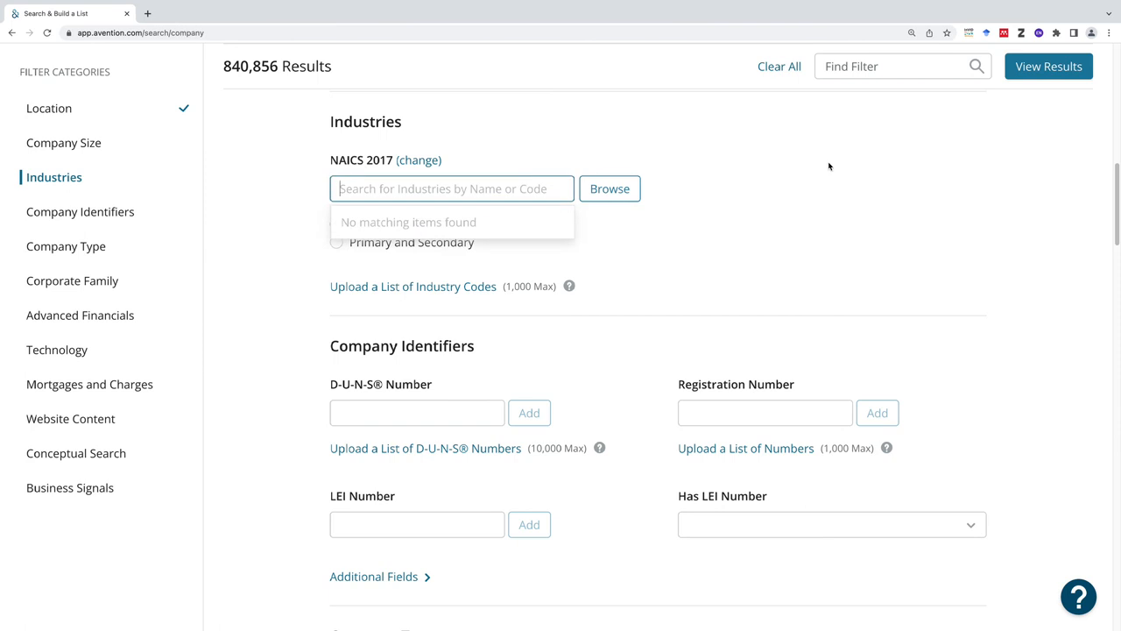
{"action": "type", "text": "auto"}
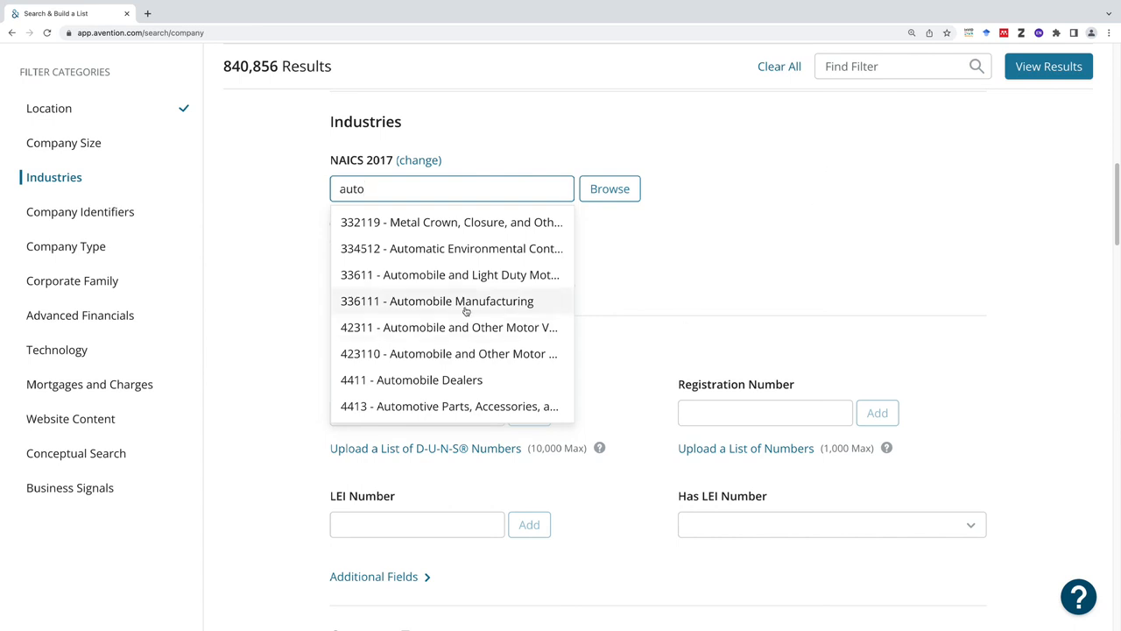
{"action": "mouse_move", "coordinate": [466, 311]}
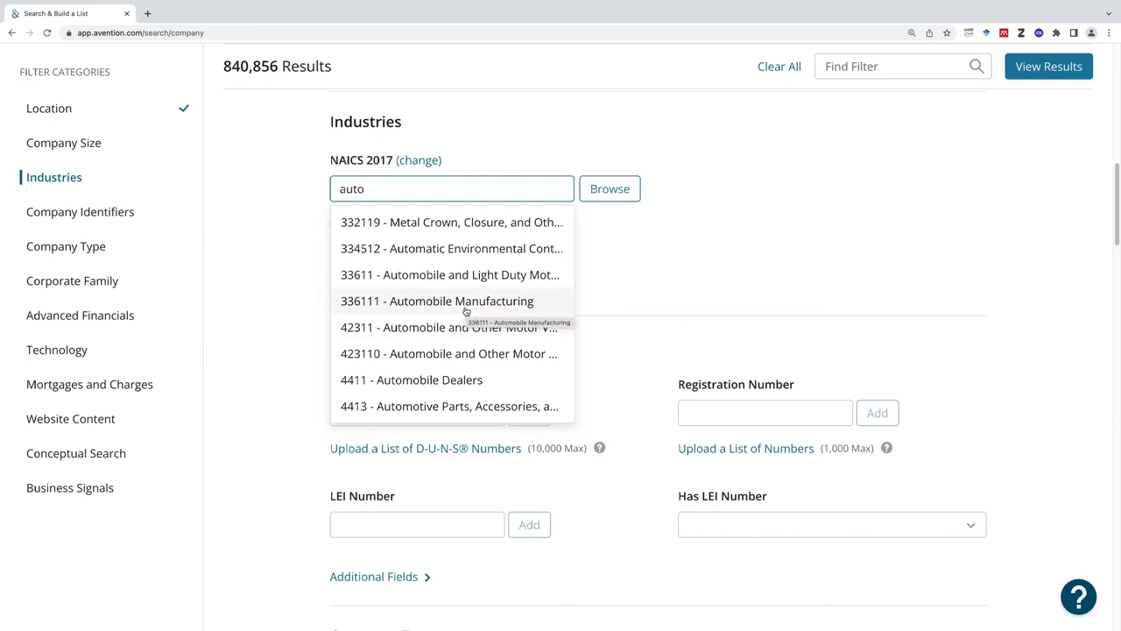
{"action": "mouse_move", "coordinate": [429, 406]}
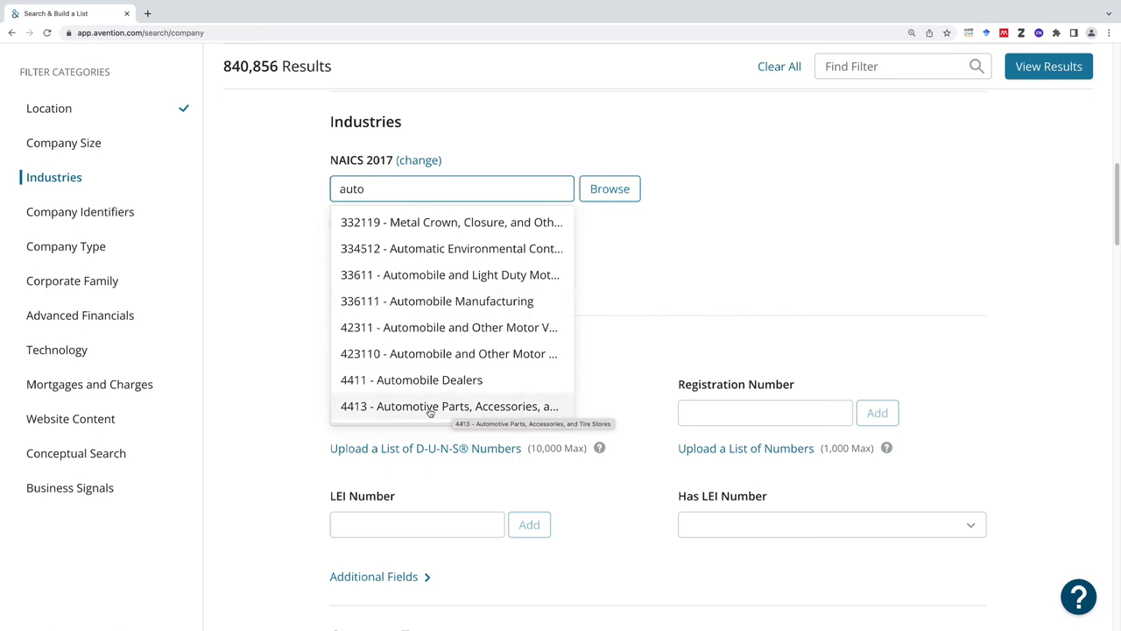
{"action": "mouse_move", "coordinate": [427, 403]}
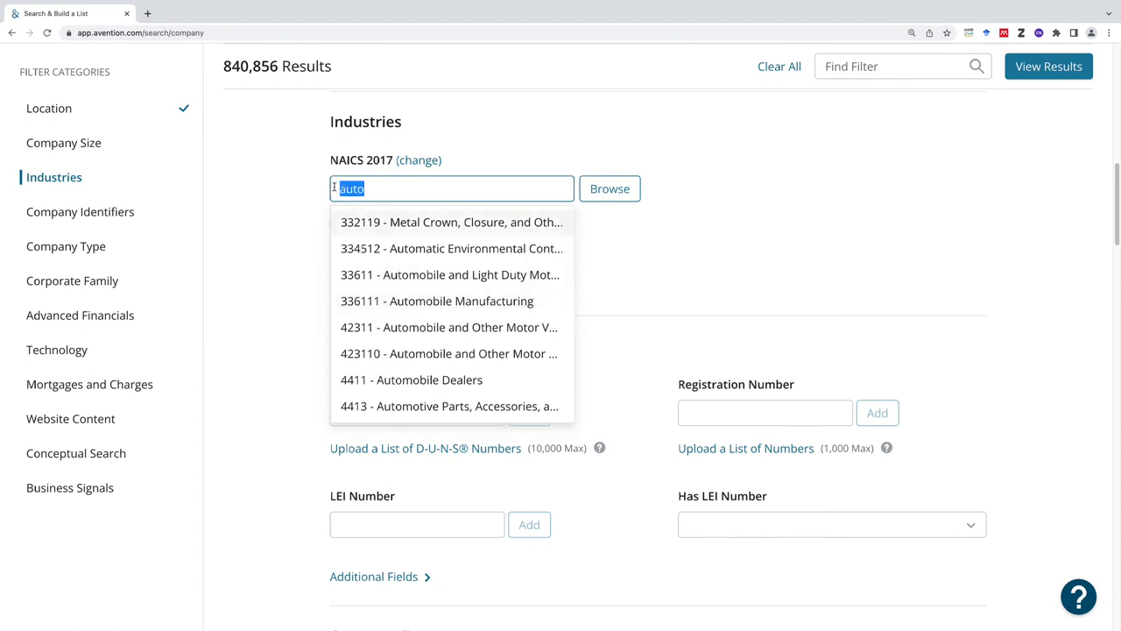
{"action": "type", "text": "coffee"}
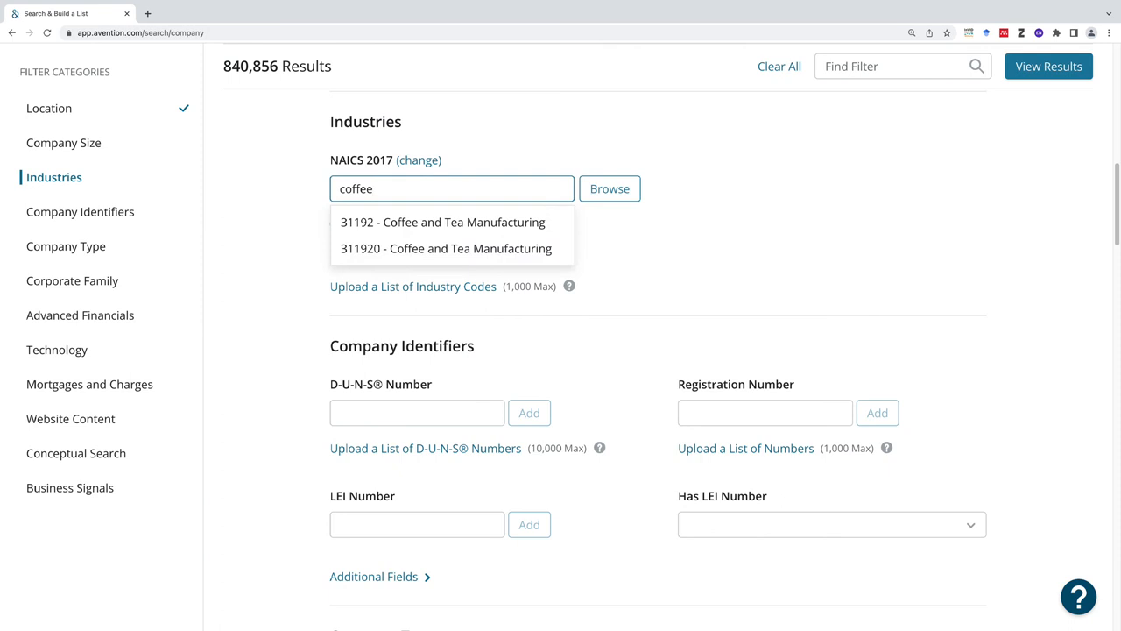
{"action": "mouse_move", "coordinate": [417, 221]}
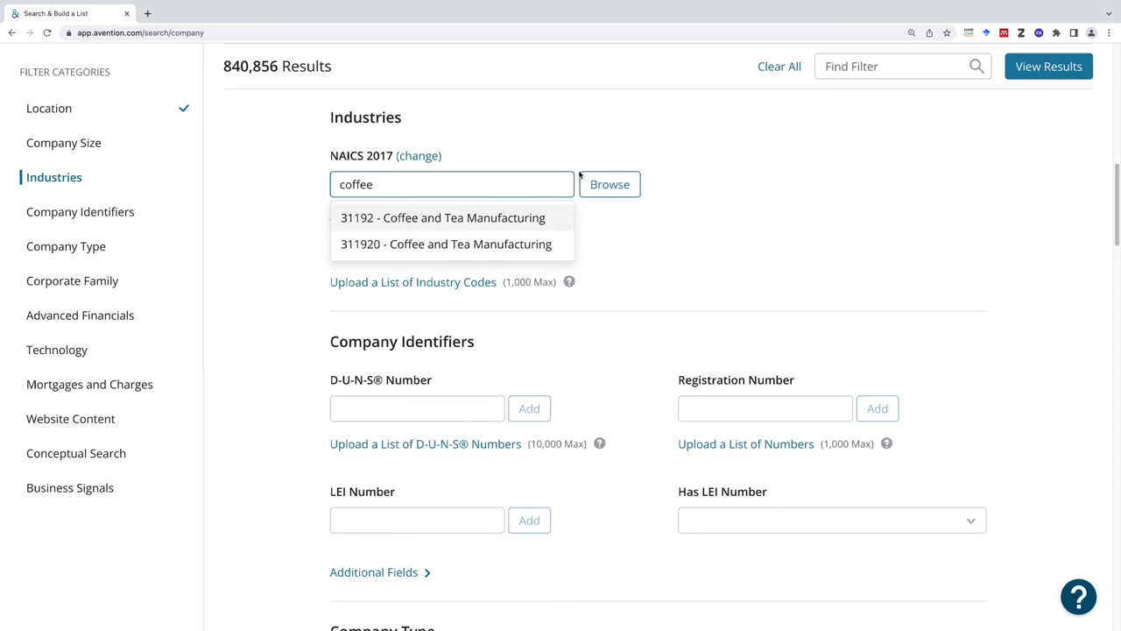
{"action": "left_click", "coordinate": [609, 184]}
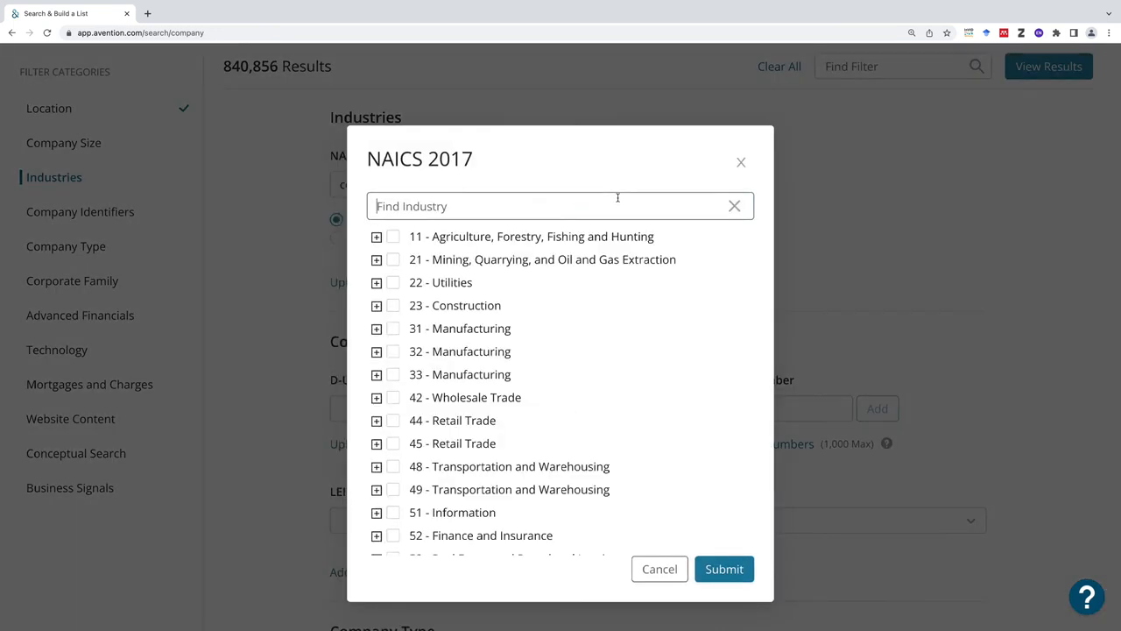
{"action": "scroll", "scroll_direction": "down", "scroll_amount": 3}
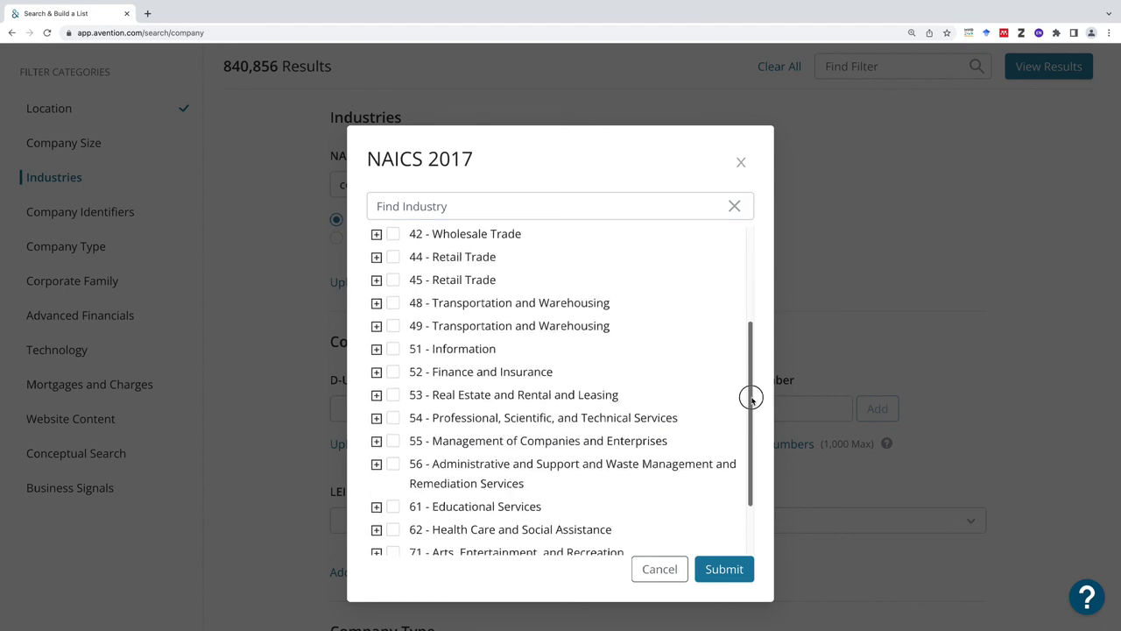
{"action": "scroll", "scroll_direction": "down", "scroll_amount": 3}
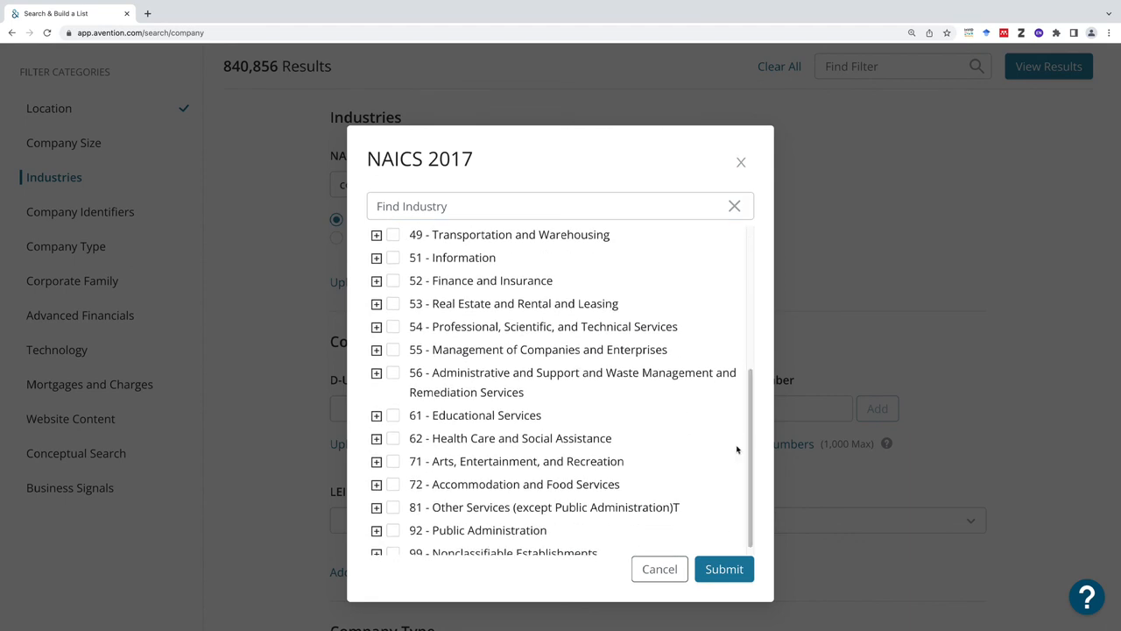
{"action": "scroll", "scroll_direction": "down", "scroll_amount": 3}
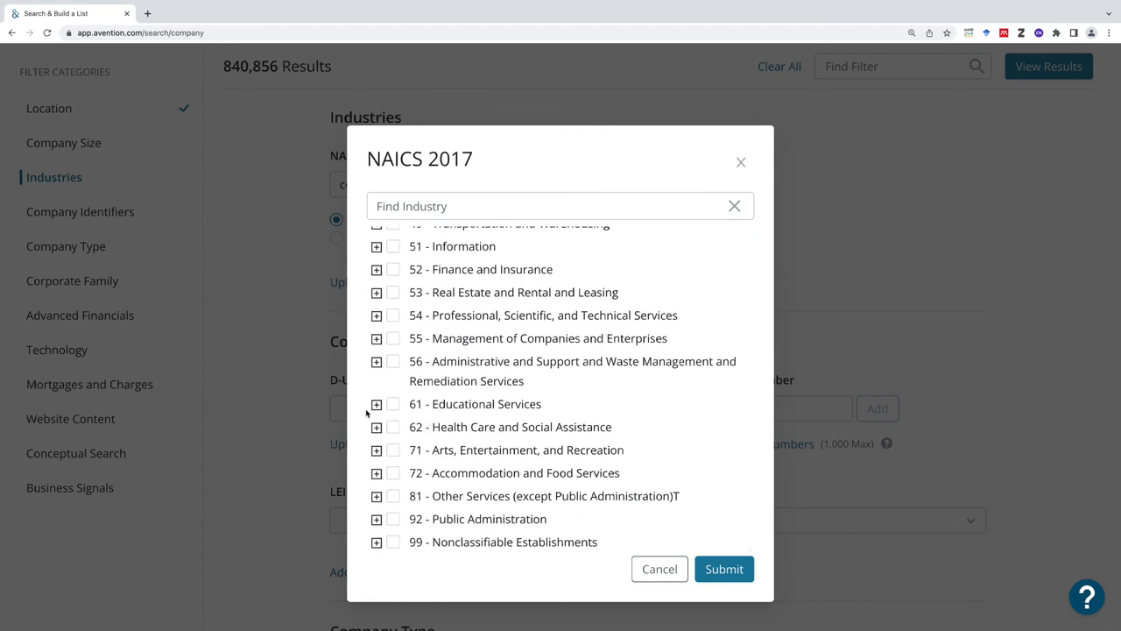
{"action": "left_click", "coordinate": [375, 403]}
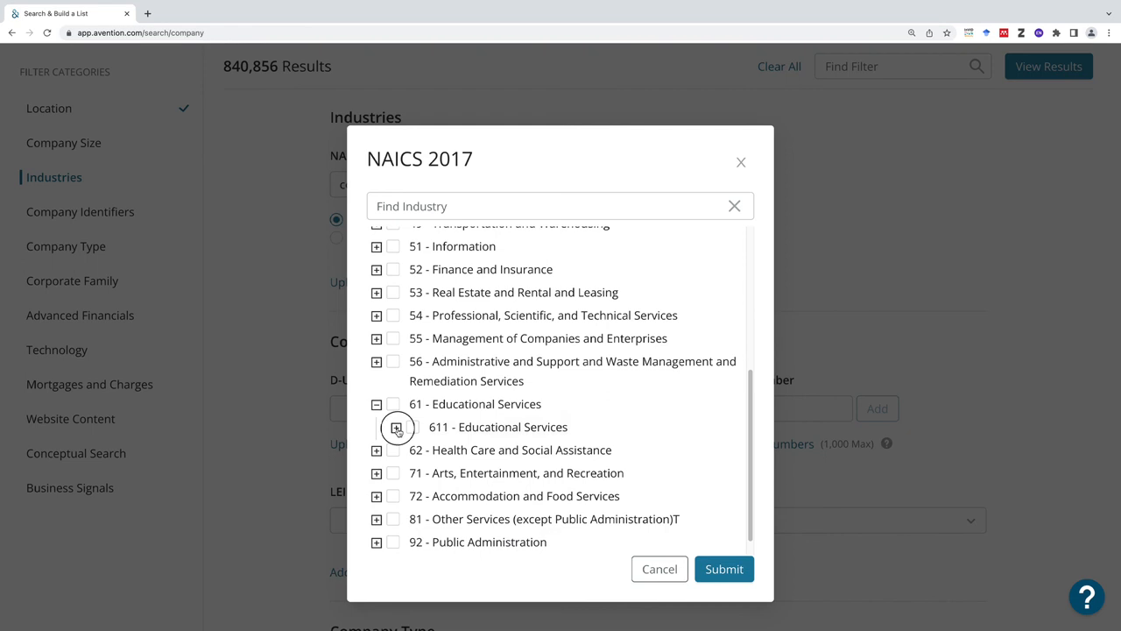
{"action": "left_click", "coordinate": [396, 428]}
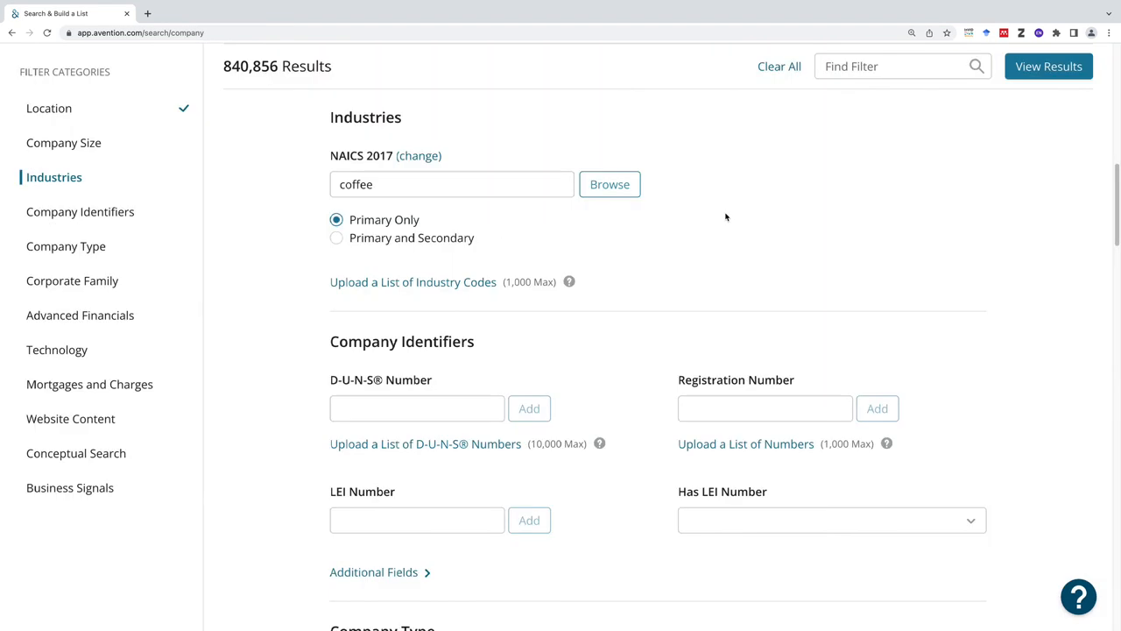
Search 'auto' and add NAICS 4413 Automotive Parts, Accessories, and Tire Stores, narrowing to 1,652 results
{"action": "left_click", "coordinate": [452, 184]}
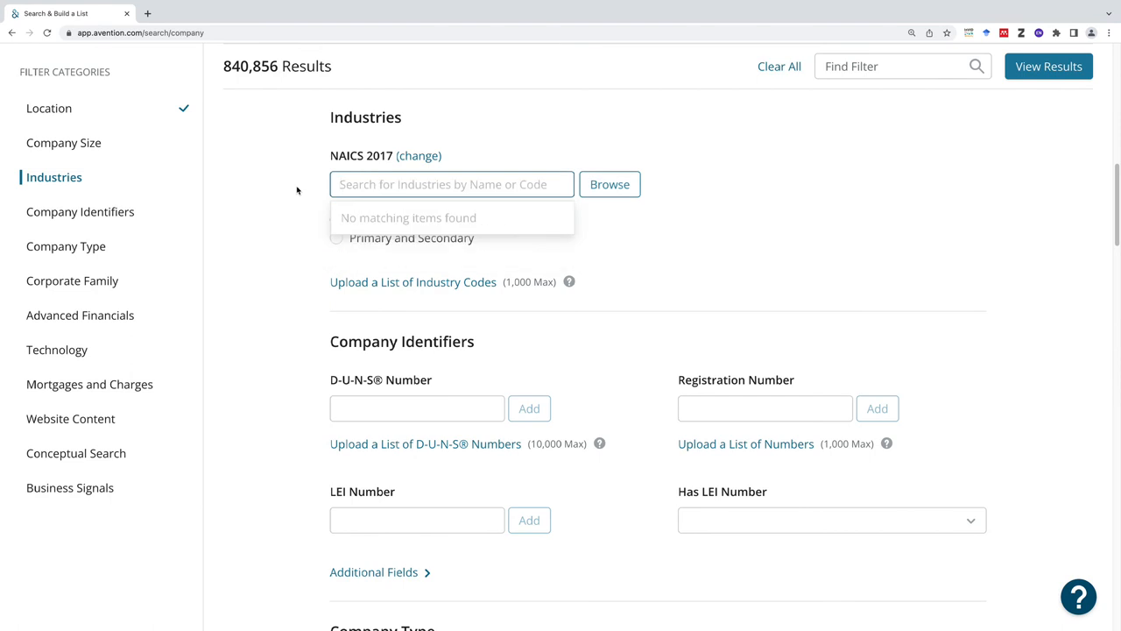
{"action": "type", "text": "auto"}
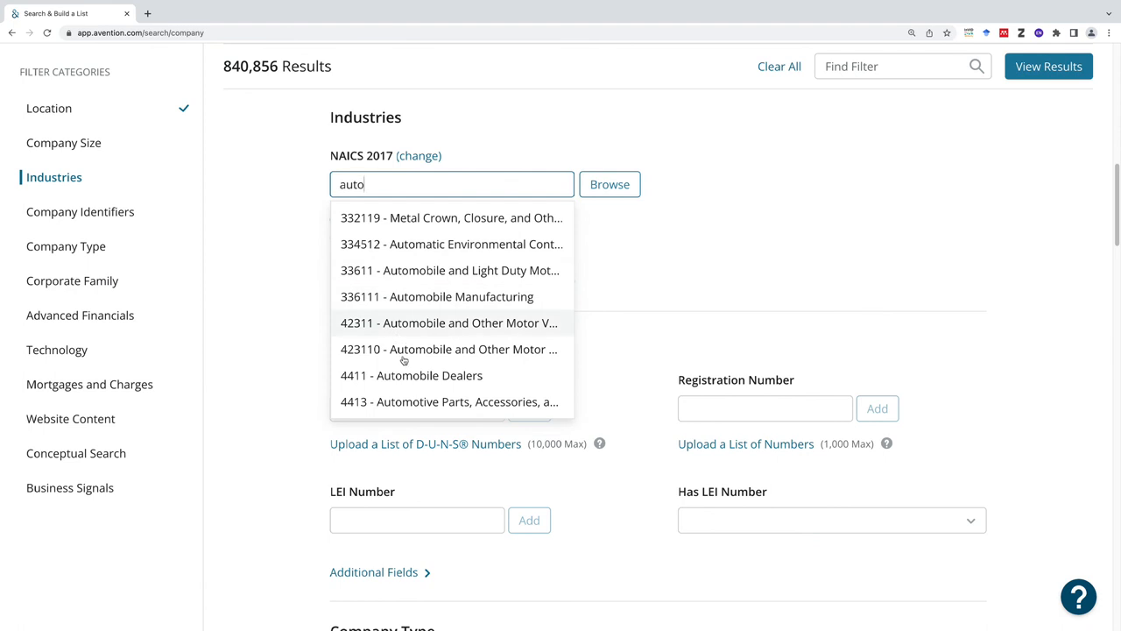
{"action": "left_click", "coordinate": [449, 401]}
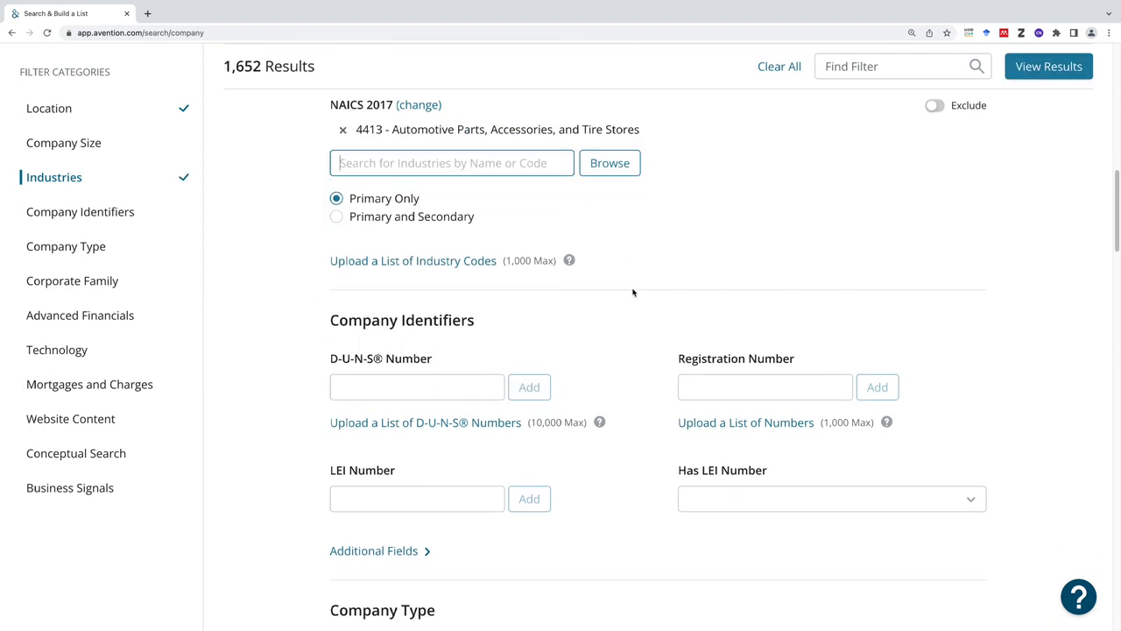
{"action": "scroll", "scroll_direction": "down", "scroll_amount": 3}
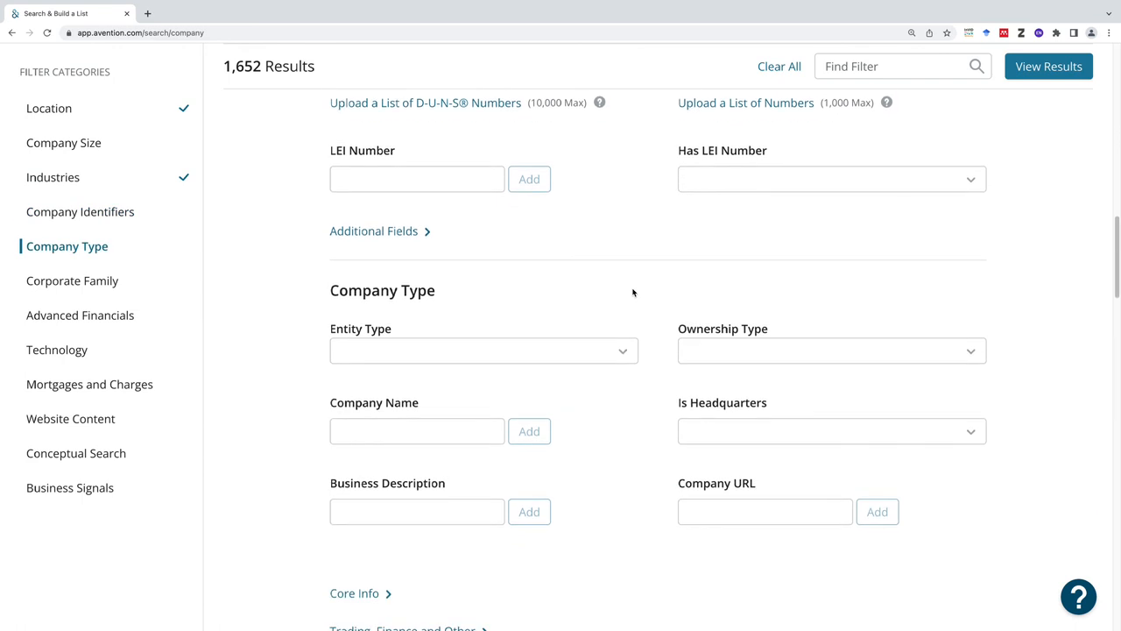
{"action": "left_click", "coordinate": [73, 281]}
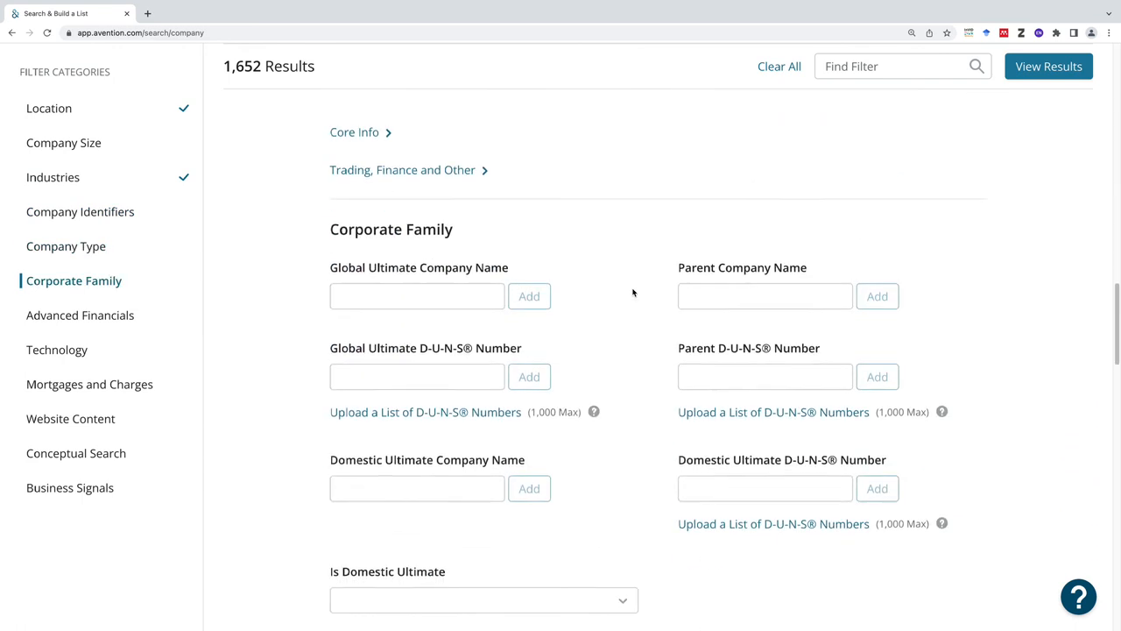
{"action": "left_click", "coordinate": [81, 316]}
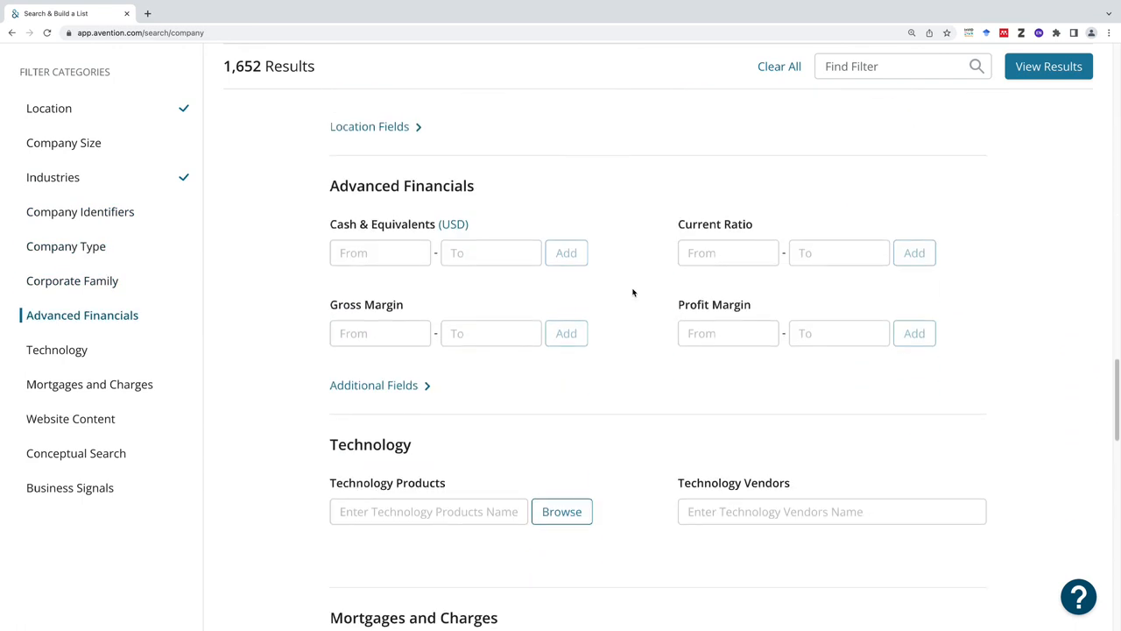
{"action": "left_click", "coordinate": [75, 452]}
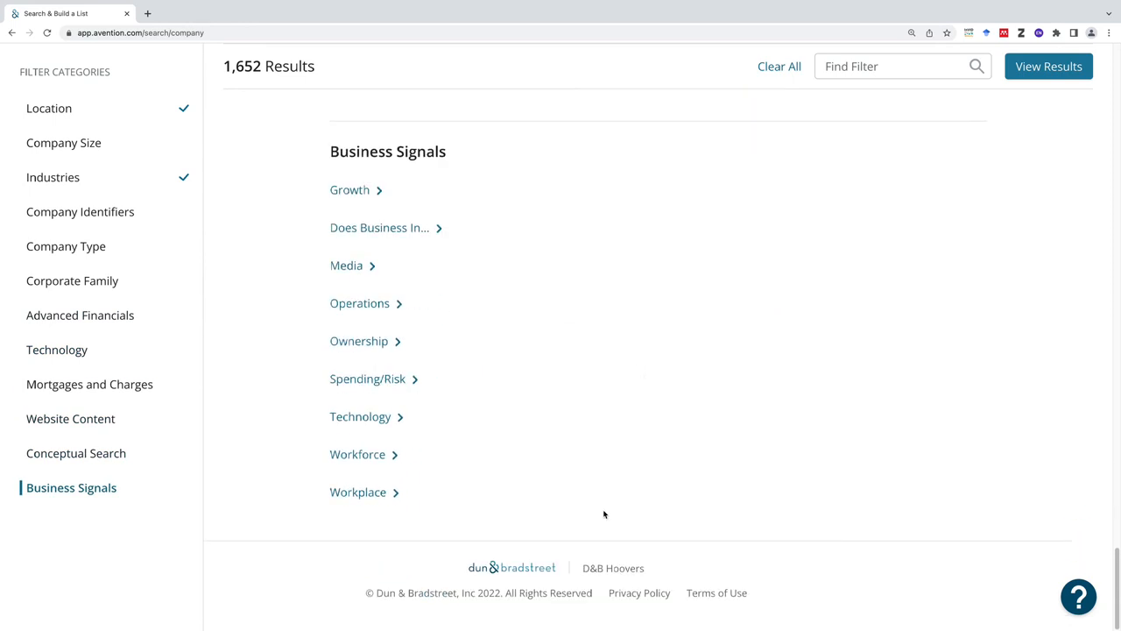
{"action": "left_click", "coordinate": [1047, 67]}
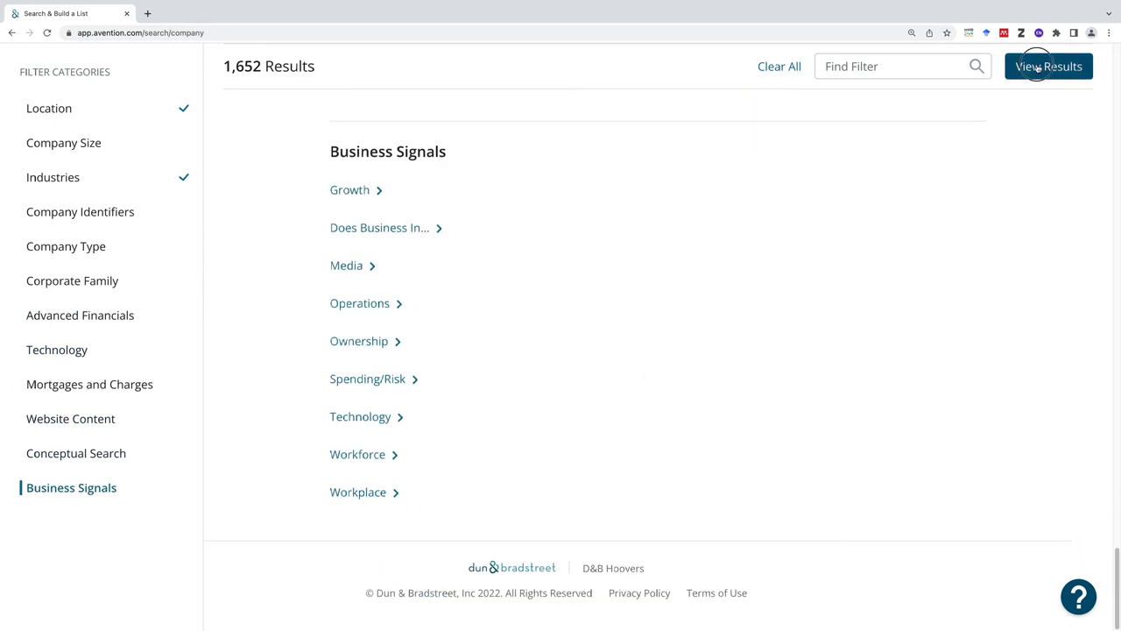
View Results for the Washington and NAICS 4413 criteria and scroll the loading results page
{"action": "left_click", "coordinate": [1048, 67]}
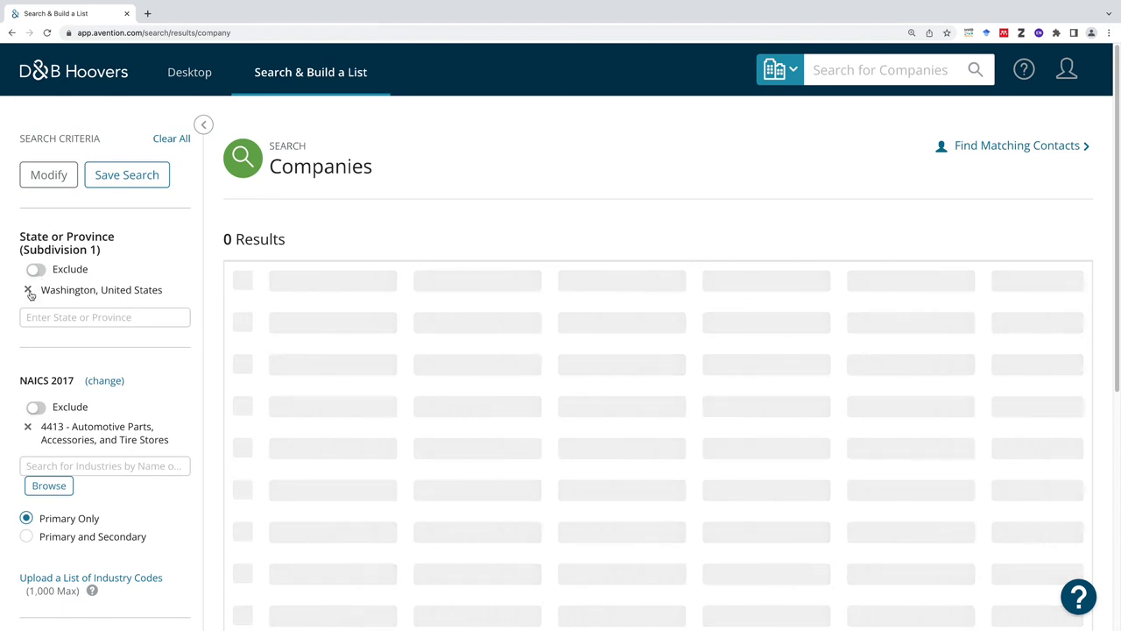
{"action": "left_click", "coordinate": [105, 315]}
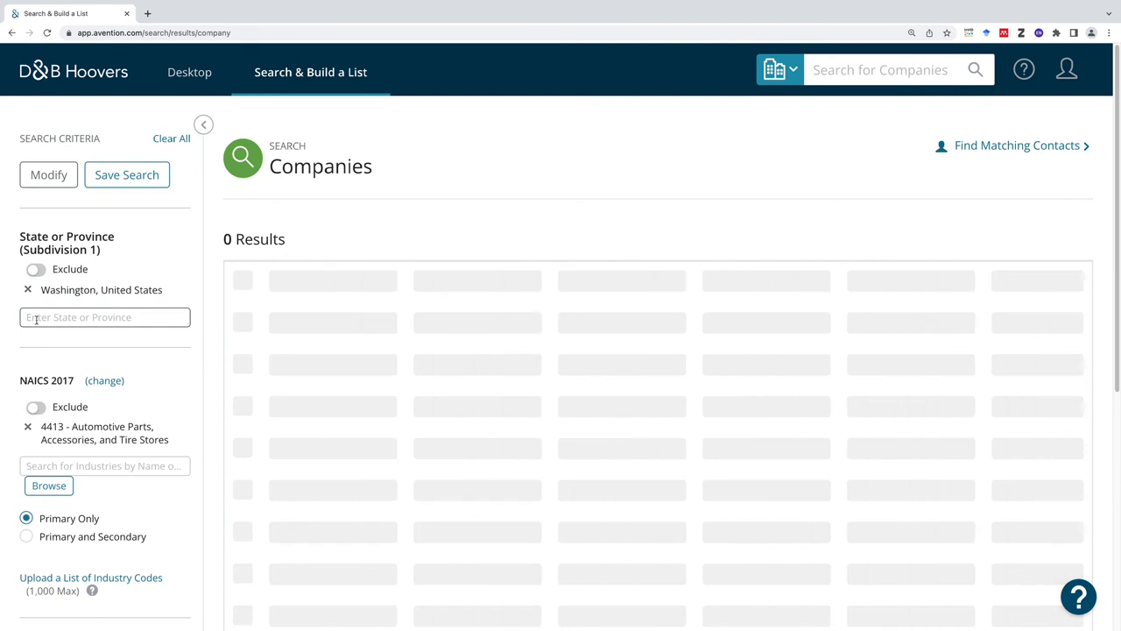
{"action": "scroll", "scroll_direction": "down", "scroll_amount": 3}
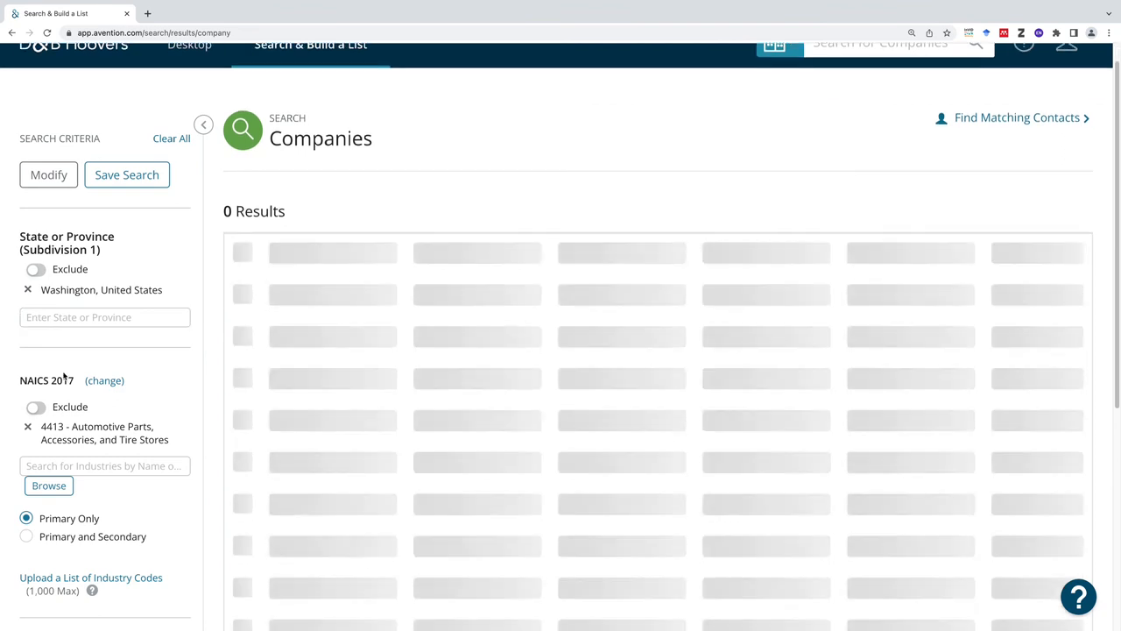